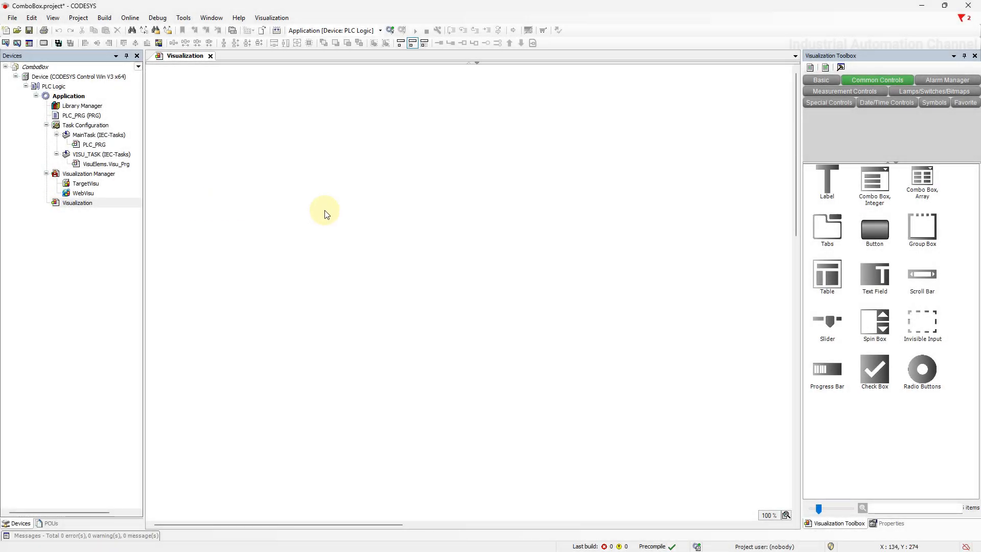
{"action": "mouse_move", "coordinate": [453, 297]}
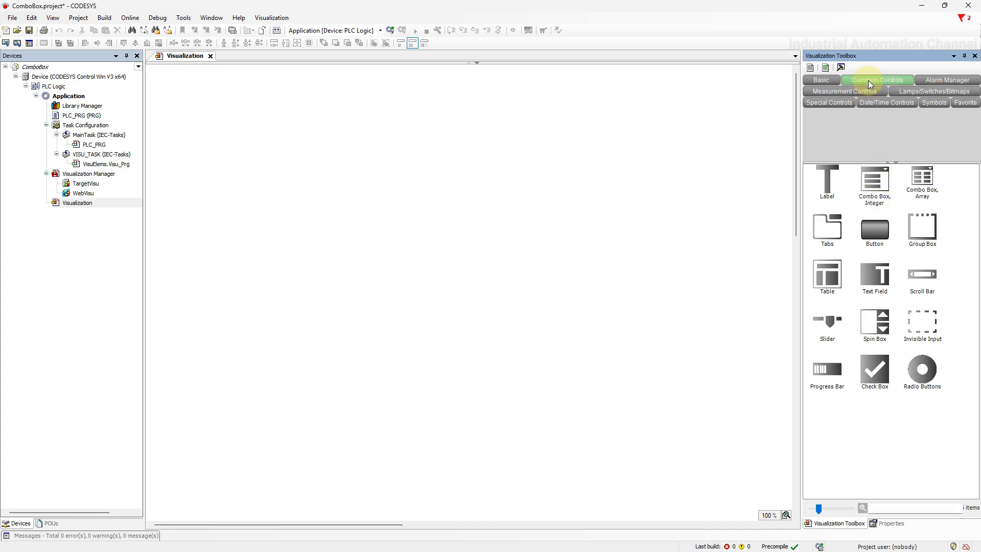
Place a 'Combo Box, Integer' from Common Controls onto the empty visualization canvas.
{"action": "left_click", "coordinate": [873, 181]}
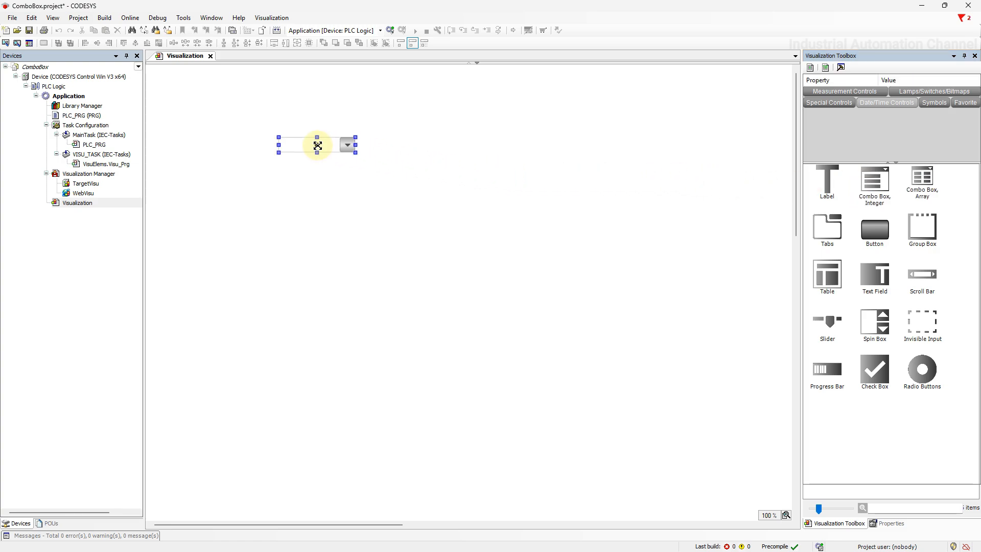
Open PLC_PRG and declare 'Com_Int:int;' in its VAR block.
{"action": "left_click", "coordinate": [893, 523]}
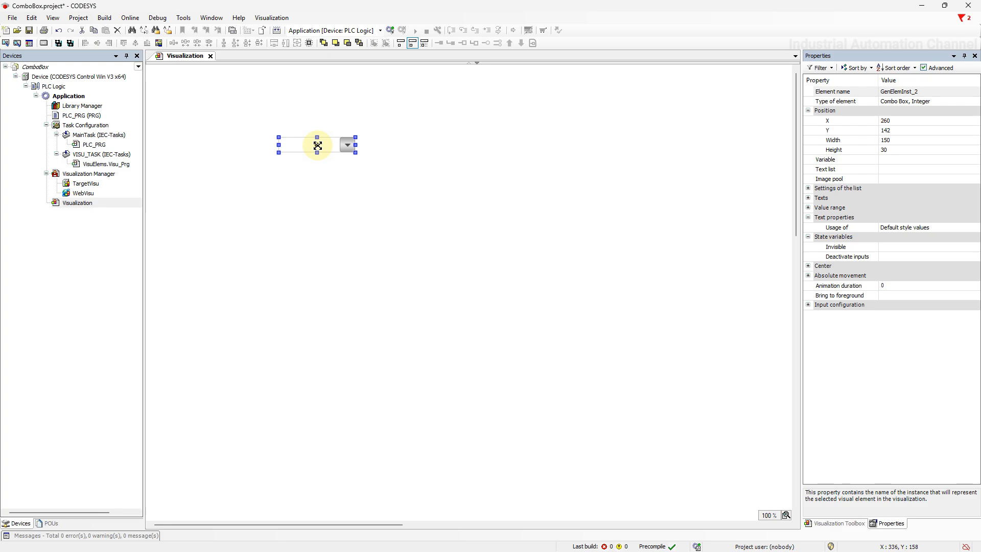
{"action": "left_click", "coordinate": [72, 115]}
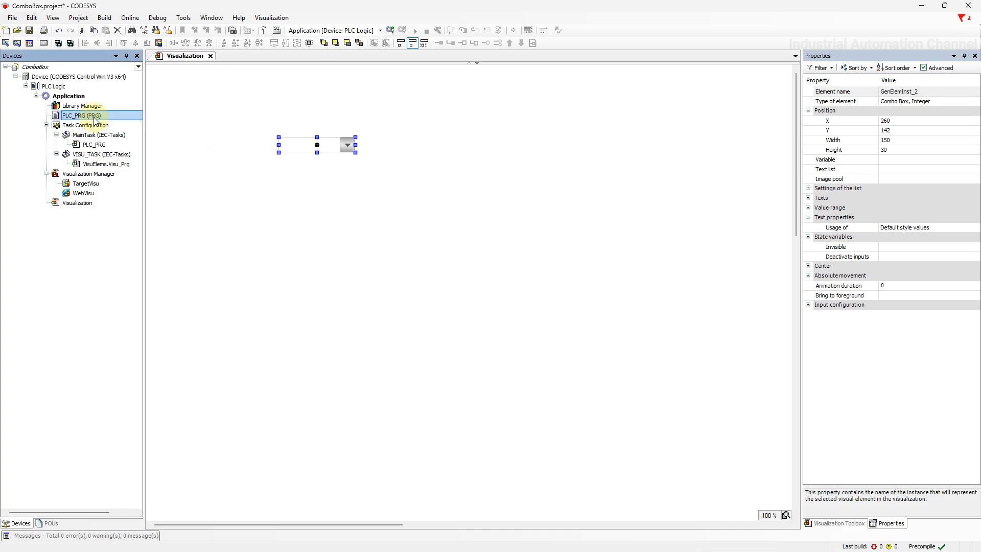
{"action": "double_click", "coordinate": [73, 115]}
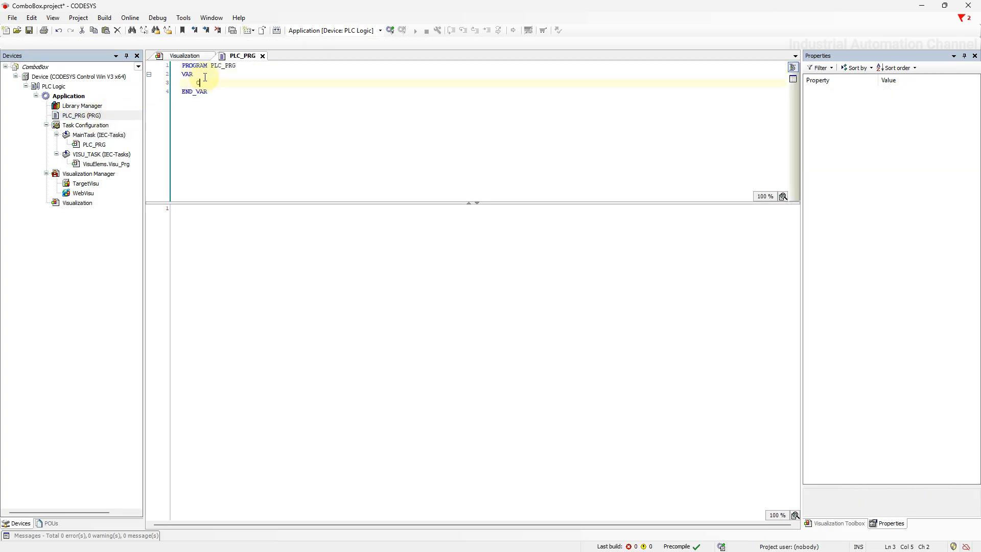
{"action": "type", "text": "Com_In"}
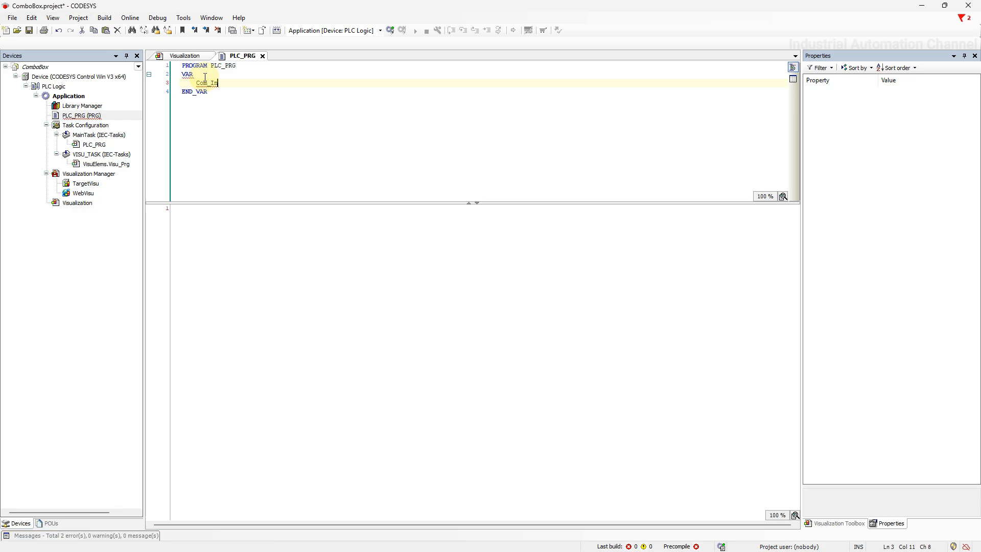
{"action": "type", "text": ":int"}
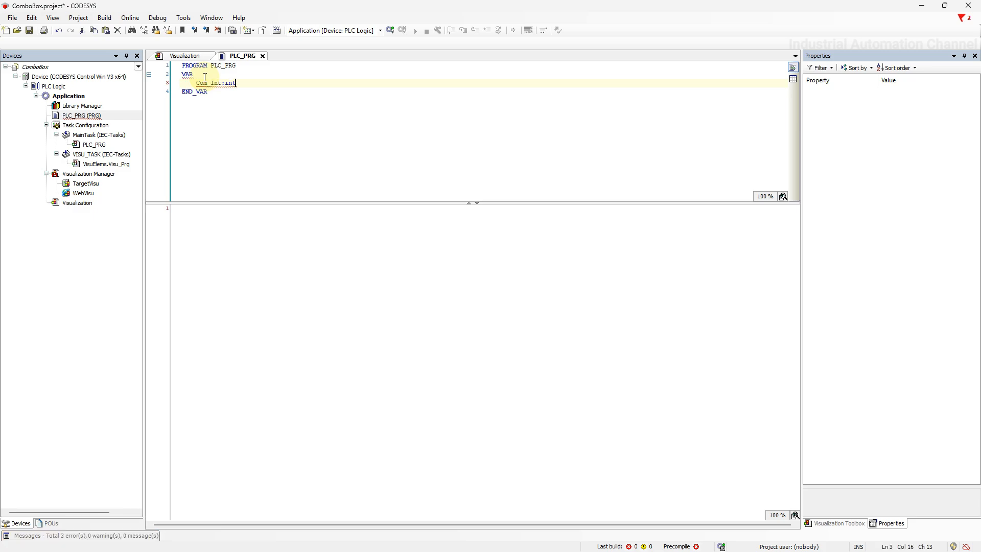
{"action": "type", "text": ";"}
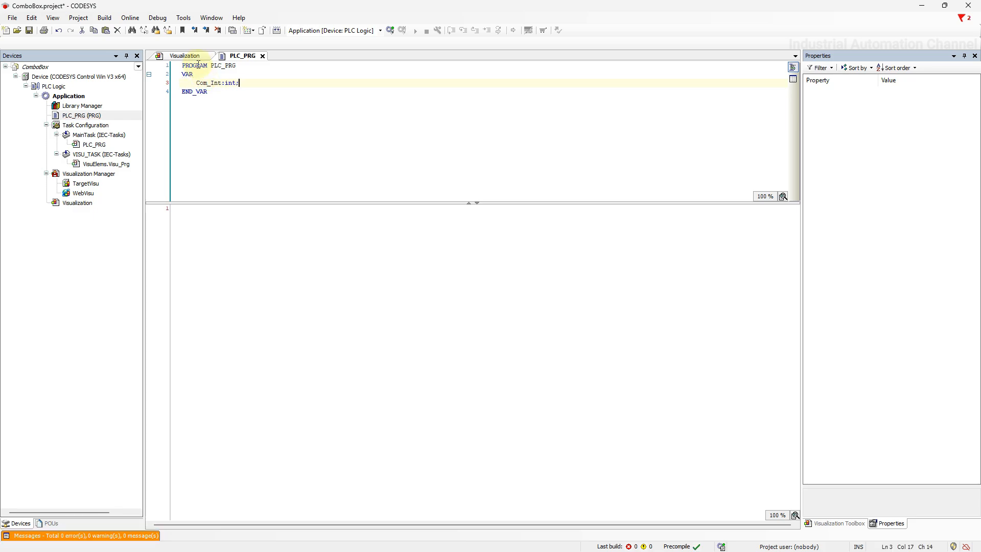
Bind the combo box's Variable property to PLC_PRG.Com_Int through the Input Assistant.
{"action": "left_click", "coordinate": [189, 56]}
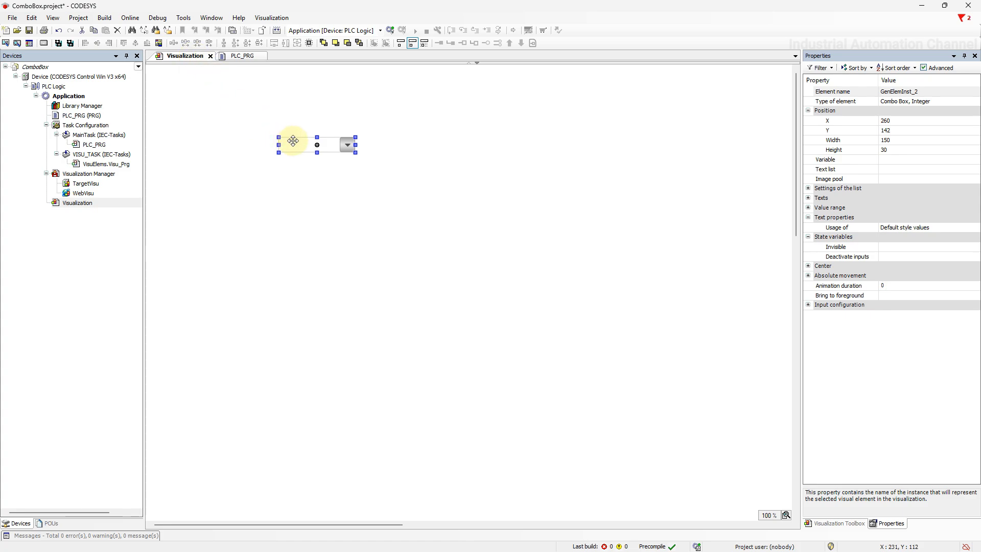
{"action": "mouse_move", "coordinate": [740, 166]}
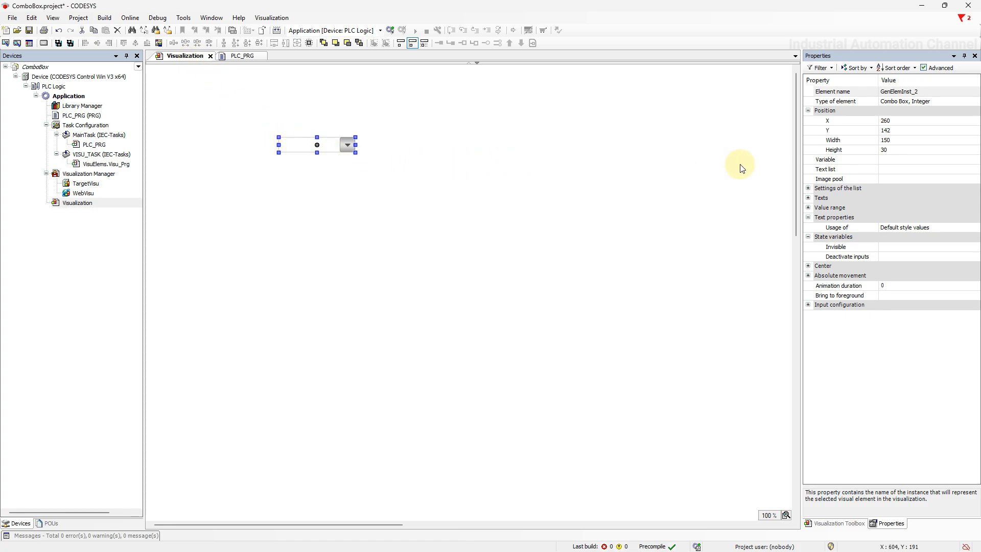
{"action": "left_click", "coordinate": [925, 159]}
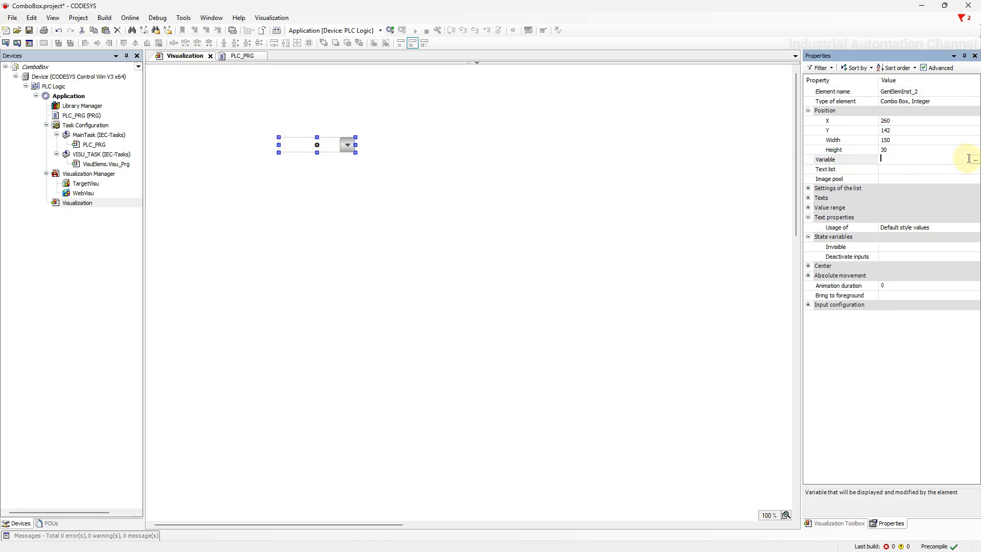
{"action": "left_click", "coordinate": [976, 158]}
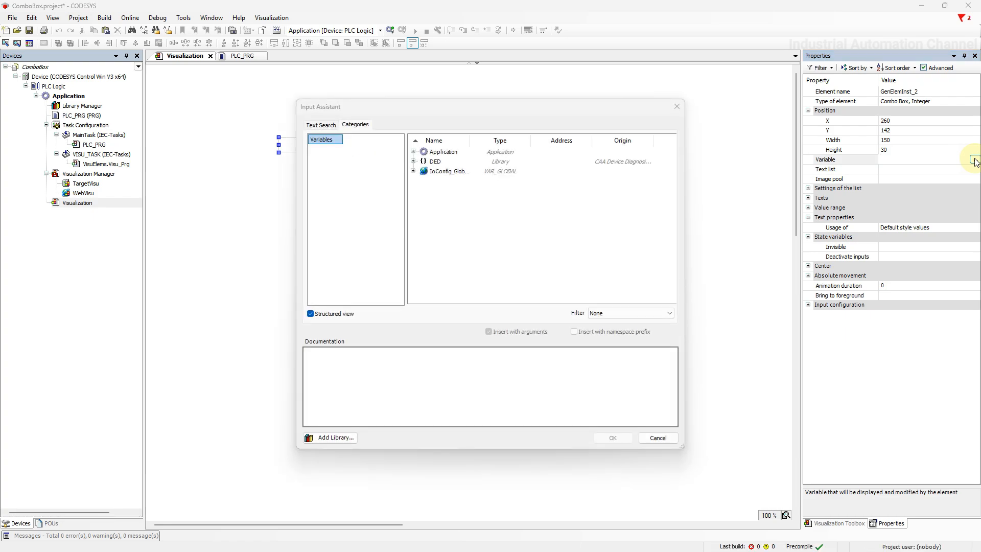
{"action": "left_click", "coordinate": [414, 151]}
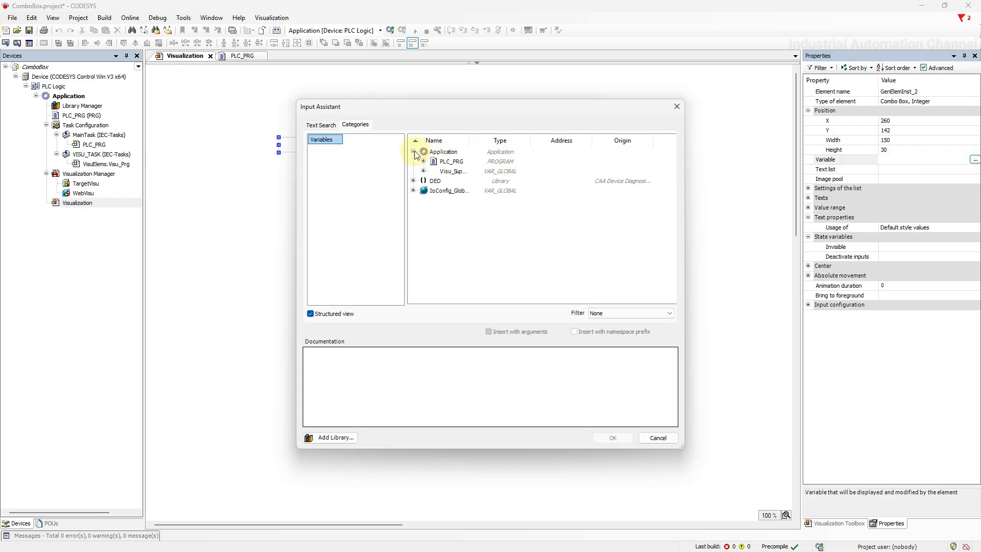
{"action": "left_click", "coordinate": [423, 161]}
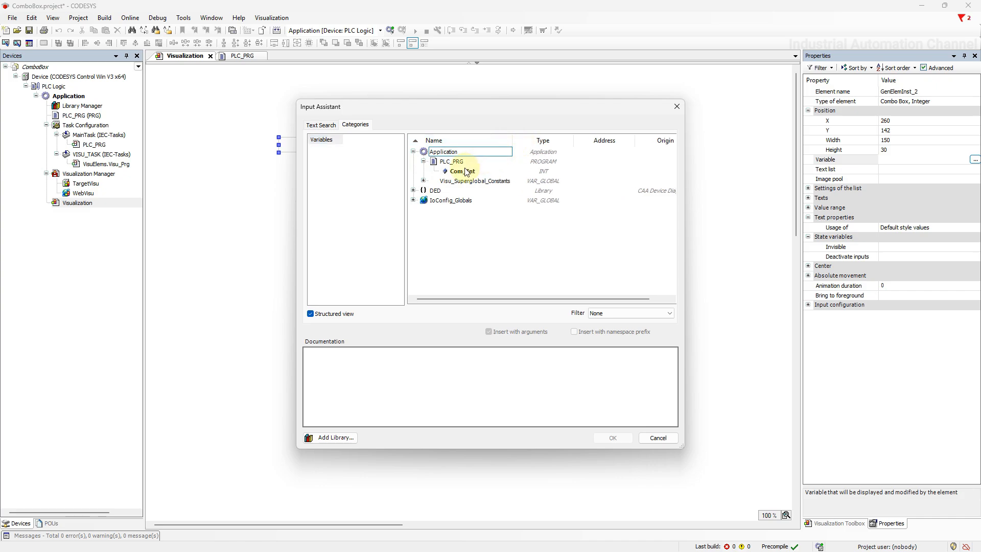
{"action": "left_click", "coordinate": [613, 437]}
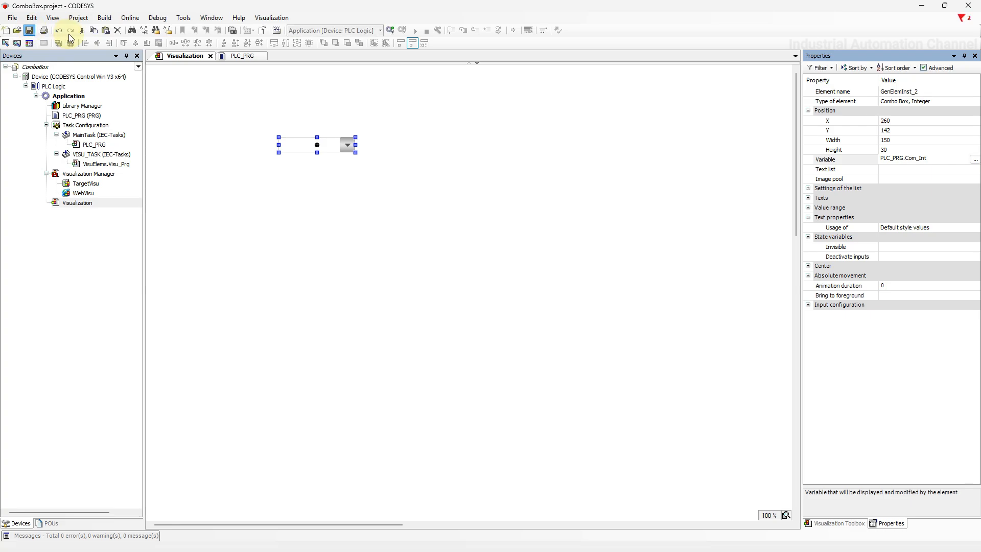
Enable simulation mode, log in with download, and start the application.
{"action": "left_click", "coordinate": [130, 17]}
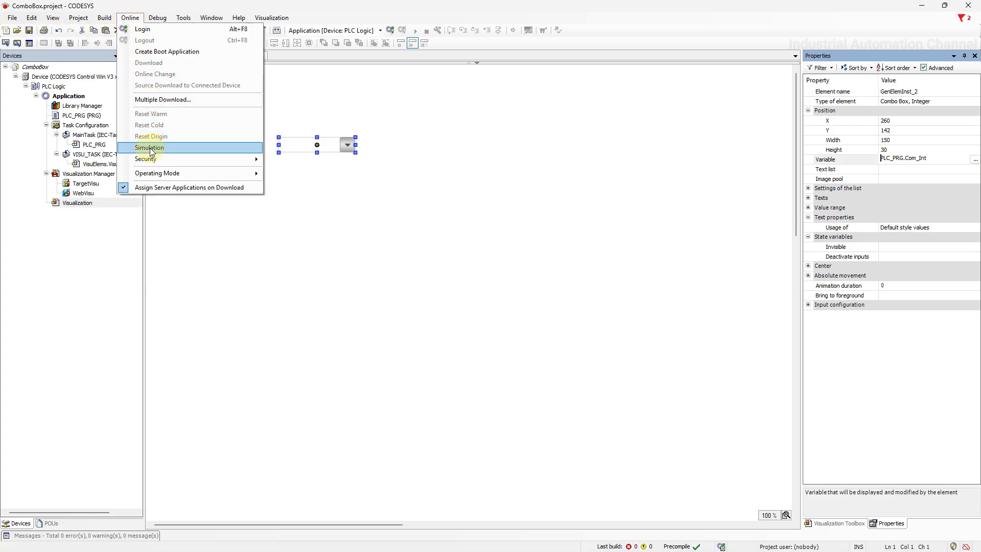
{"action": "left_click", "coordinate": [148, 147]}
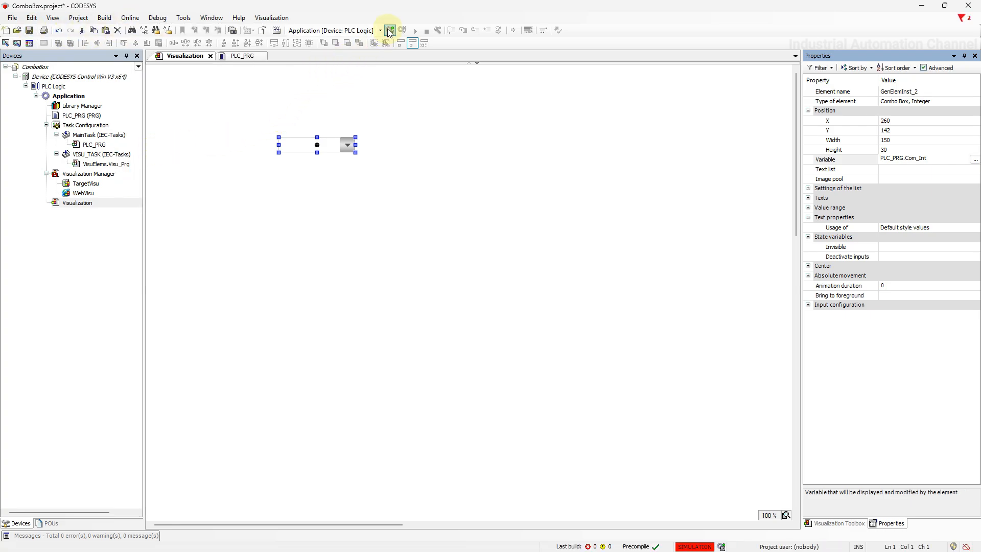
{"action": "left_click", "coordinate": [390, 30]}
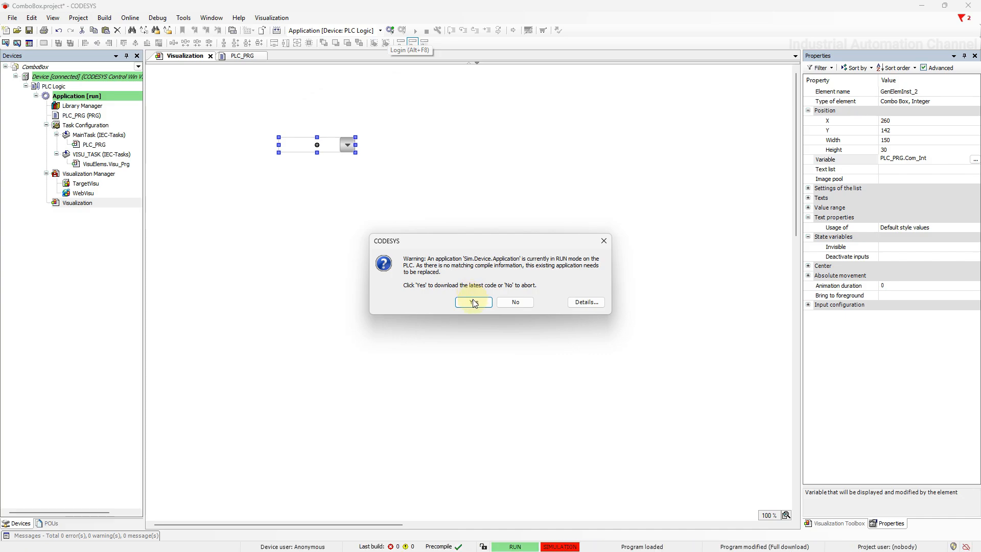
{"action": "left_click", "coordinate": [473, 302]}
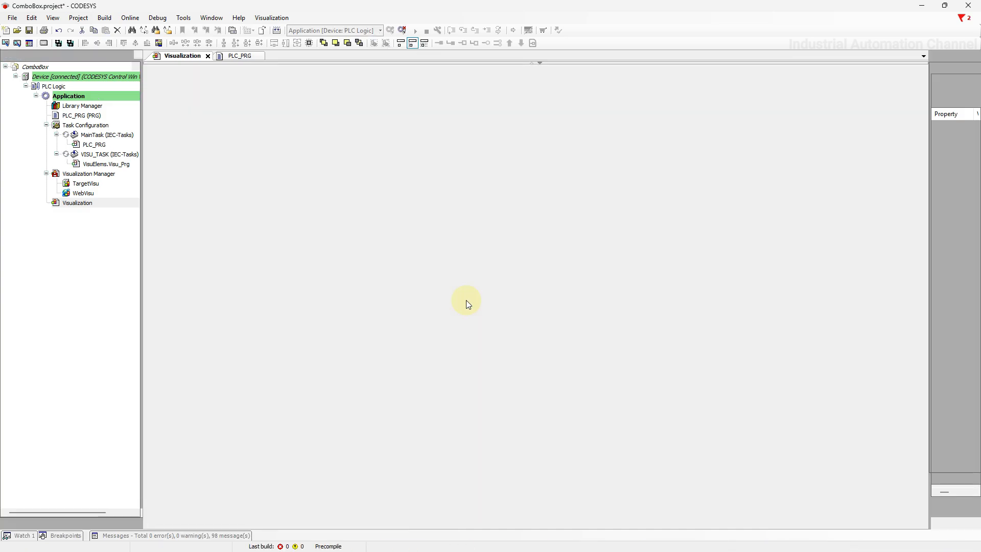
{"action": "left_click", "coordinate": [390, 30]}
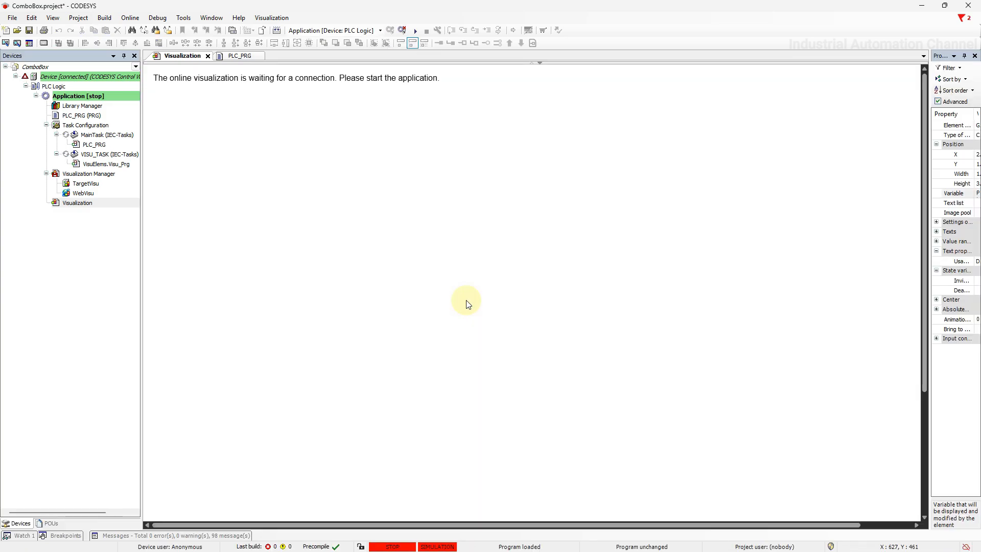
{"action": "left_click", "coordinate": [414, 30]}
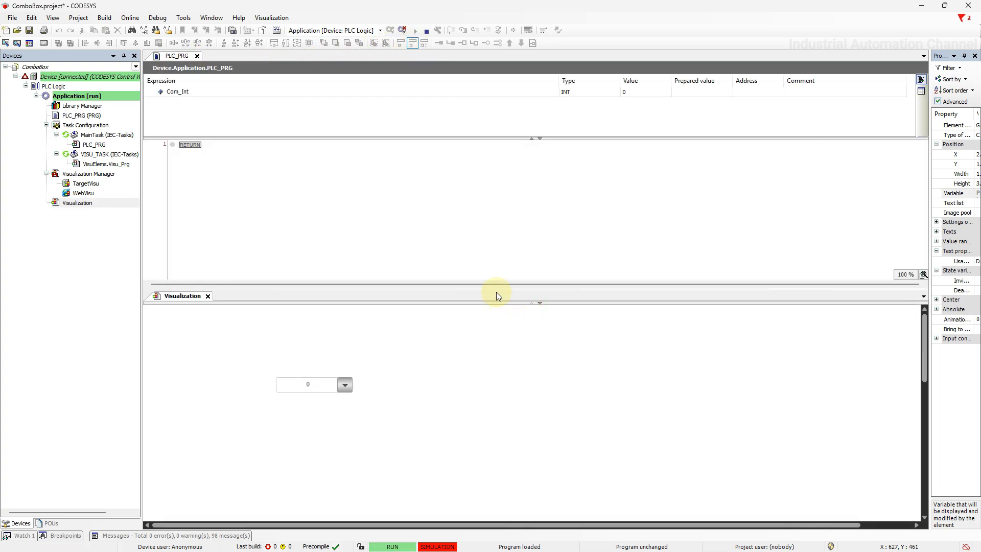
Pick combo box values 1, 3 and 6 online, then log out.
{"action": "left_click_drag", "start_coordinate": [497, 295], "coordinate": [478, 215]}
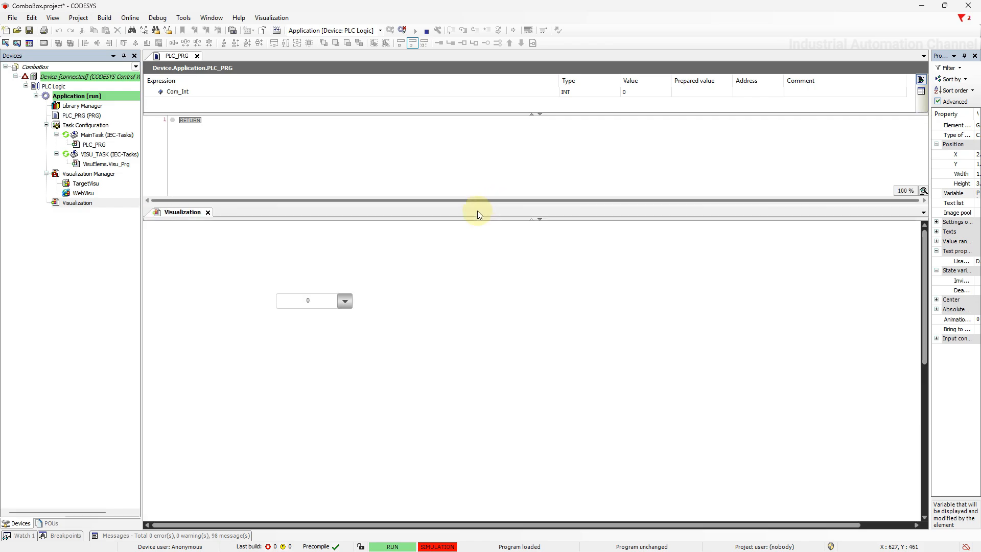
{"action": "left_click", "coordinate": [345, 300]}
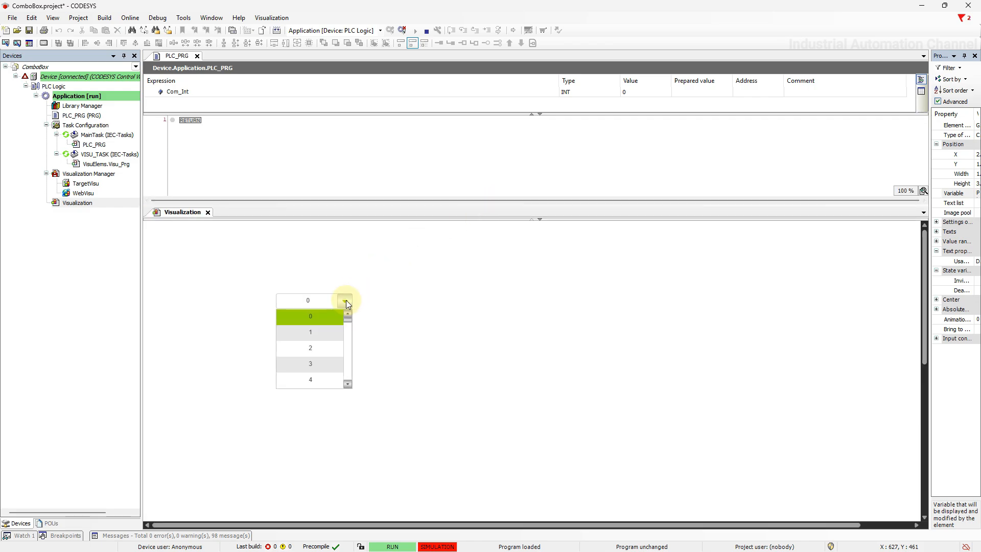
{"action": "left_click", "coordinate": [310, 331]}
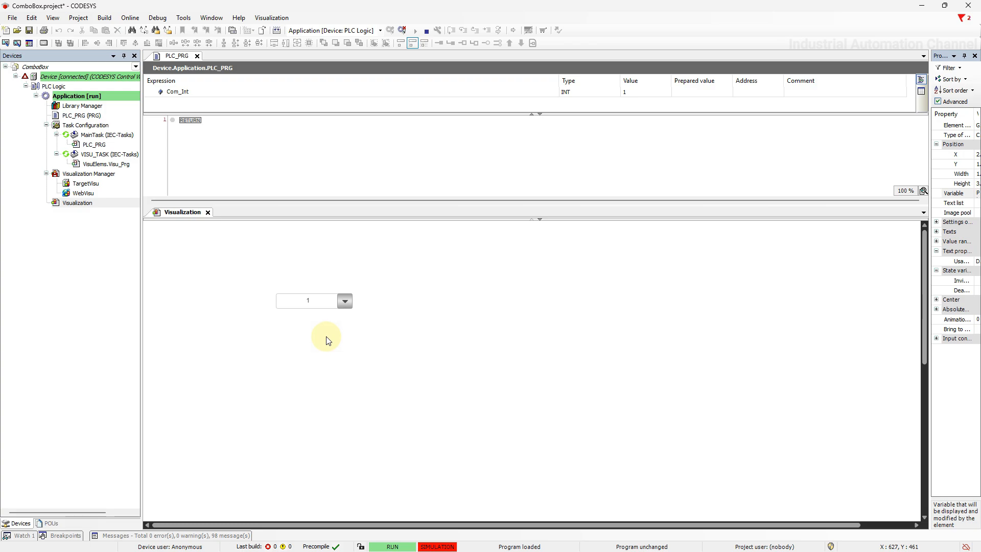
{"action": "mouse_move", "coordinate": [625, 114]}
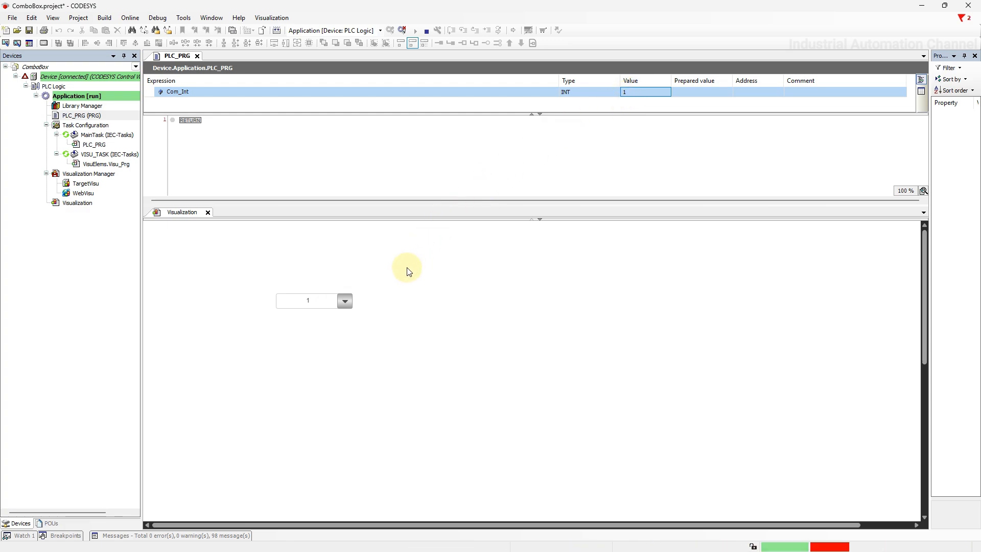
{"action": "left_click", "coordinate": [344, 301]}
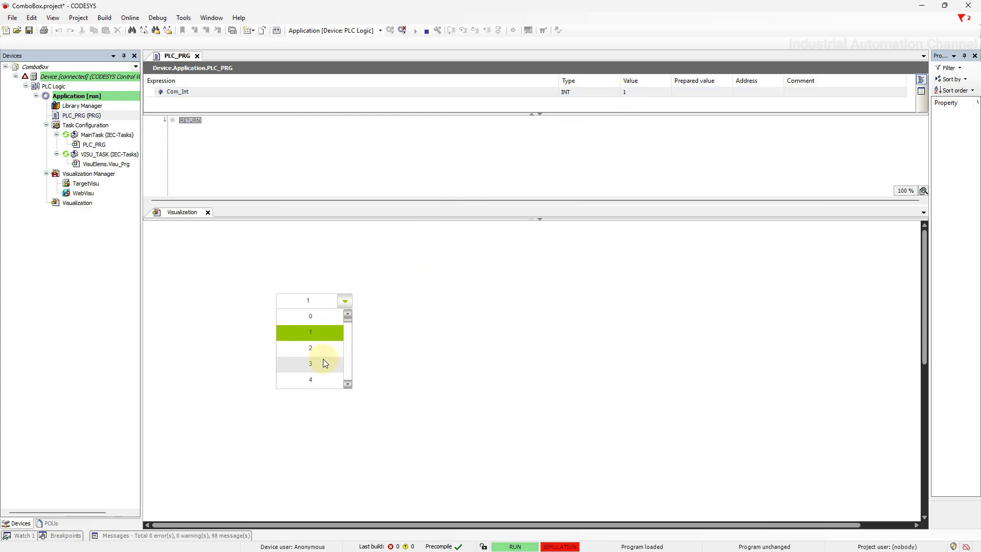
{"action": "left_click", "coordinate": [310, 363]}
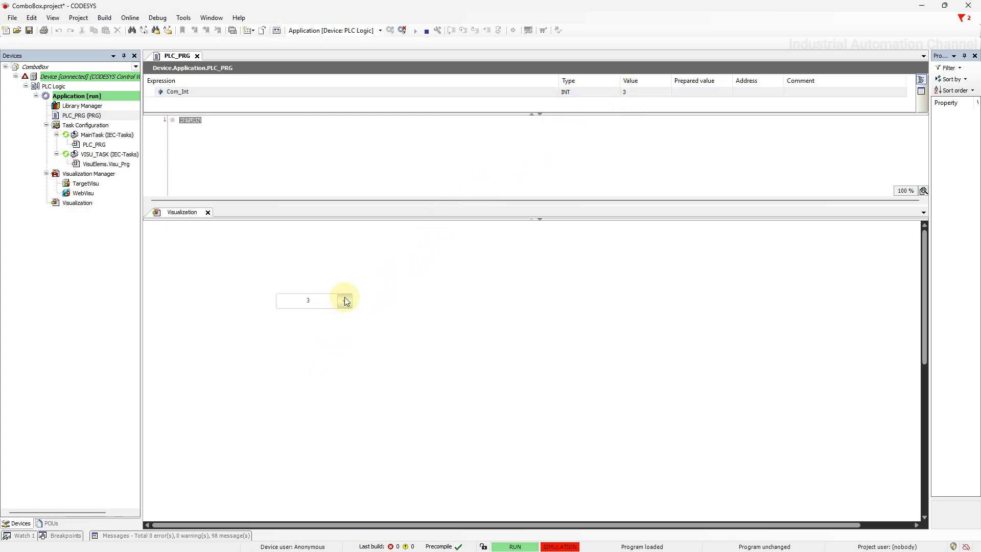
{"action": "left_click", "coordinate": [345, 301]}
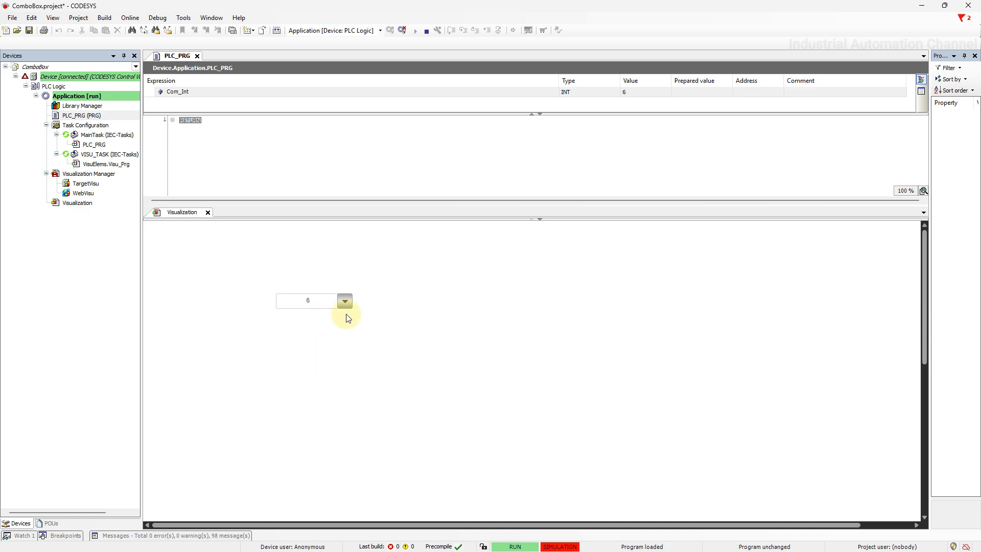
{"action": "left_click", "coordinate": [344, 300]}
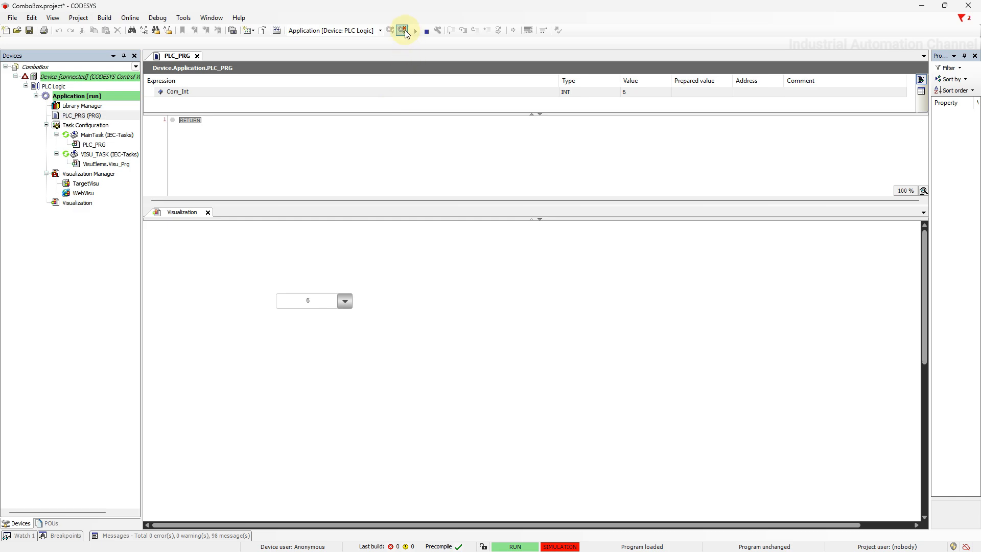
{"action": "left_click", "coordinate": [402, 30]}
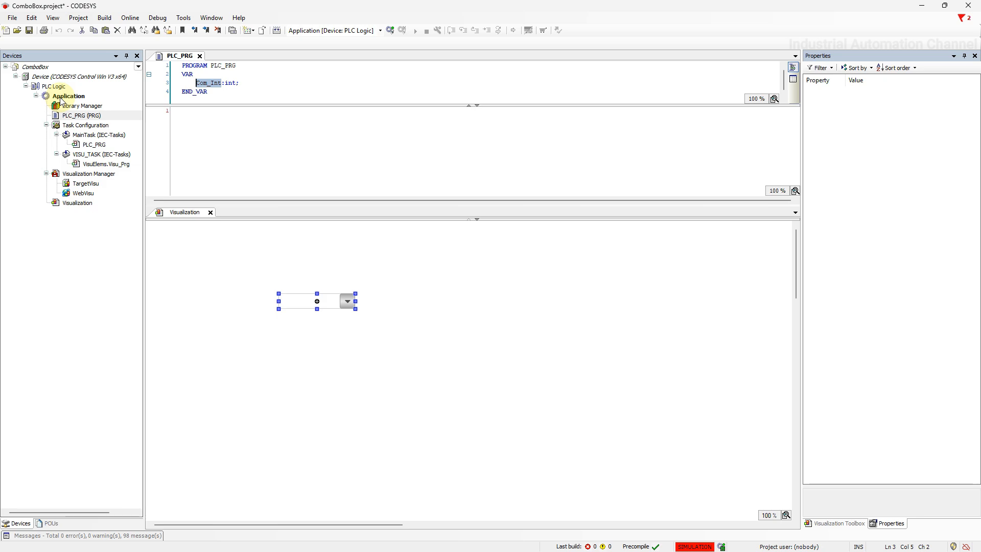
Add a Text List object named TextList under Application.
{"action": "right_click", "coordinate": [69, 96]}
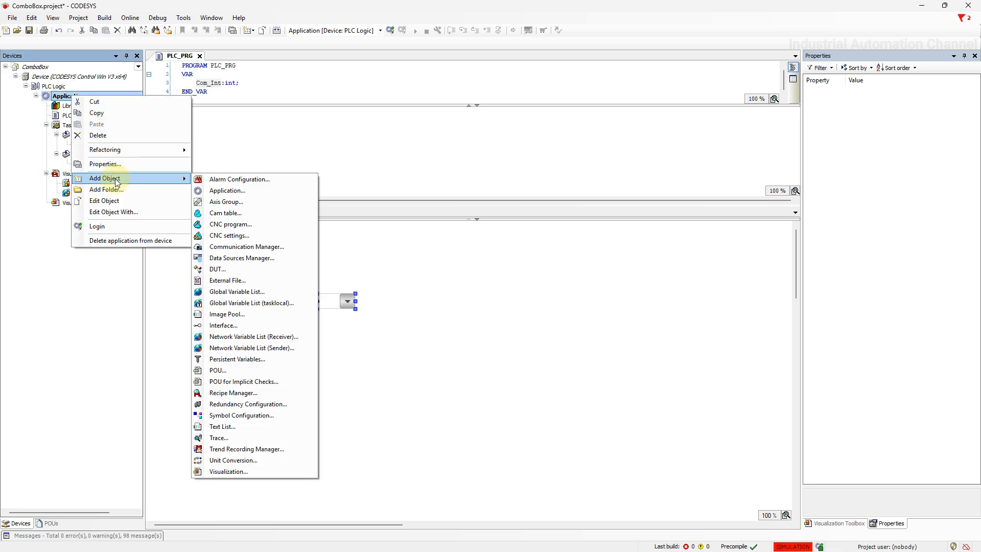
{"action": "mouse_move", "coordinate": [238, 395]}
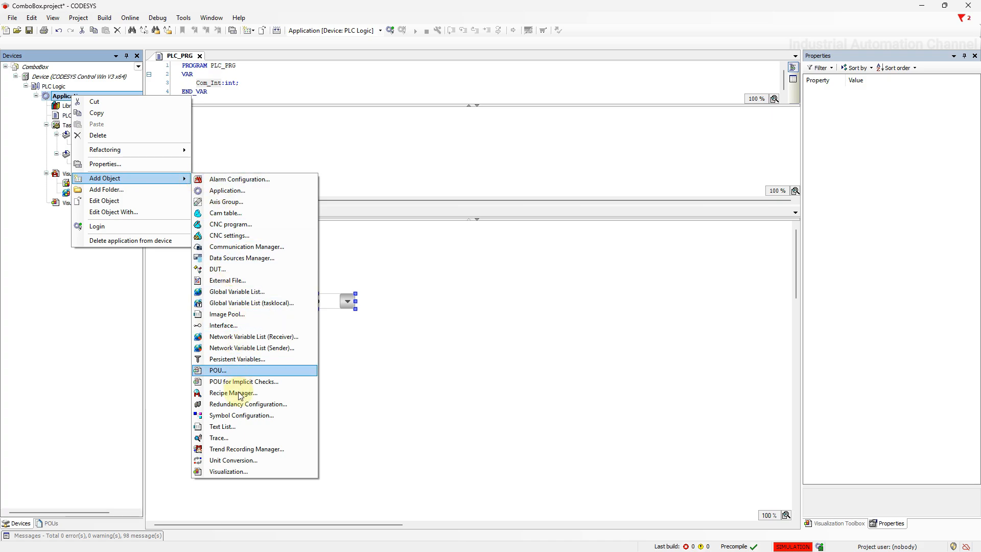
{"action": "left_click", "coordinate": [222, 426]}
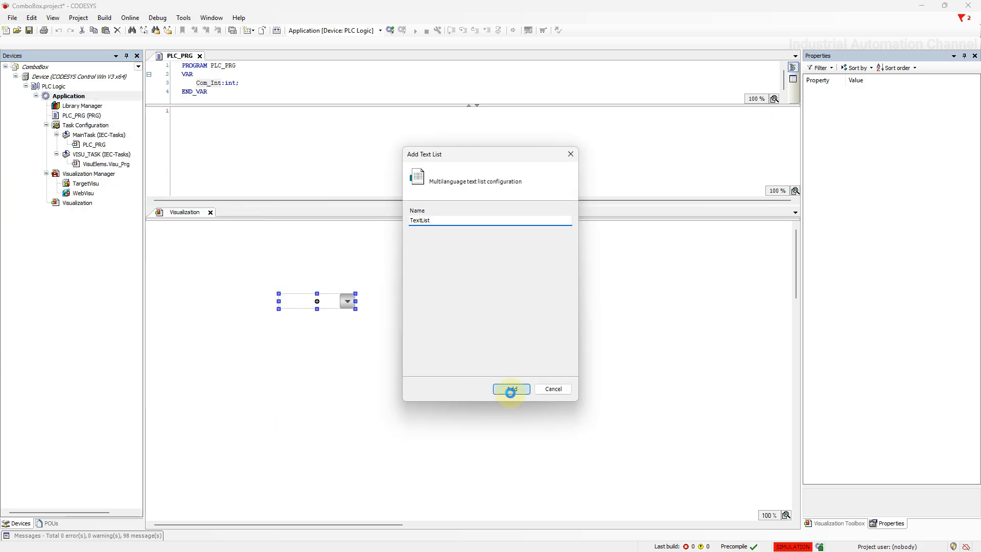
{"action": "left_click", "coordinate": [511, 388]}
{"action": "type", "text": "1"}
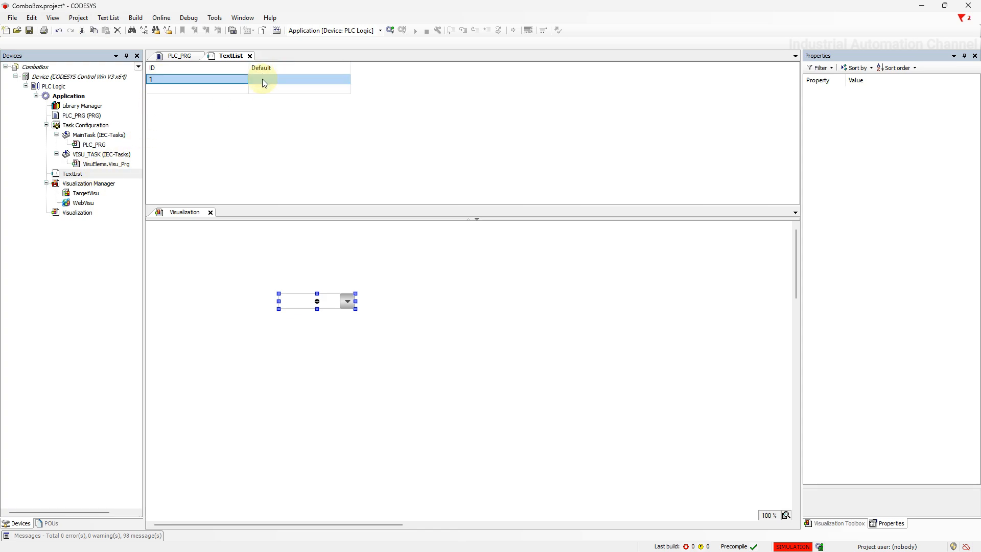
Enter default texts Value:1, Value:2 and Value:3 for IDs 1, 2 and 3.
{"action": "double_click", "coordinate": [263, 79]}
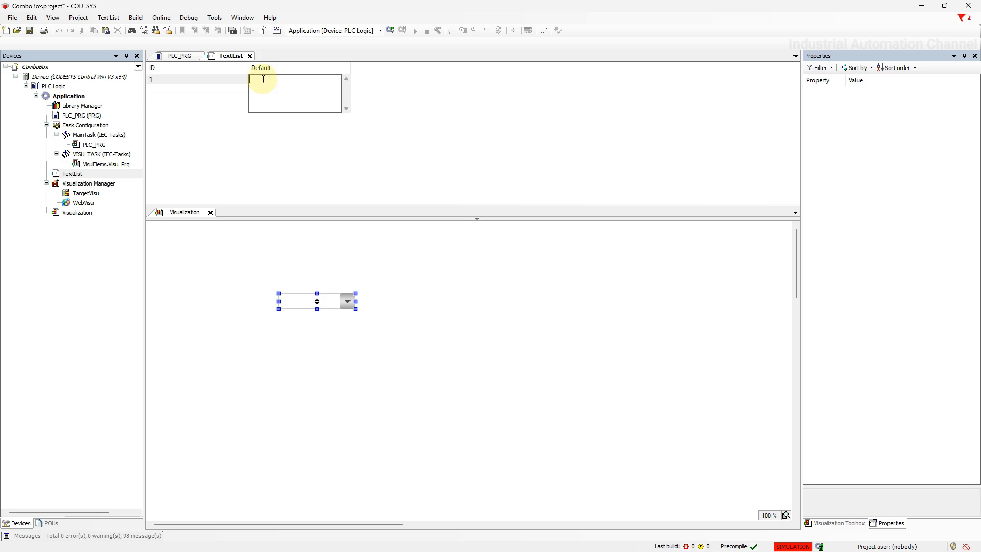
{"action": "type", "text": "Value"}
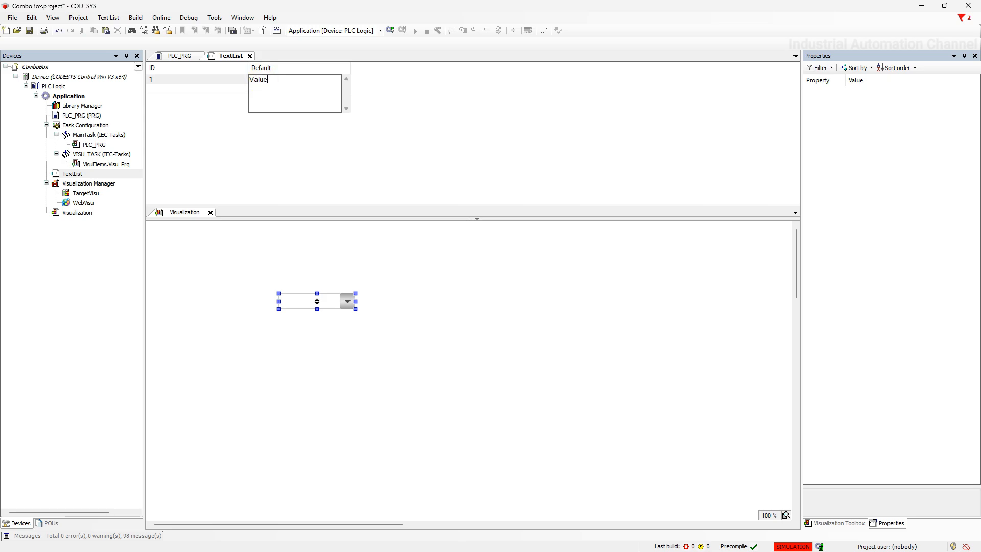
{"action": "type", "text": ":1"}
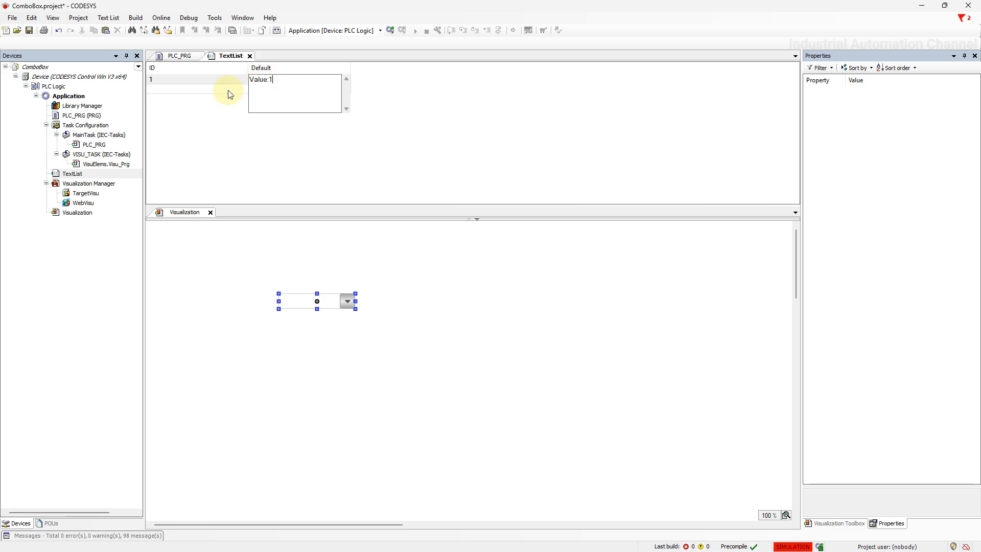
{"action": "double_click", "coordinate": [258, 79]}
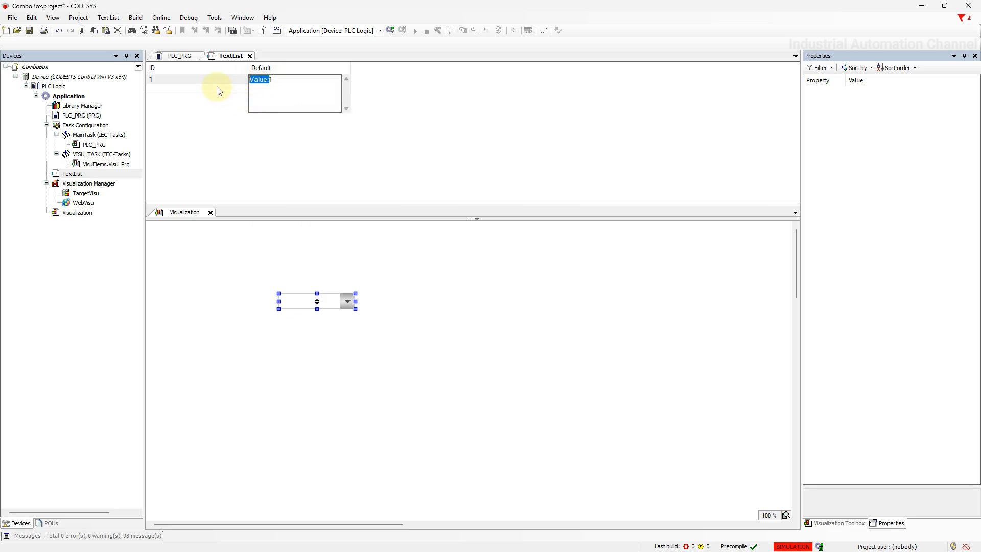
{"action": "left_click", "coordinate": [269, 89]}
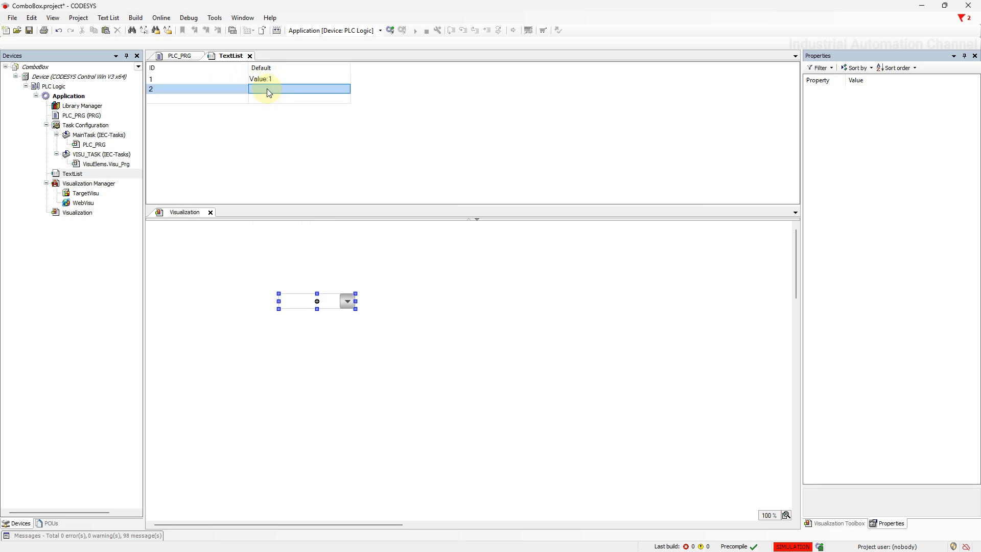
{"action": "double_click", "coordinate": [270, 89]}
{"action": "type", "text": "Value:"}
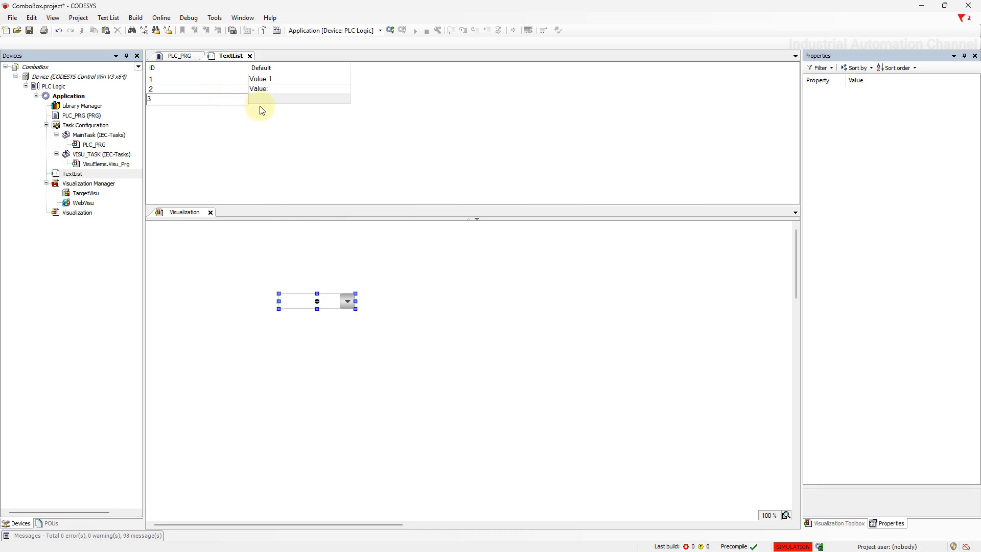
{"action": "right_click", "coordinate": [268, 99]}
{"action": "type", "text": "Value:3"}
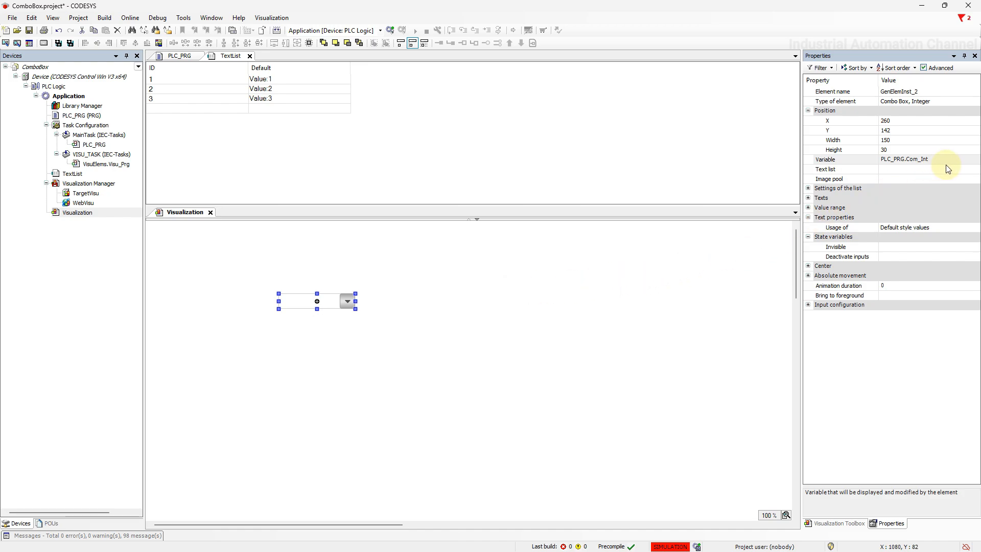
Set the combo box's Text list property to TextList and log in.
{"action": "left_click", "coordinate": [923, 168]}
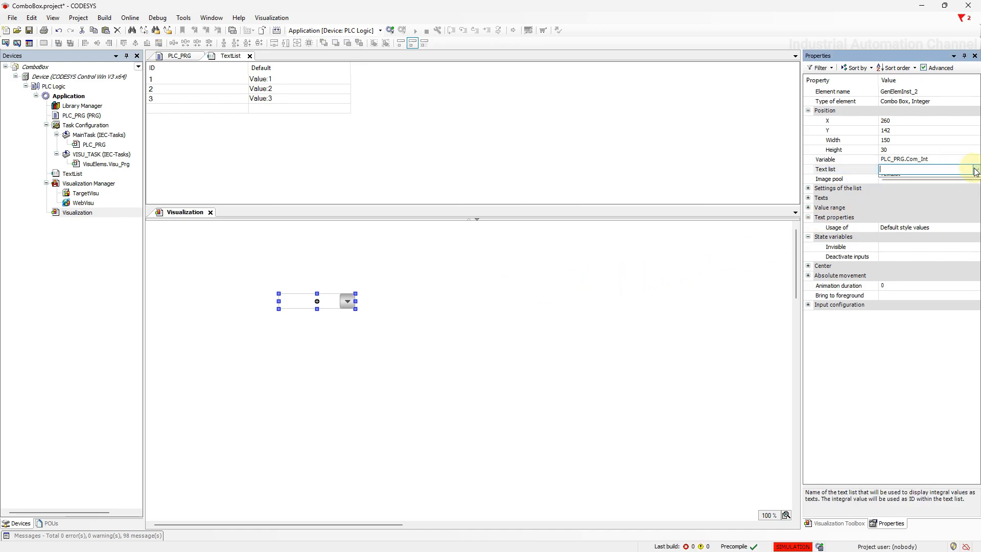
{"action": "type", "text": "TextList'"}
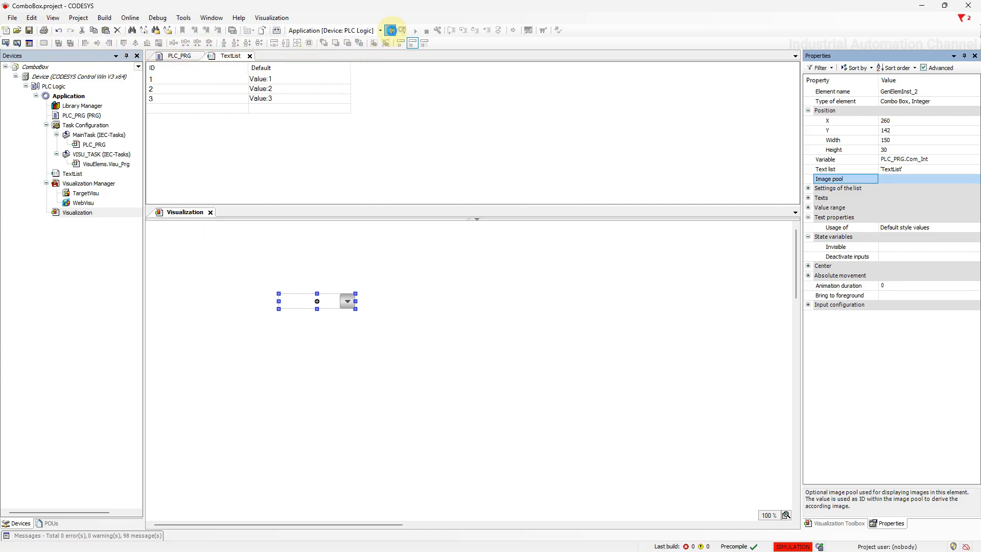
{"action": "left_click", "coordinate": [390, 30]}
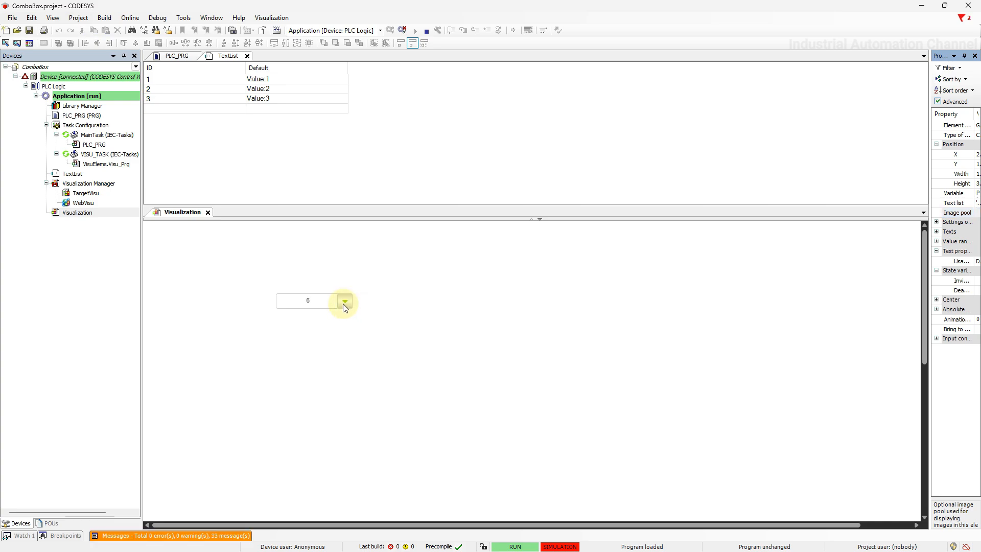
Choose Value:1 and Value:2 in the live combo box, then log out.
{"action": "left_click", "coordinate": [344, 300]}
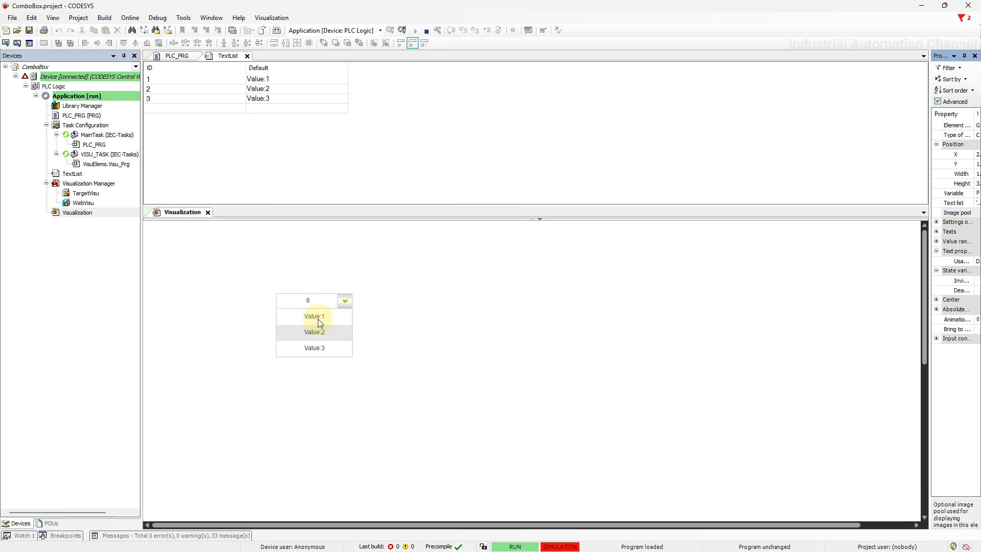
{"action": "left_click", "coordinate": [314, 316]}
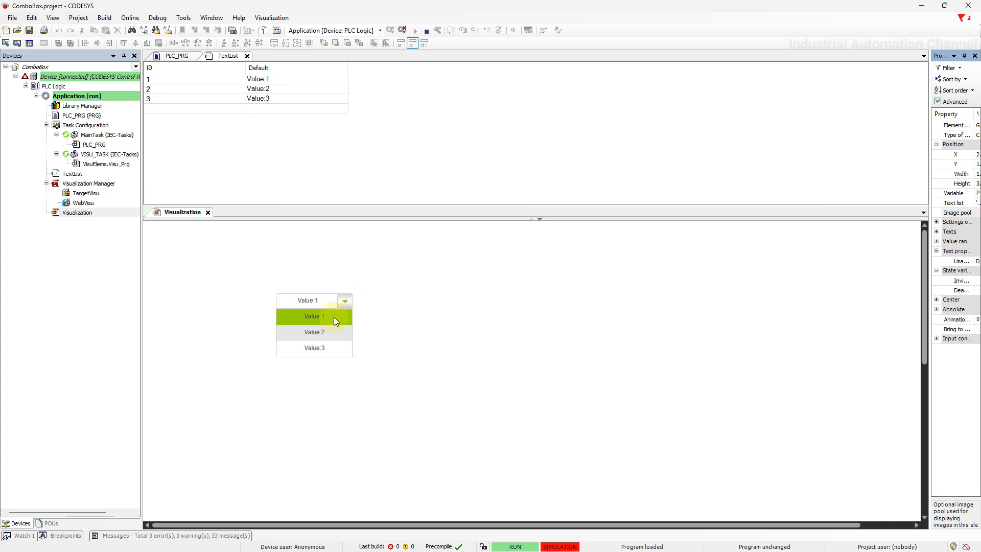
{"action": "left_click", "coordinate": [314, 332]}
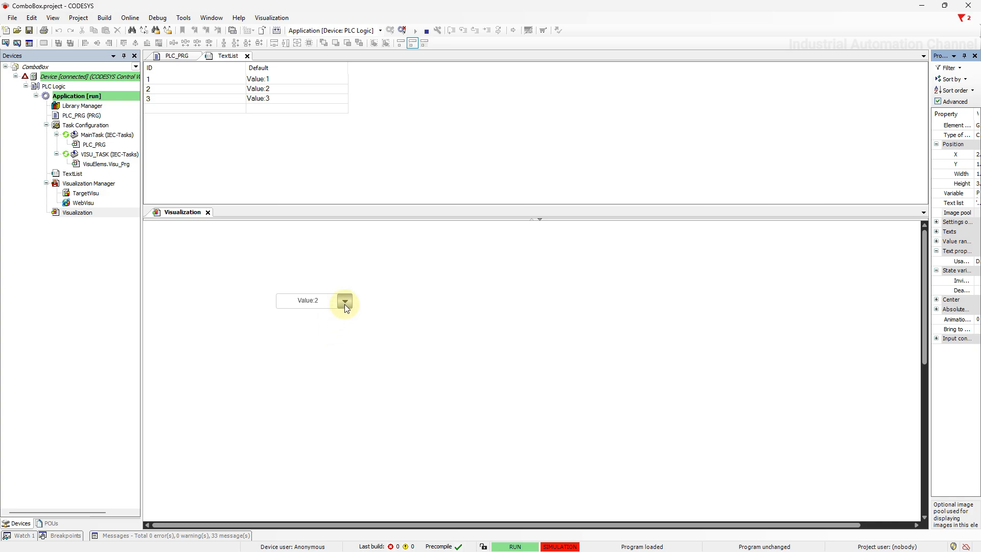
{"action": "left_click", "coordinate": [344, 301]}
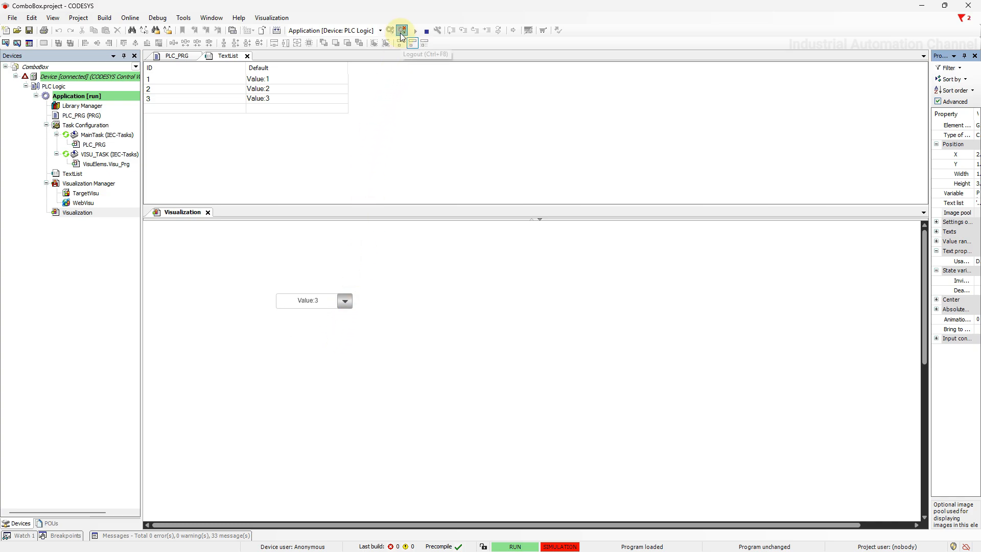
{"action": "left_click", "coordinate": [402, 30]}
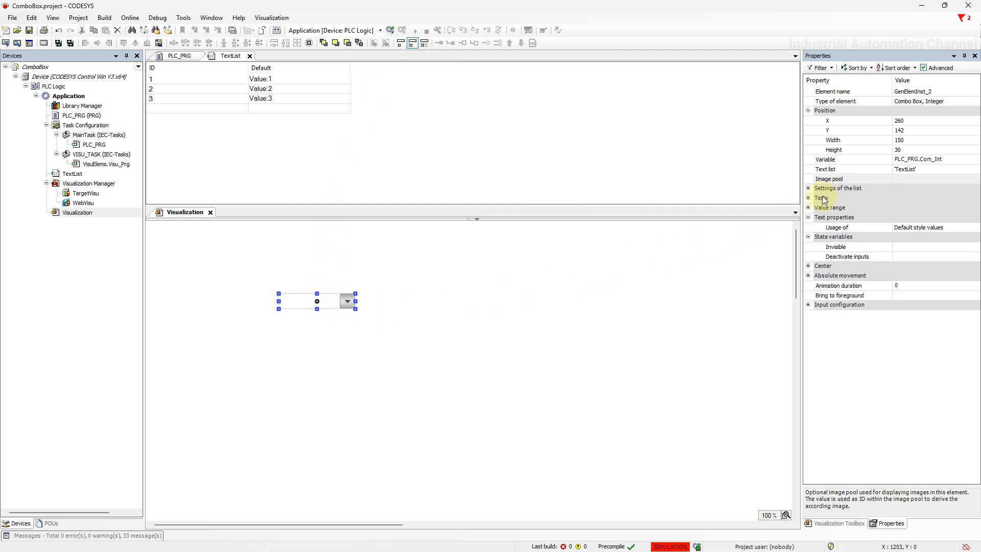
{"action": "left_click", "coordinate": [829, 179]}
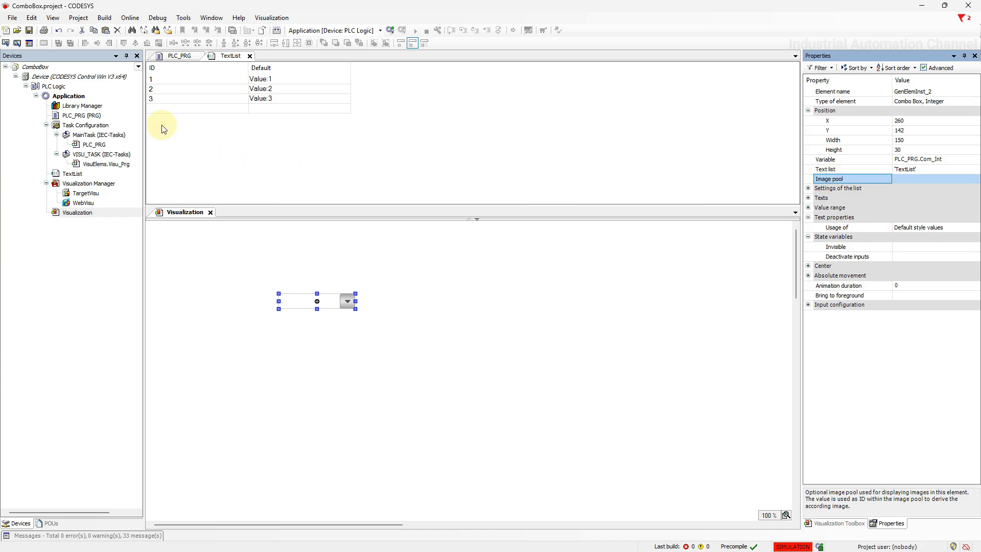
Add an Image Pool object named ImagePool under Application.
{"action": "right_click", "coordinate": [66, 96]}
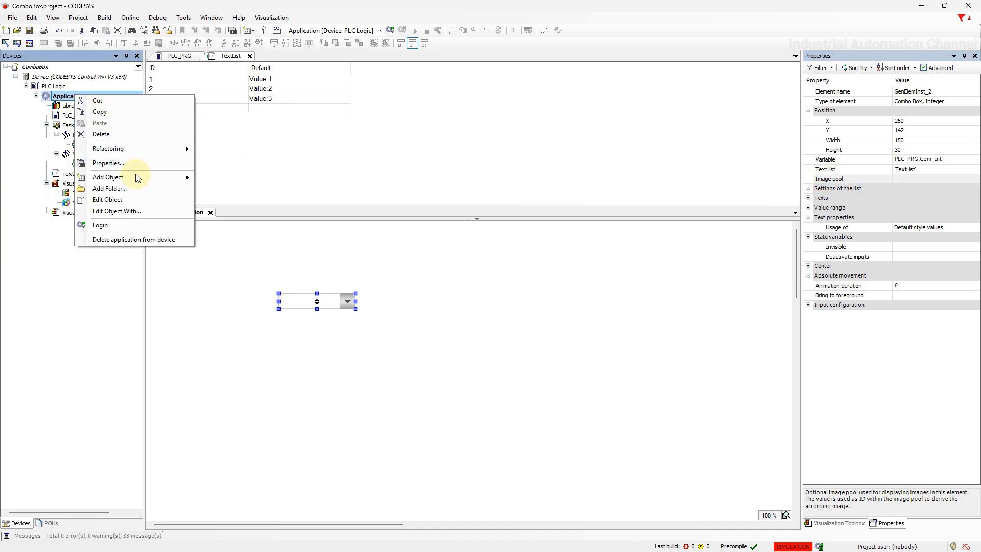
{"action": "left_click", "coordinate": [107, 177]}
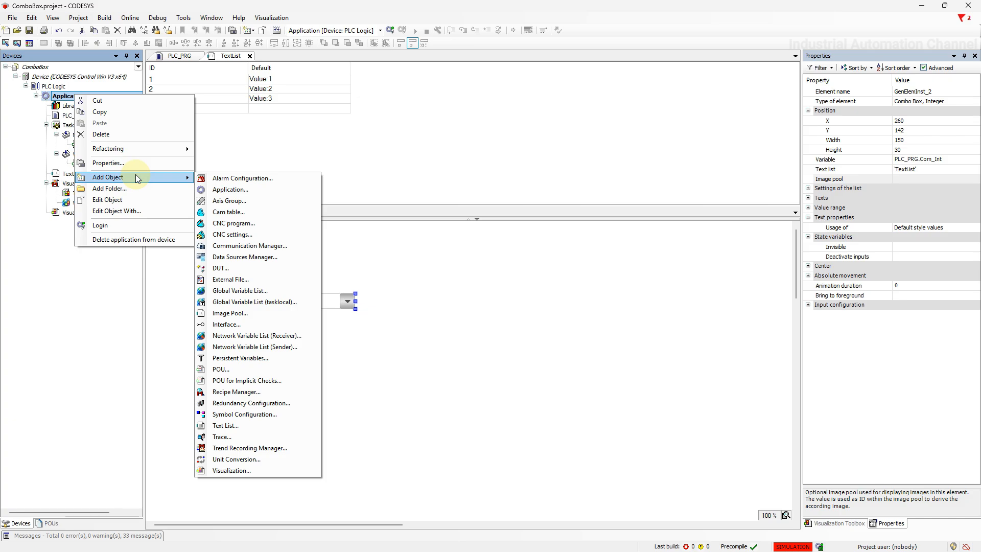
{"action": "left_click", "coordinate": [230, 313]}
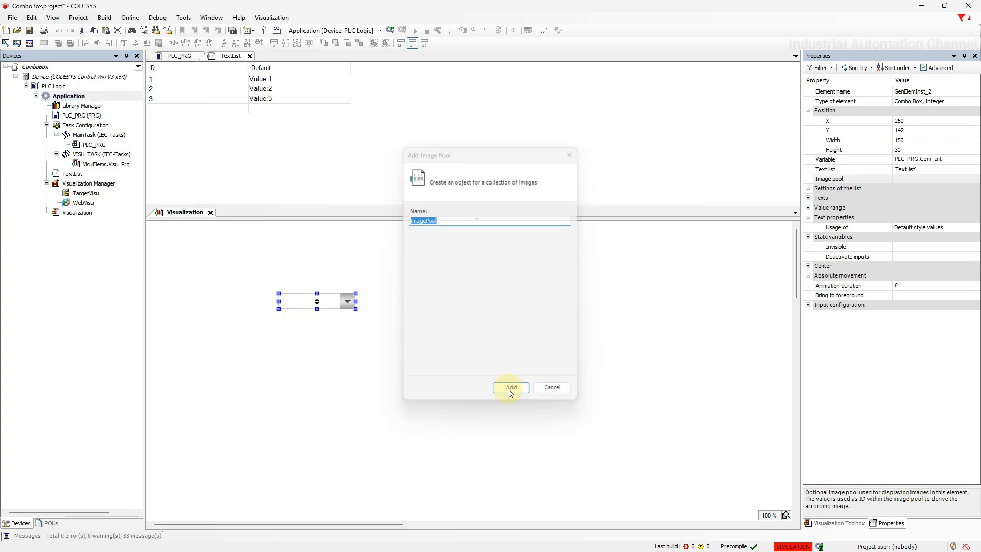
{"action": "left_click", "coordinate": [510, 387]}
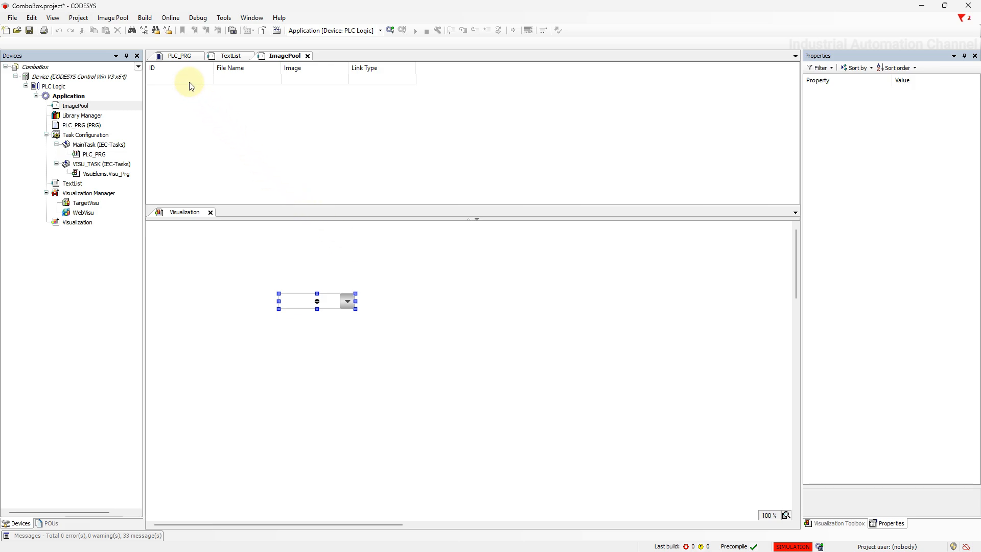
Add image entries linking 2.png and 3.png via the Select Image dialog.
{"action": "left_click", "coordinate": [179, 79]}
{"action": "type", "text": "1"}
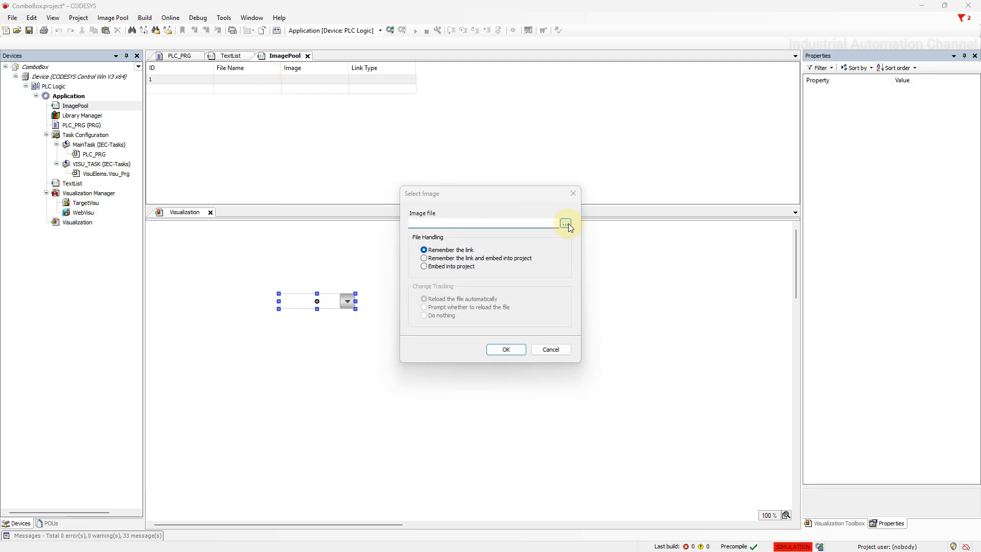
{"action": "left_click", "coordinate": [565, 223]}
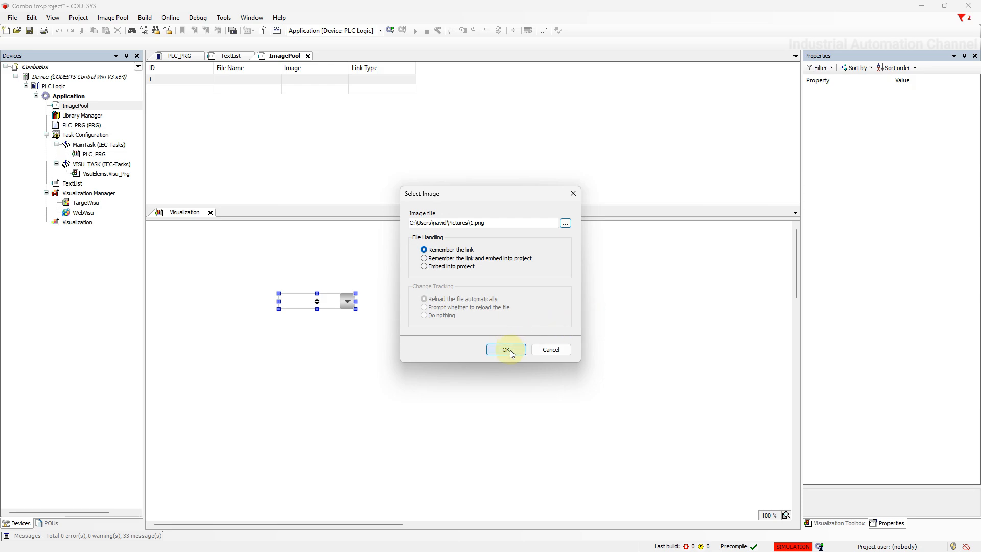
{"action": "left_click", "coordinate": [506, 349]}
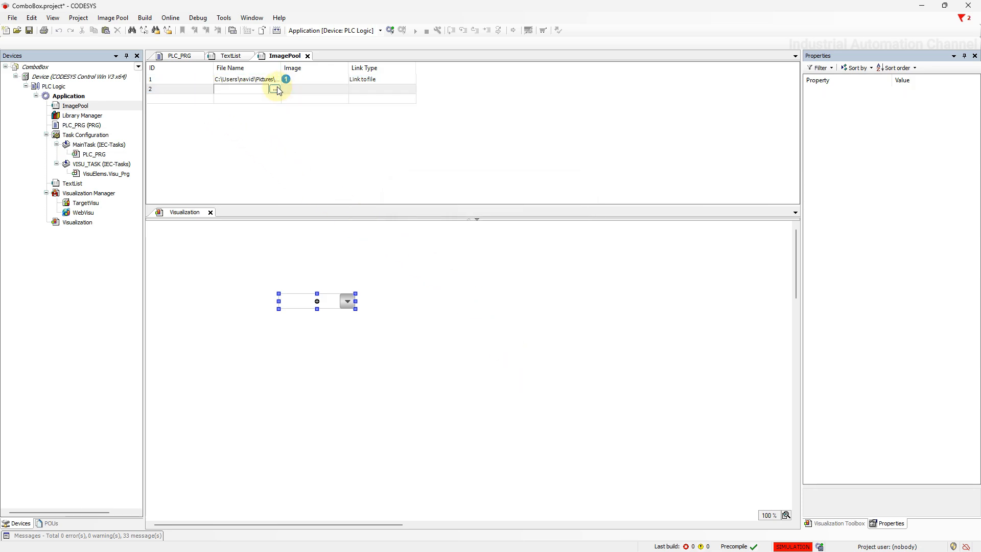
{"action": "left_click", "coordinate": [275, 90]}
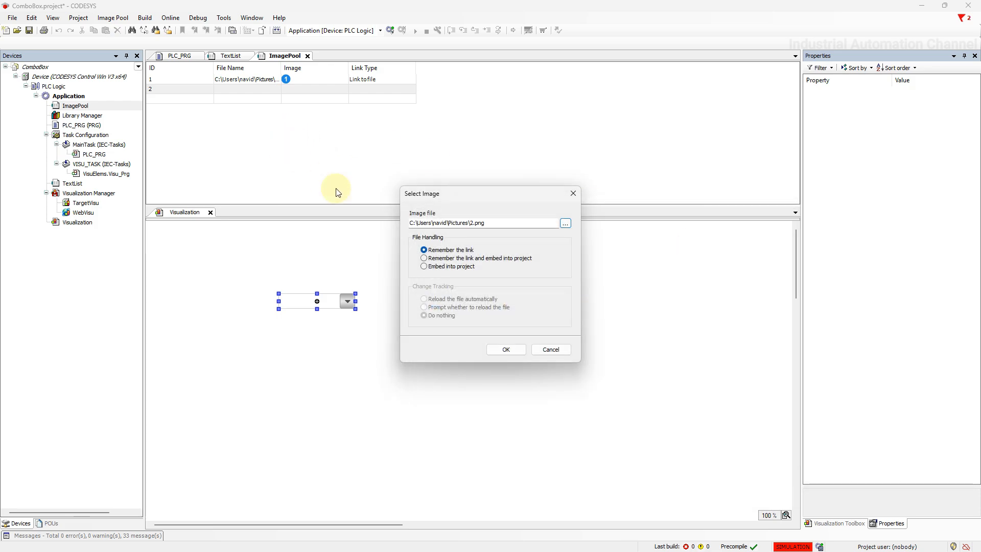
{"action": "left_click", "coordinate": [505, 349]}
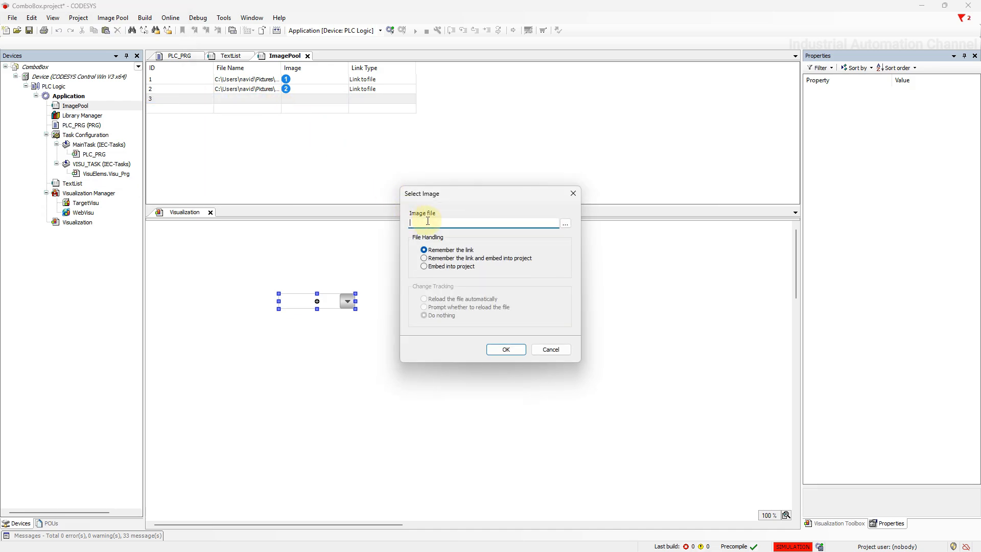
{"action": "left_click", "coordinate": [564, 222]}
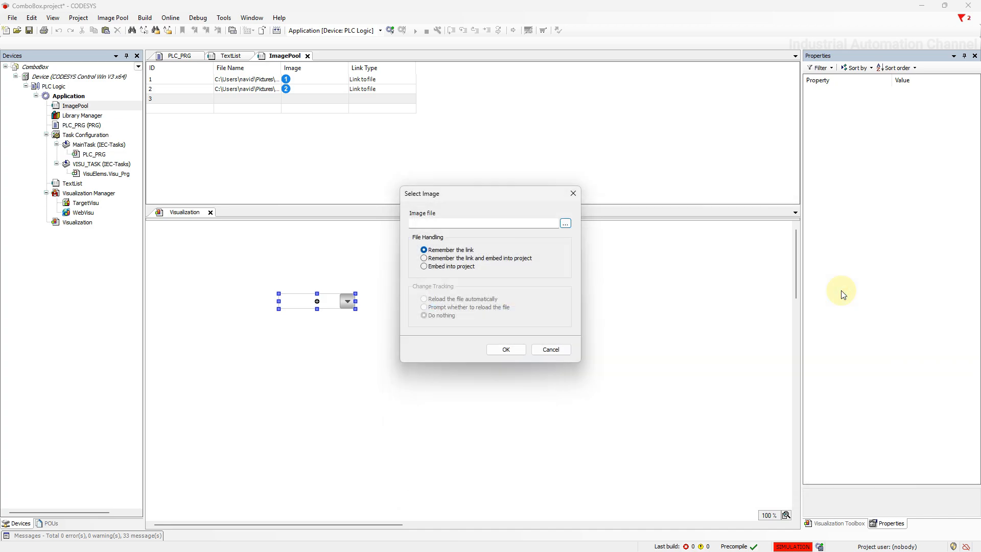
{"action": "left_click", "coordinate": [506, 349]}
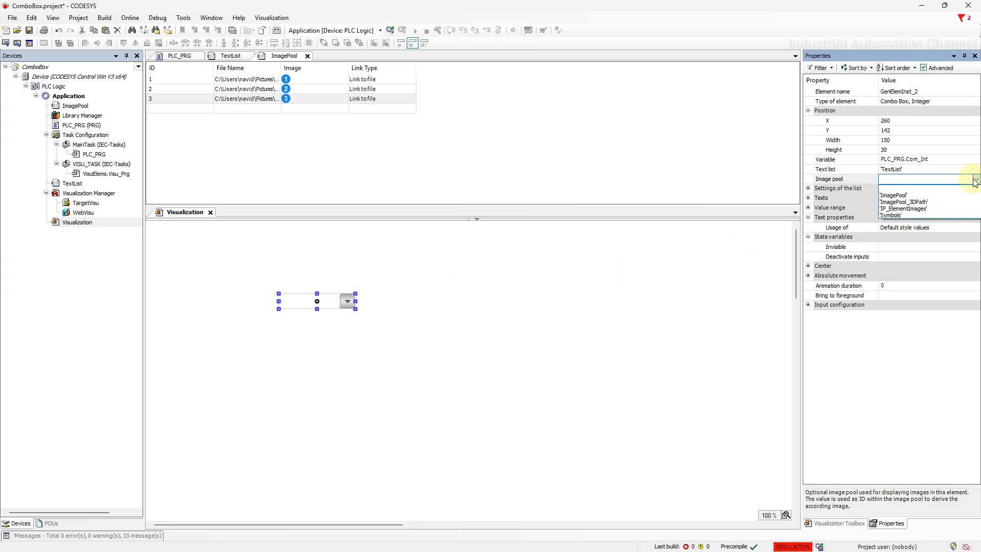
Assign 'ImagePool' as the combo box's image pool, then log in and choose Value 2.
{"action": "left_click", "coordinate": [892, 195]}
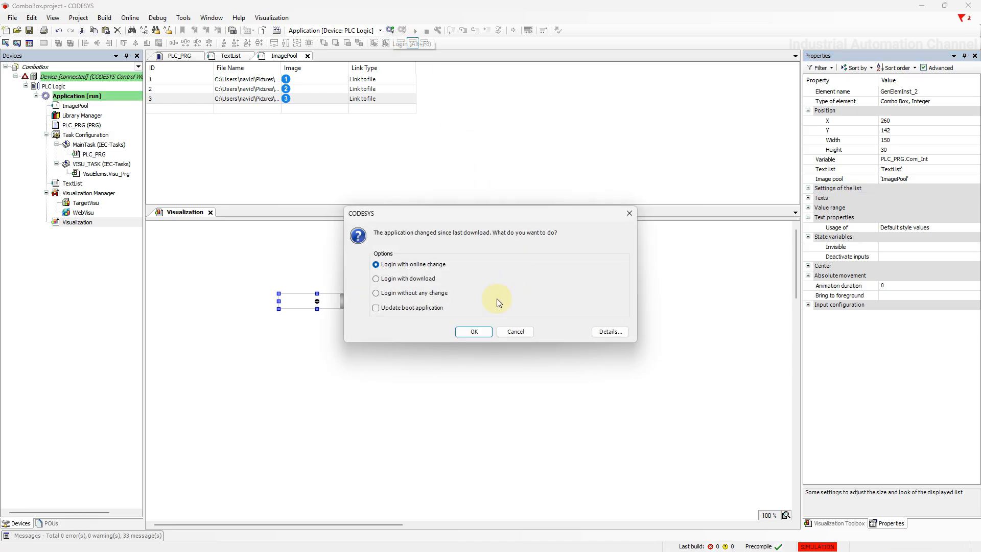
{"action": "left_click", "coordinate": [474, 331]}
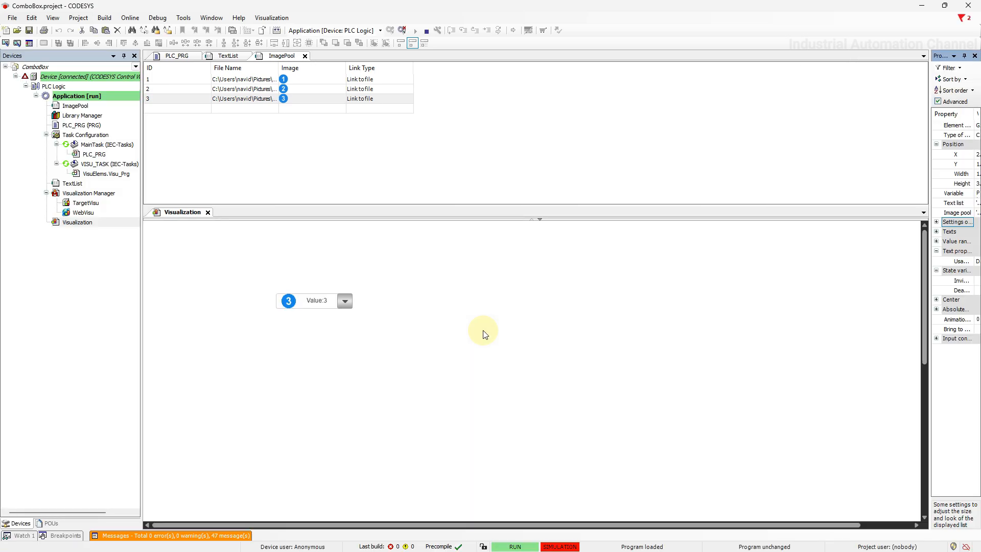
{"action": "mouse_move", "coordinate": [343, 301]}
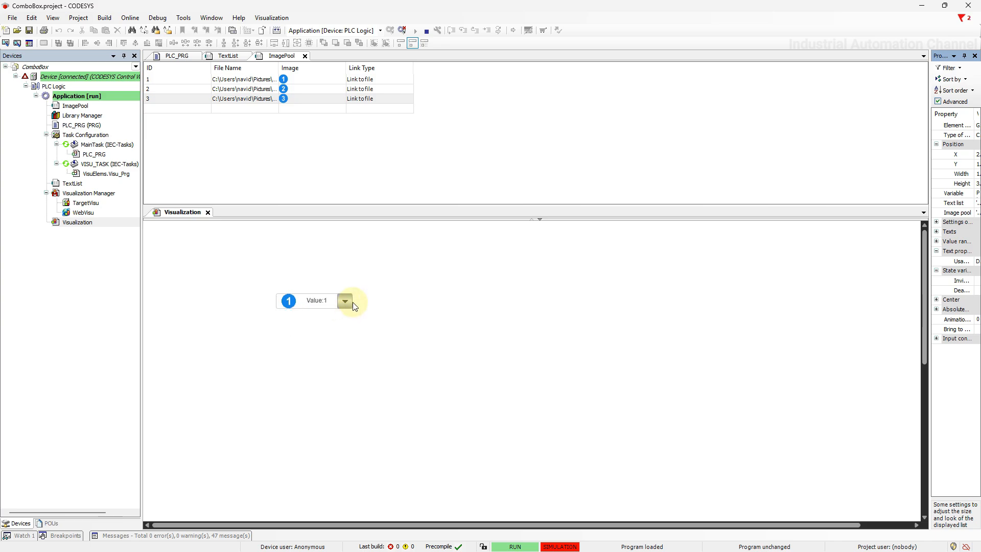
{"action": "left_click", "coordinate": [176, 55]}
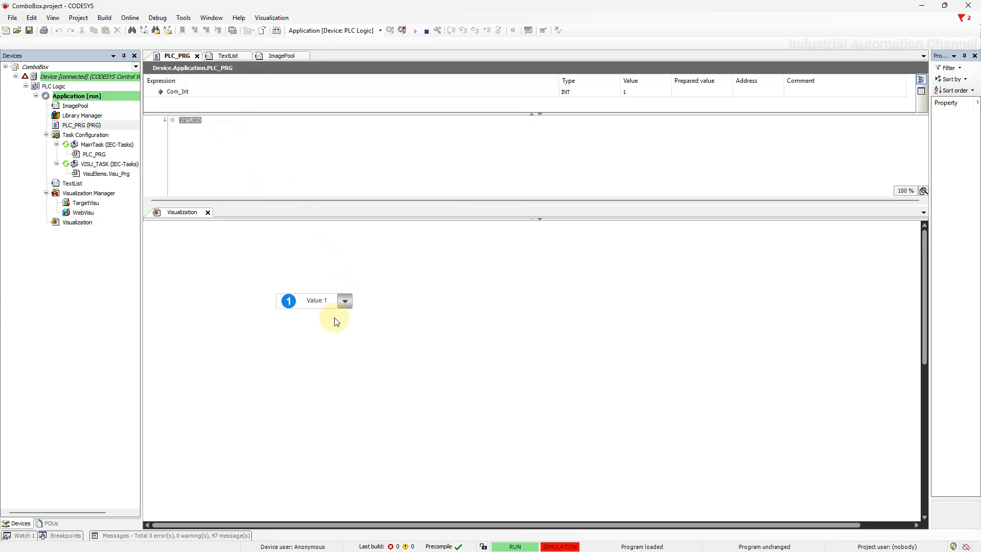
{"action": "left_click", "coordinate": [344, 300]}
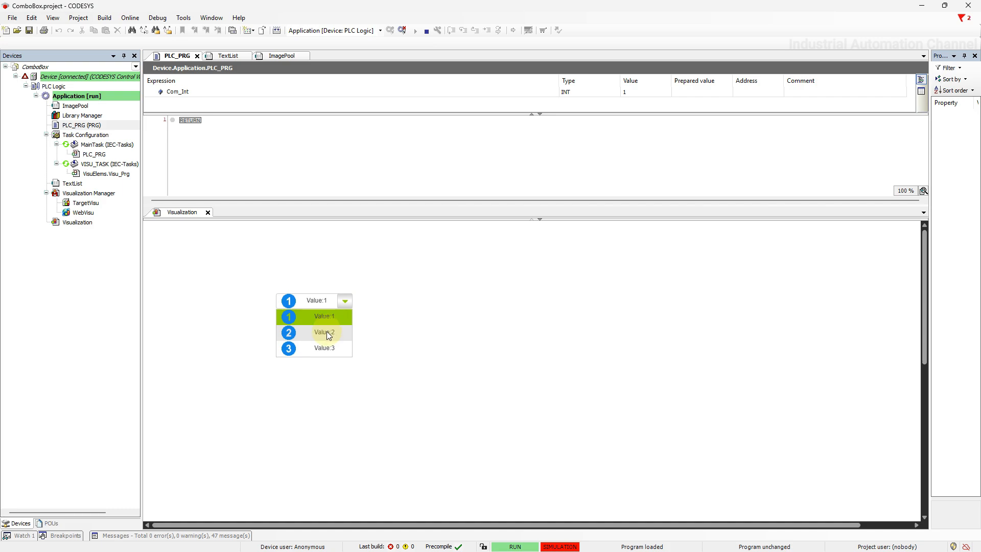
{"action": "left_click", "coordinate": [323, 332]}
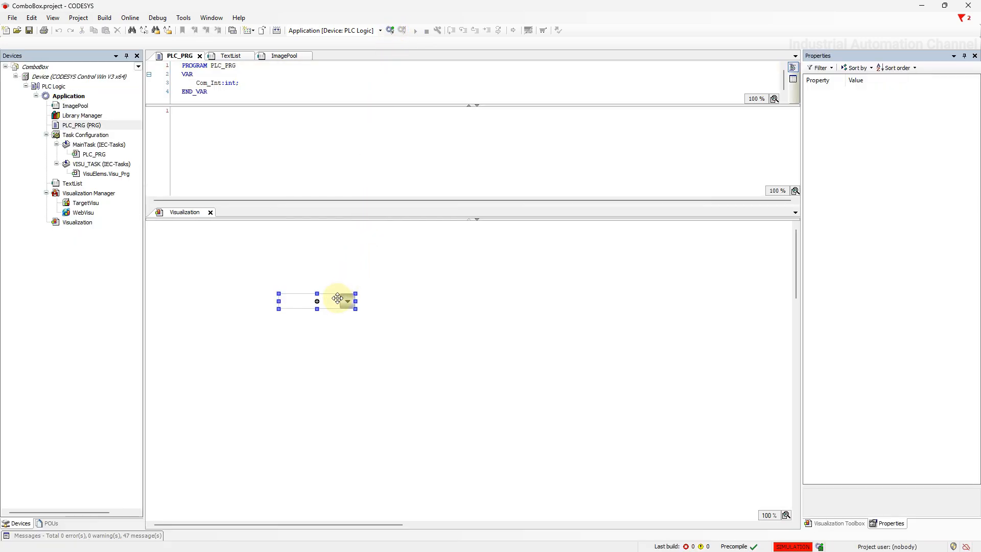
Set the combo box list's row height to 50.
{"action": "left_click", "coordinate": [317, 300]}
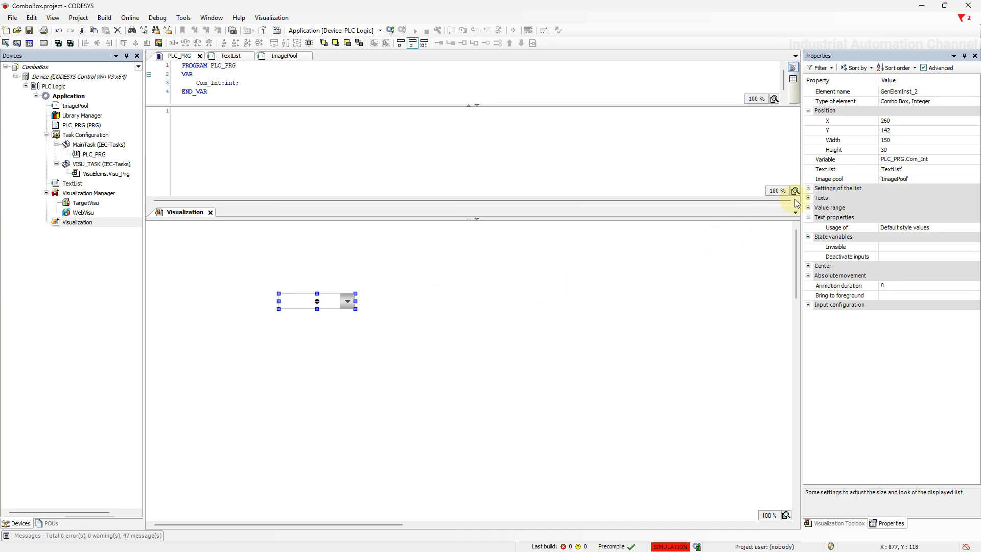
{"action": "left_click", "coordinate": [808, 188]}
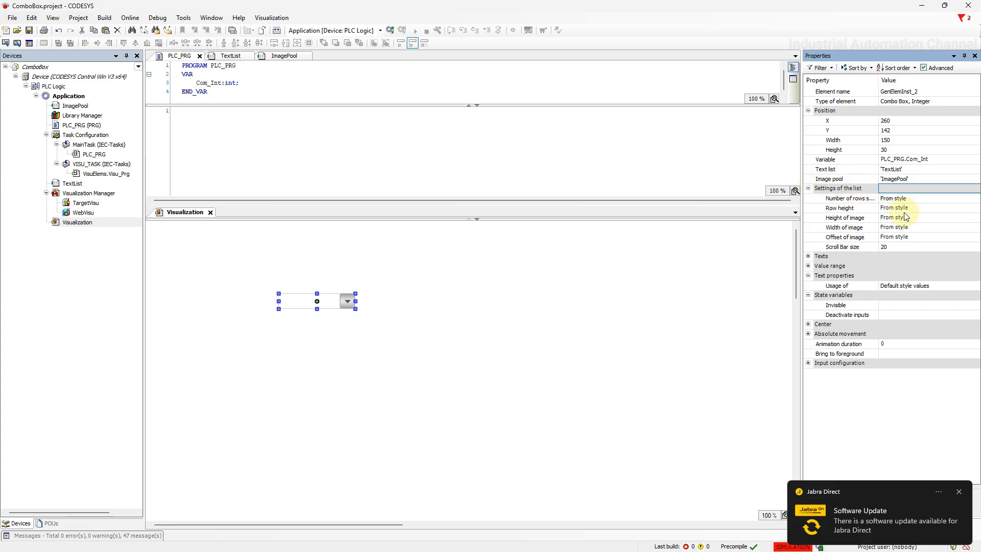
{"action": "left_click", "coordinate": [910, 207]}
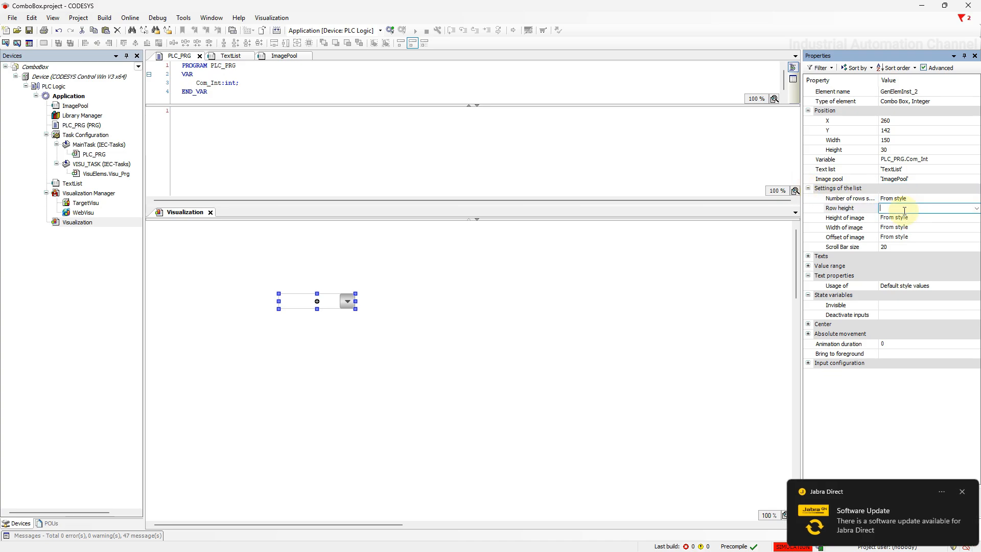
{"action": "type", "text": "50"}
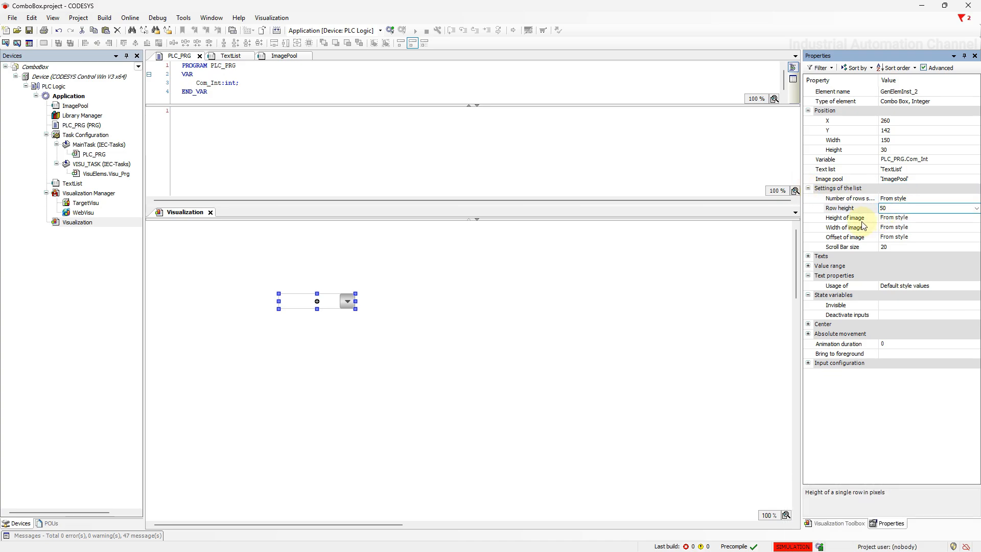
{"action": "left_click", "coordinate": [845, 217]}
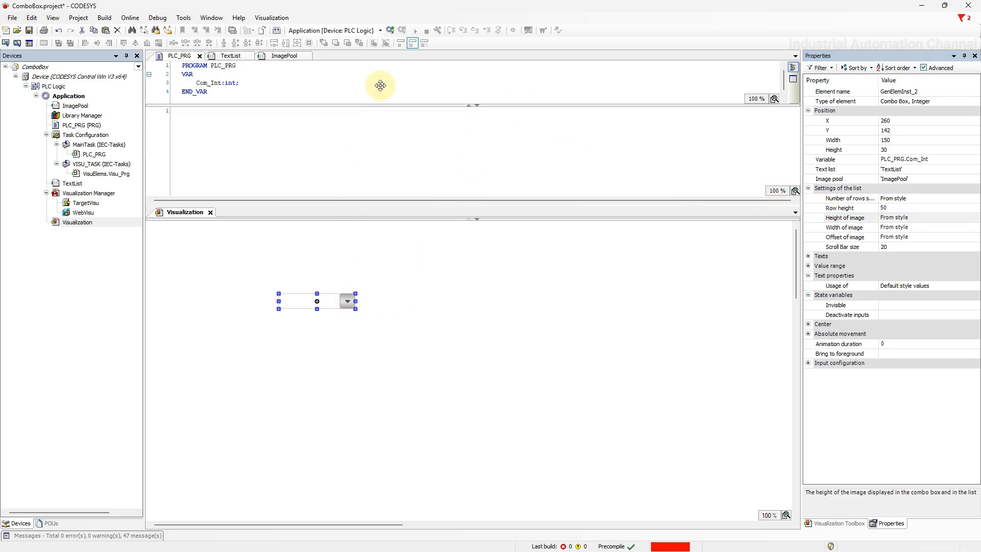
Log in with online change and open the combo box to check the taller rows.
{"action": "left_click", "coordinate": [389, 30]}
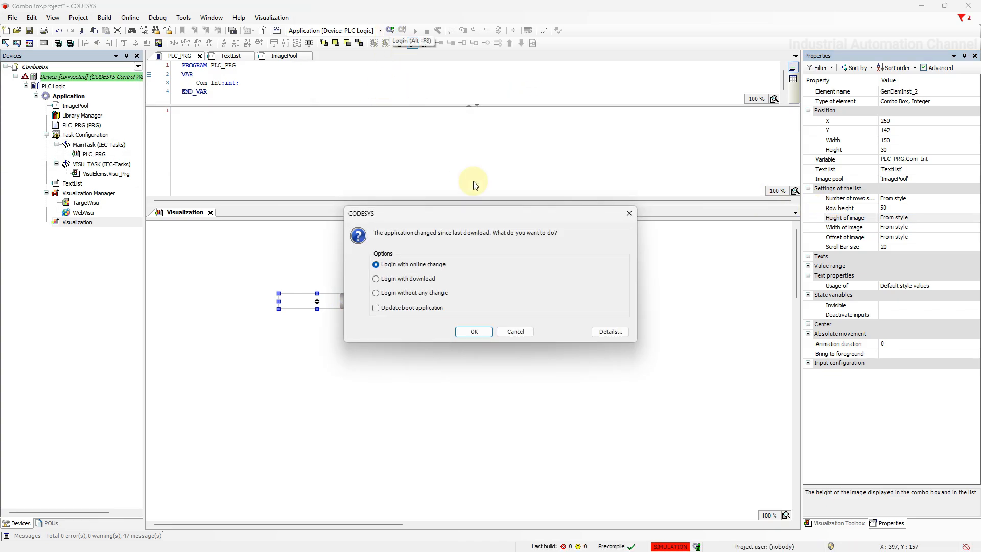
{"action": "left_click", "coordinate": [473, 332]}
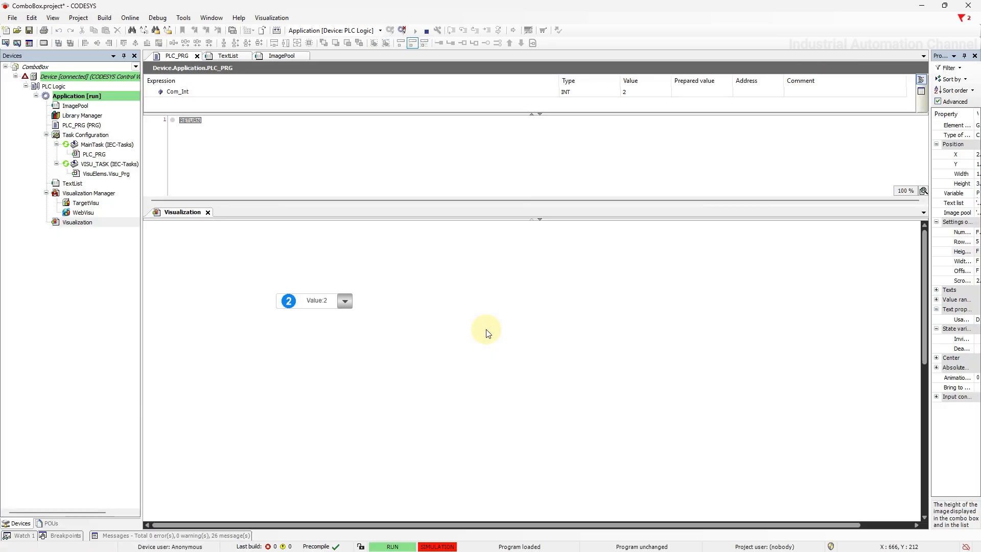
{"action": "left_click", "coordinate": [344, 301]}
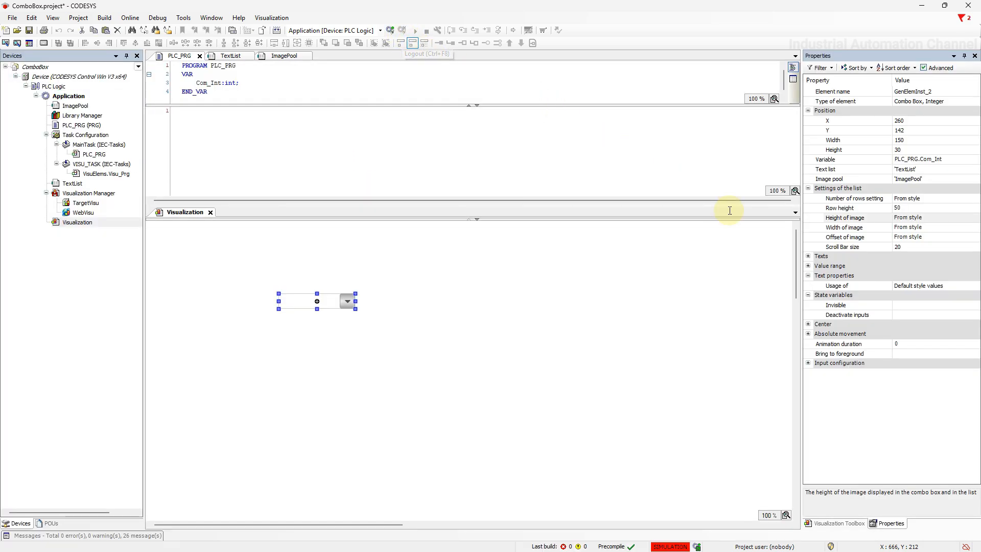
Limit the combo box's value range to minimum 0 and maximum 10.
{"action": "left_click", "coordinate": [830, 265]}
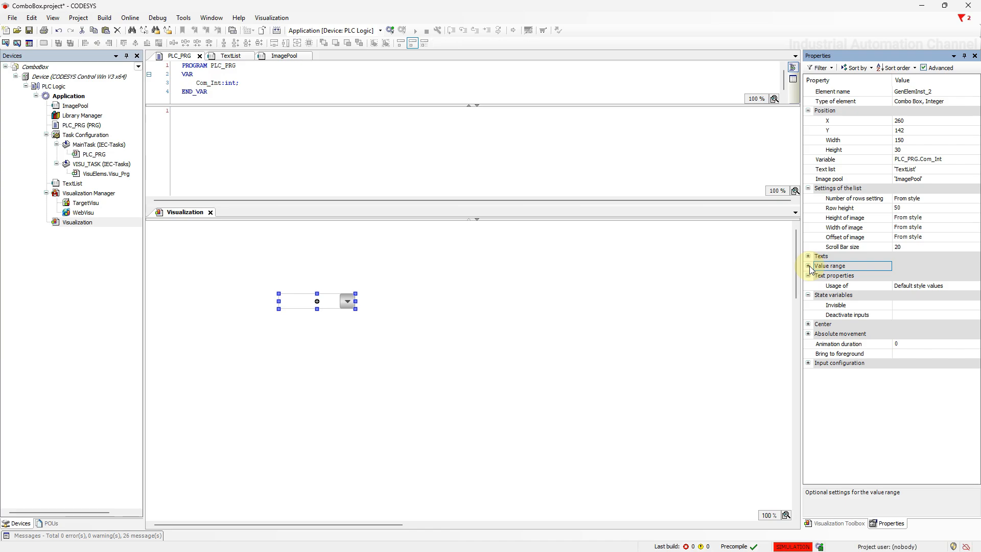
{"action": "left_click", "coordinate": [808, 265]}
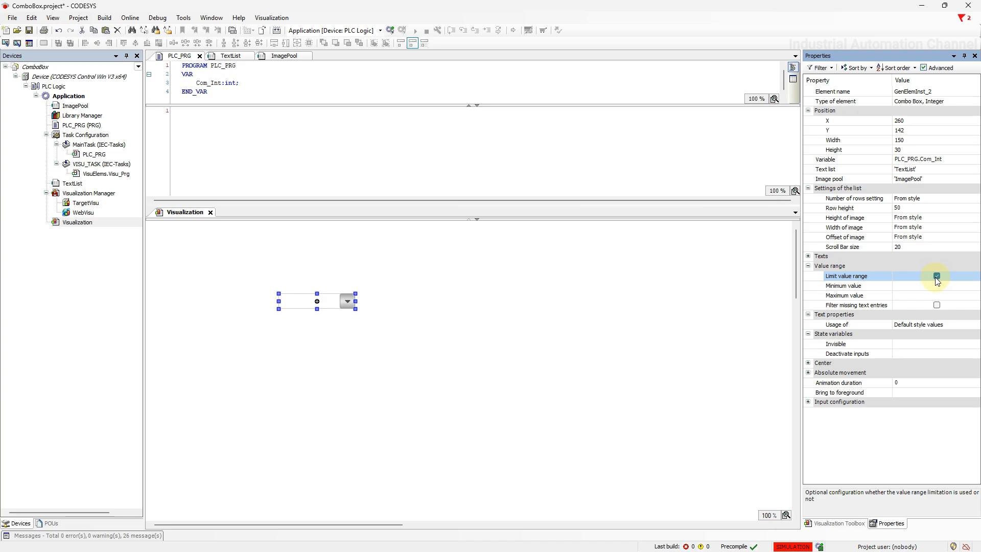
{"action": "left_click", "coordinate": [936, 276]}
{"action": "type", "text": "10"}
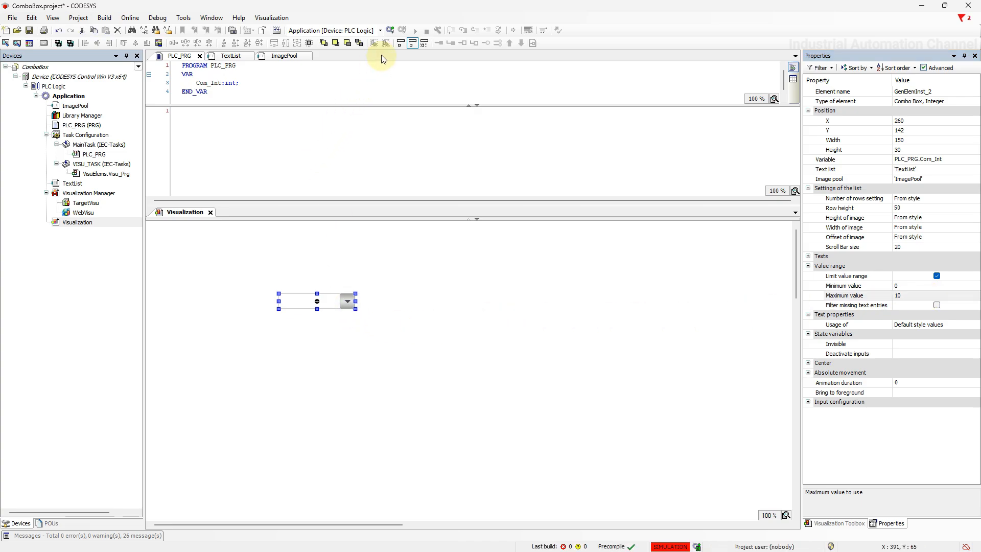
Log in with online change and select 0 in the combo box.
{"action": "left_click", "coordinate": [390, 30]}
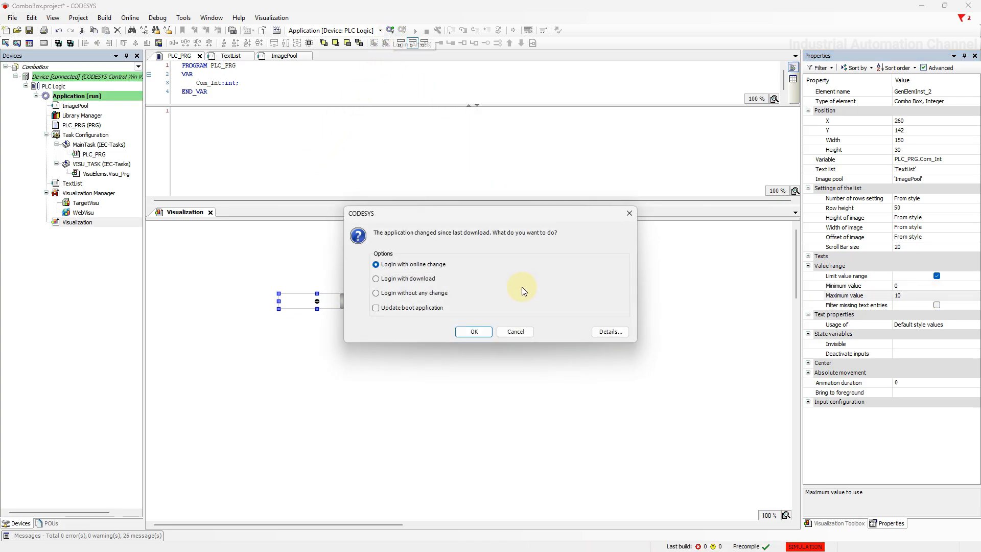
{"action": "left_click", "coordinate": [474, 332]}
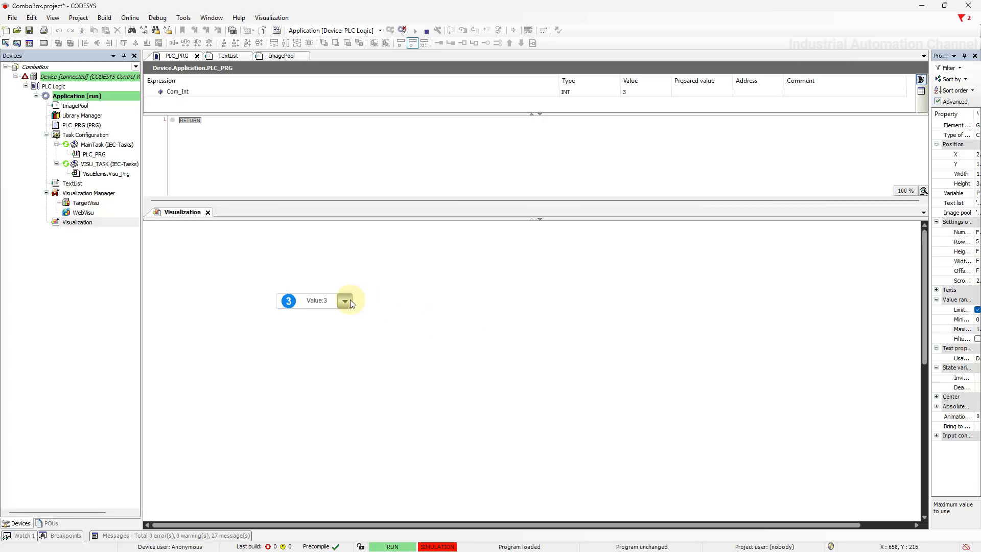
{"action": "left_click", "coordinate": [344, 300]}
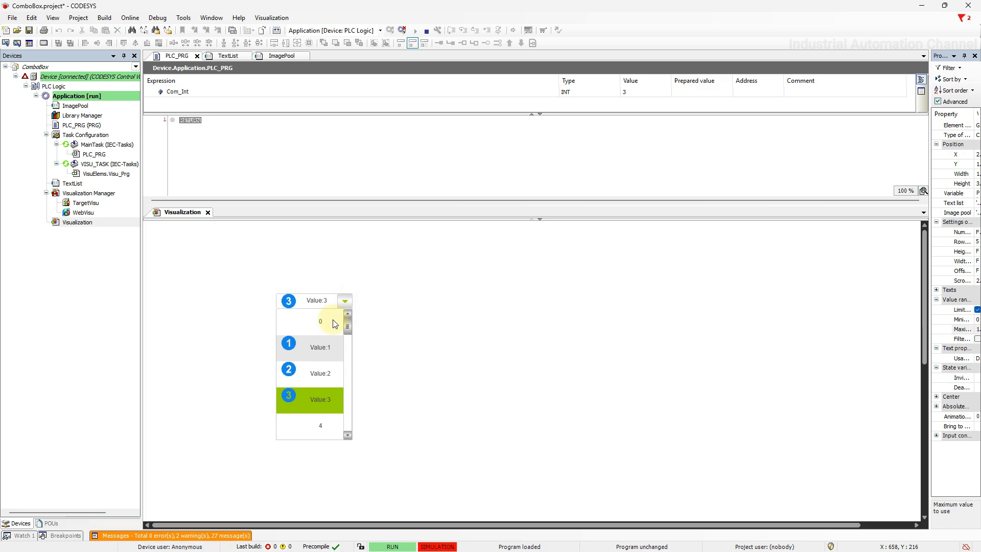
{"action": "left_click", "coordinate": [319, 320]}
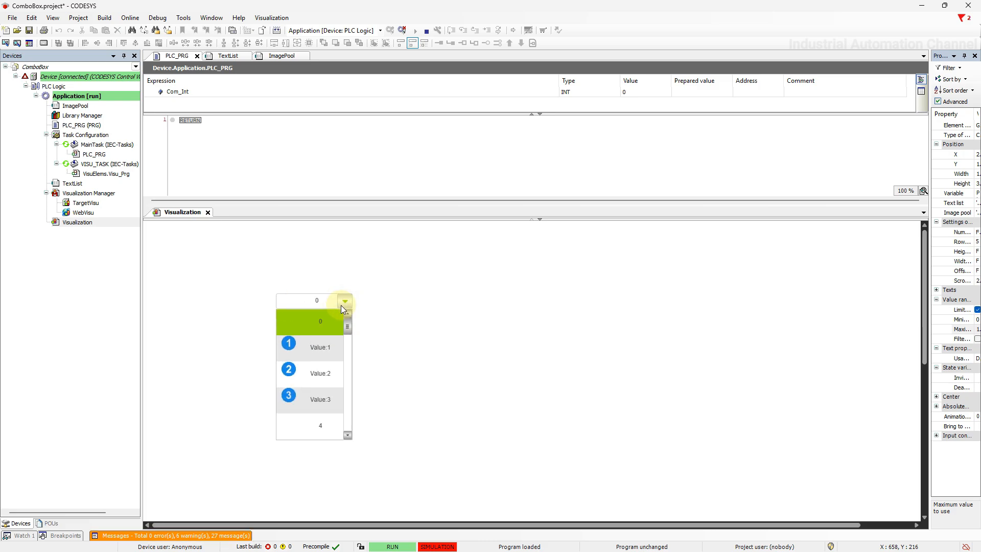
{"action": "left_click", "coordinate": [319, 425]}
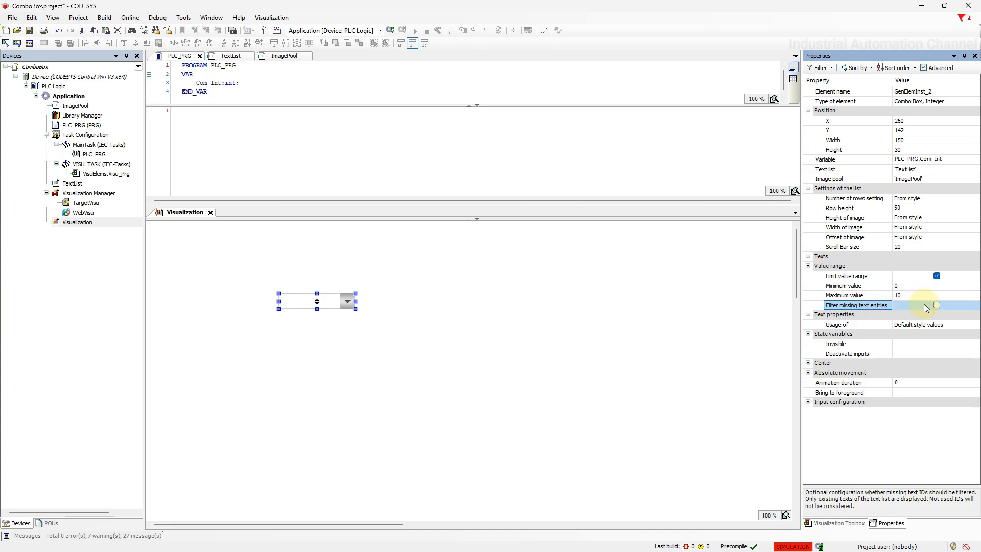
Hide values without text entries, then log in and select Value 1 for Com_Int.
{"action": "left_click", "coordinate": [936, 305]}
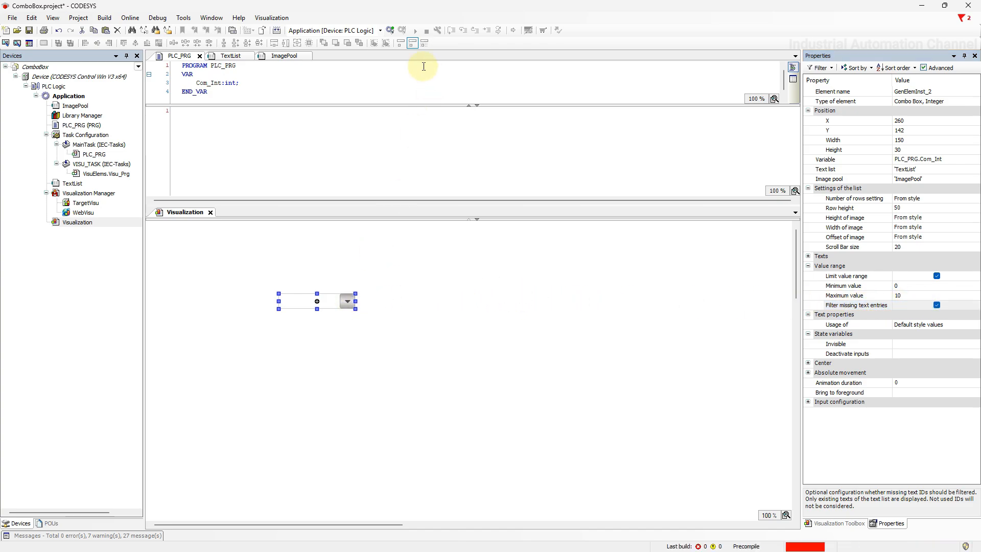
{"action": "left_click", "coordinate": [389, 30]}
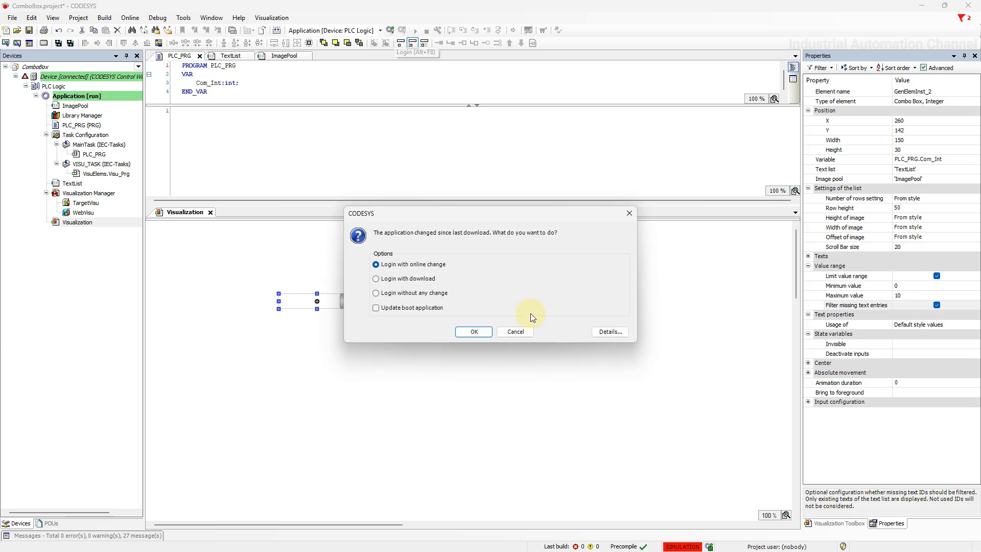
{"action": "left_click", "coordinate": [473, 331]}
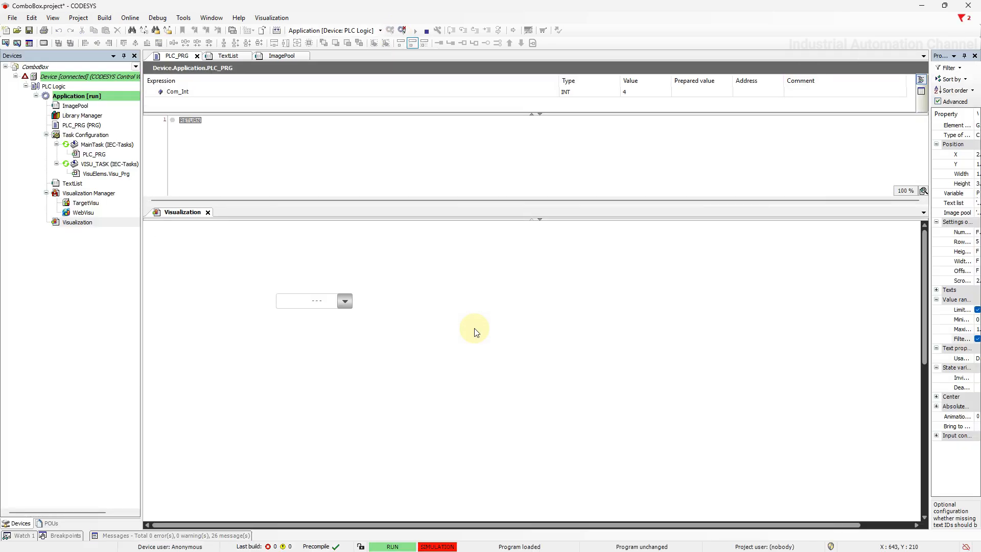
{"action": "left_click", "coordinate": [345, 300]}
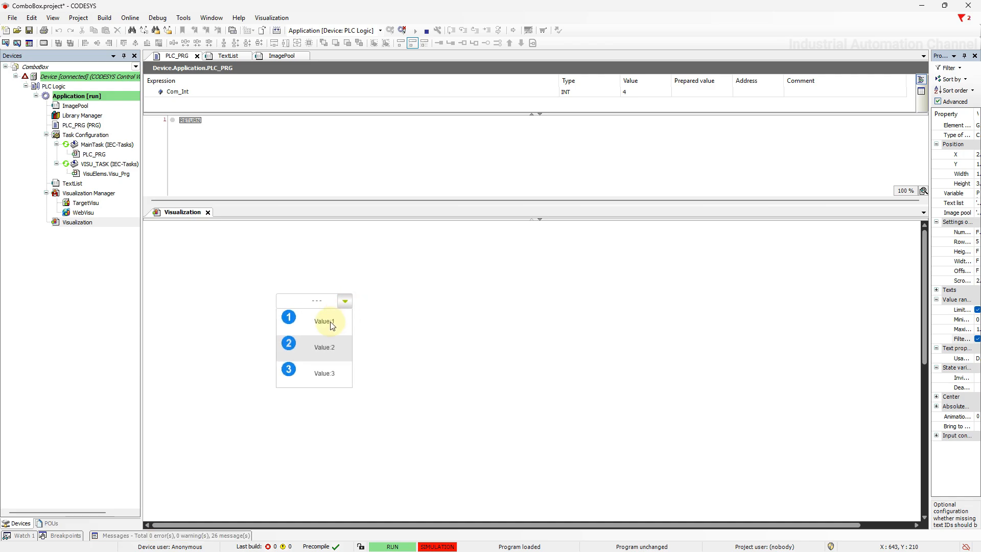
{"action": "left_click", "coordinate": [324, 321]}
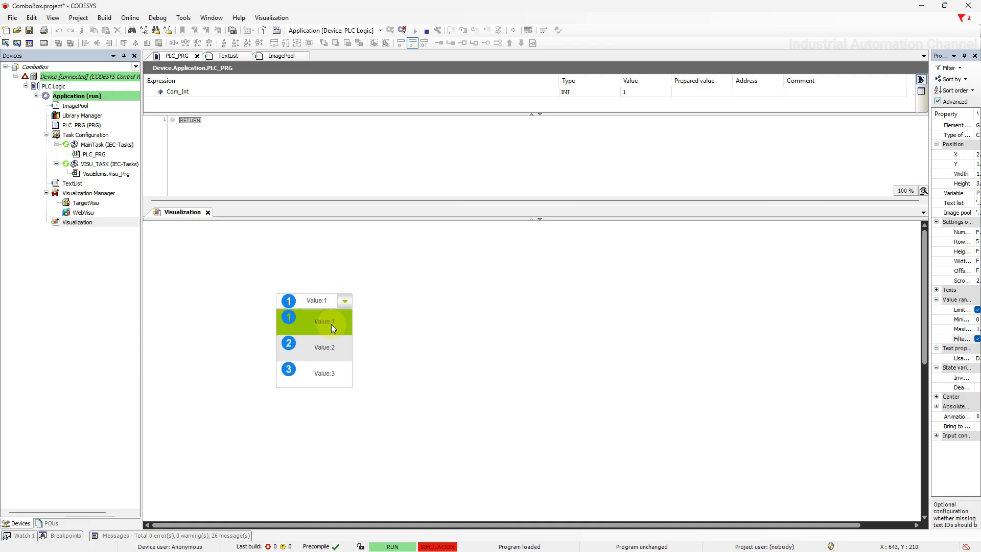
{"action": "left_click", "coordinate": [324, 373]}
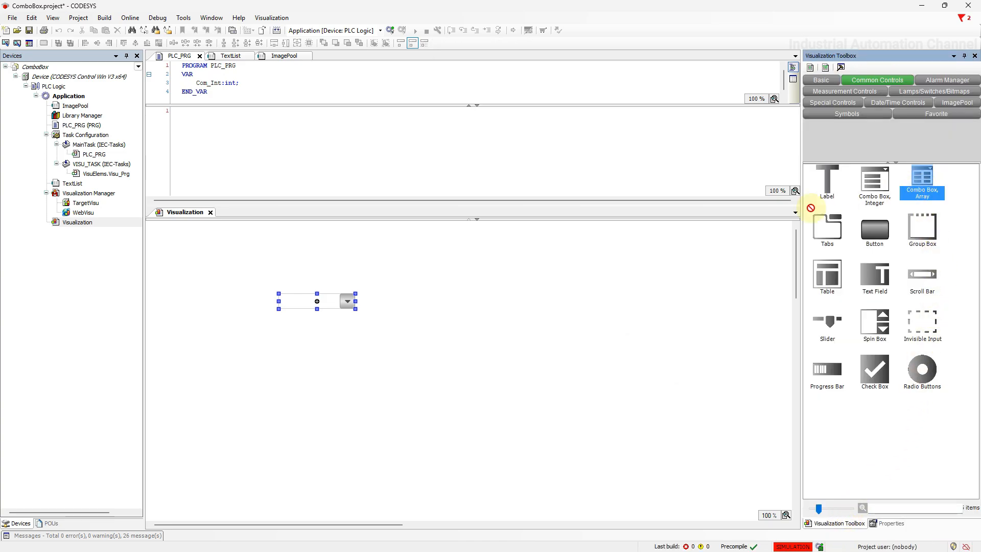
Drop a Combo Box, Array beside the integer combo box, then move and widen it.
{"action": "left_click_drag", "start_coordinate": [920, 181], "coordinate": [477, 301]}
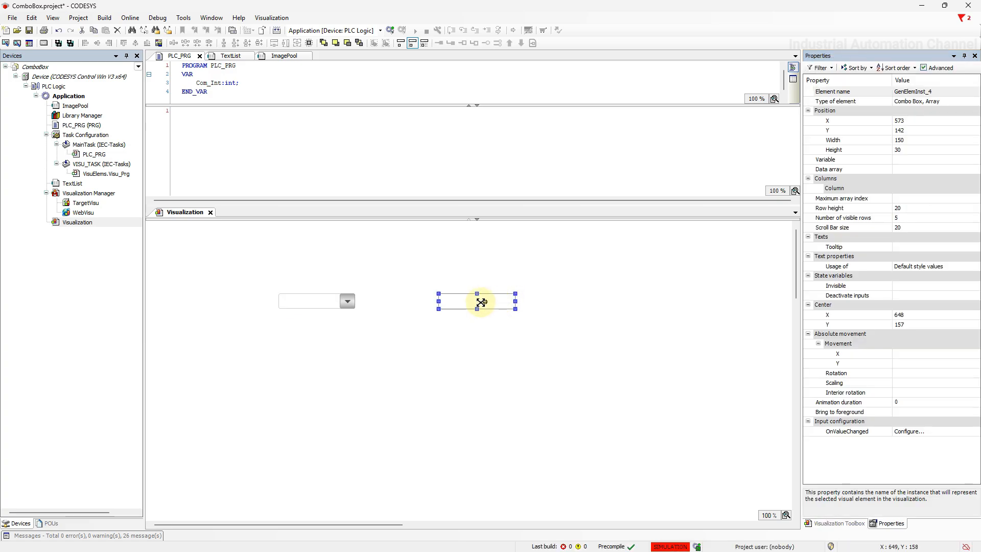
{"action": "left_click_drag", "start_coordinate": [475, 302], "coordinate": [537, 302]}
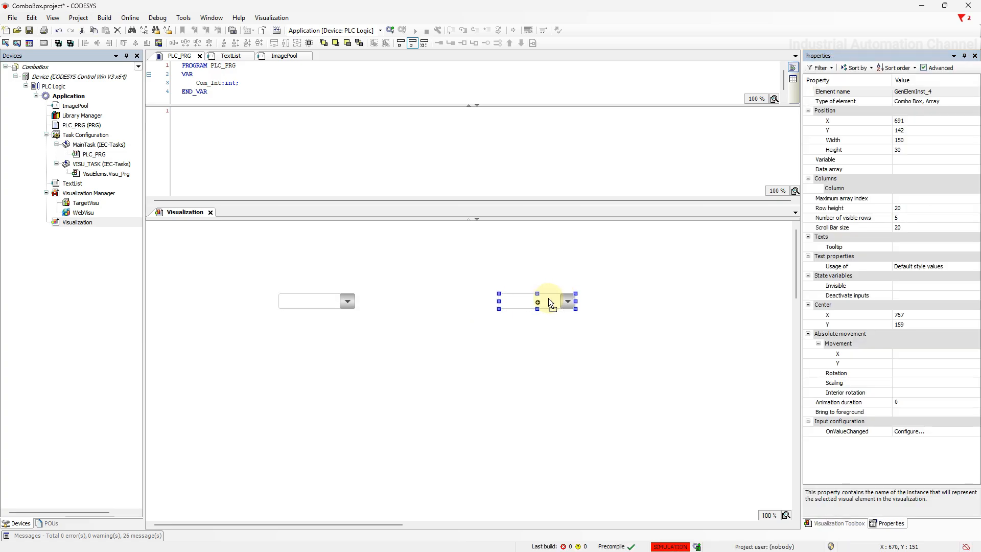
{"action": "left_click_drag", "start_coordinate": [574, 294], "coordinate": [606, 295]}
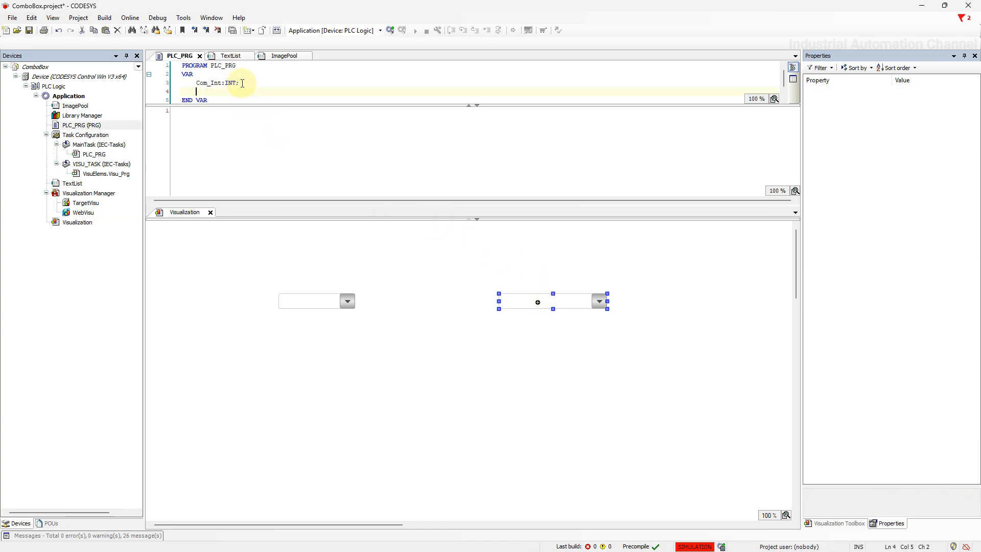
Declare Comb_array: ARRAY[1..3] OF STRING := ['Option1','Option2','Option3'] and Index: INT.
{"action": "type", "text": "Comb"}
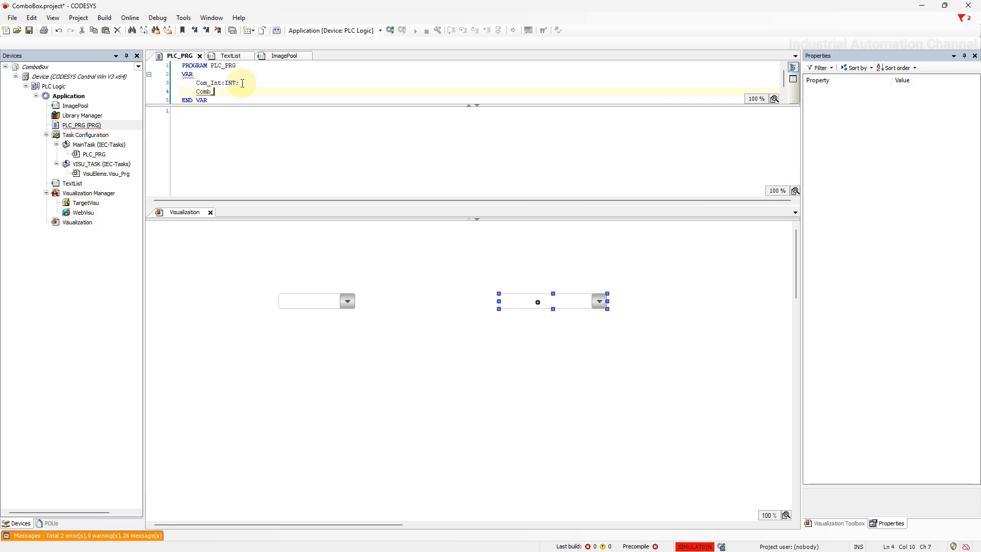
{"action": "type", "text": "_array"}
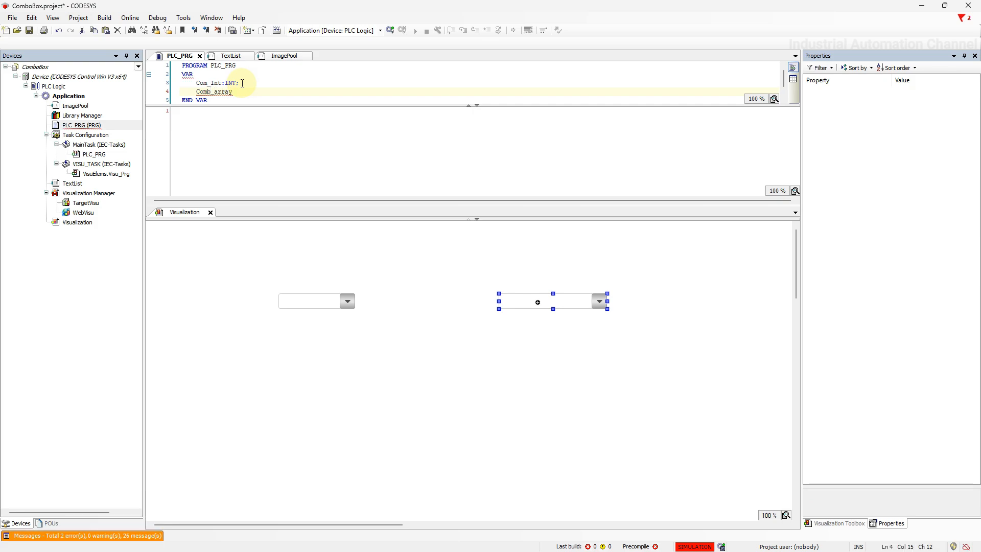
{"action": "type", "text": ":arra"}
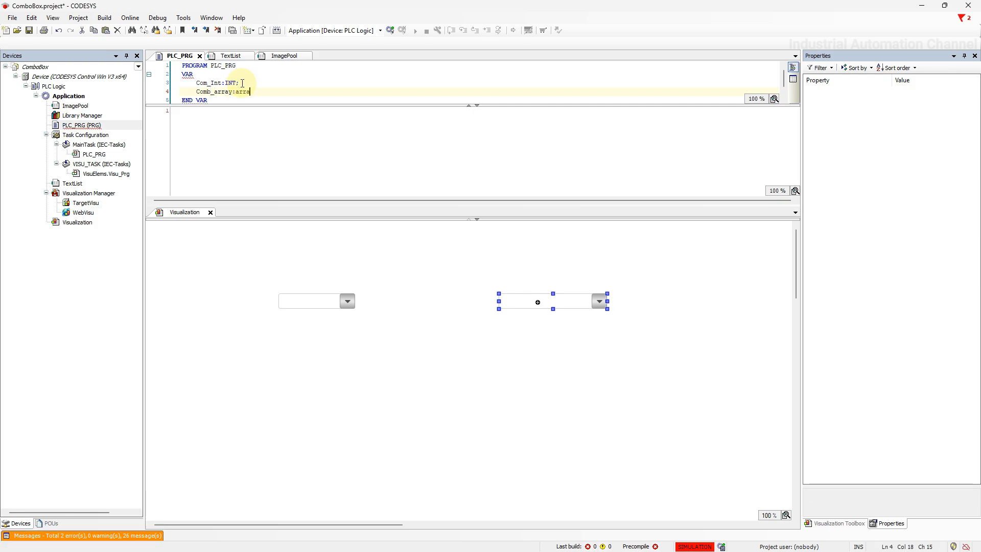
{"action": "type", "text": "y ["}
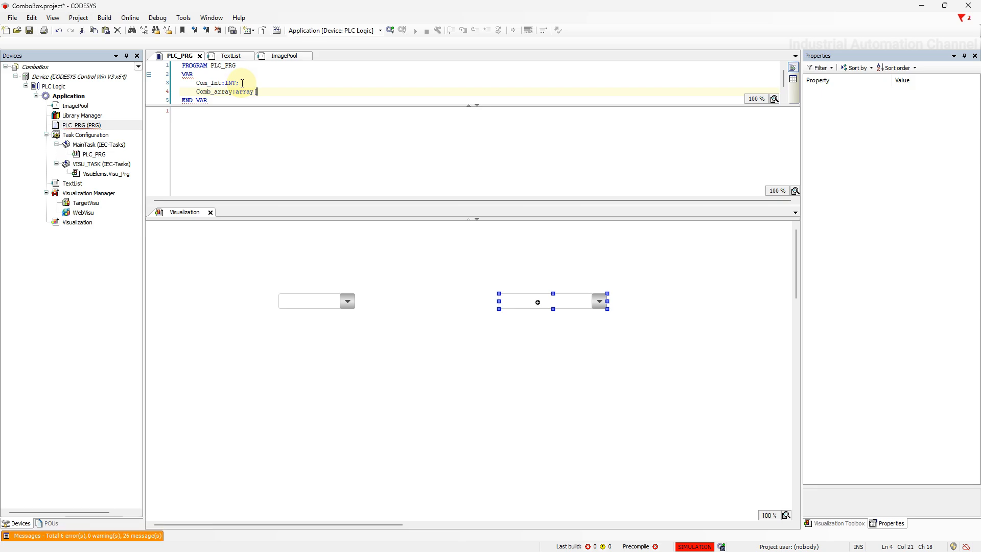
{"action": "type", "text": "[1."}
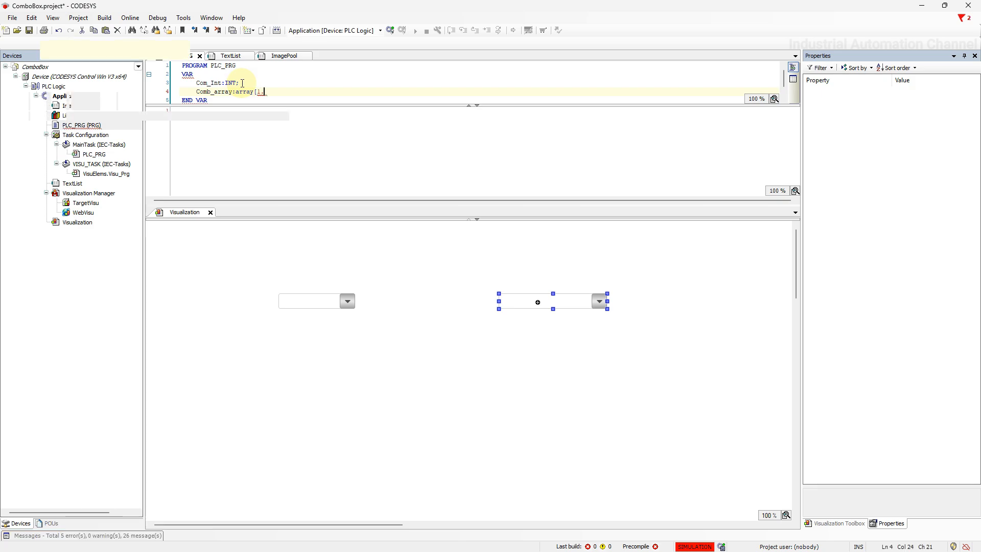
{"action": "type", "text": "..3]of"}
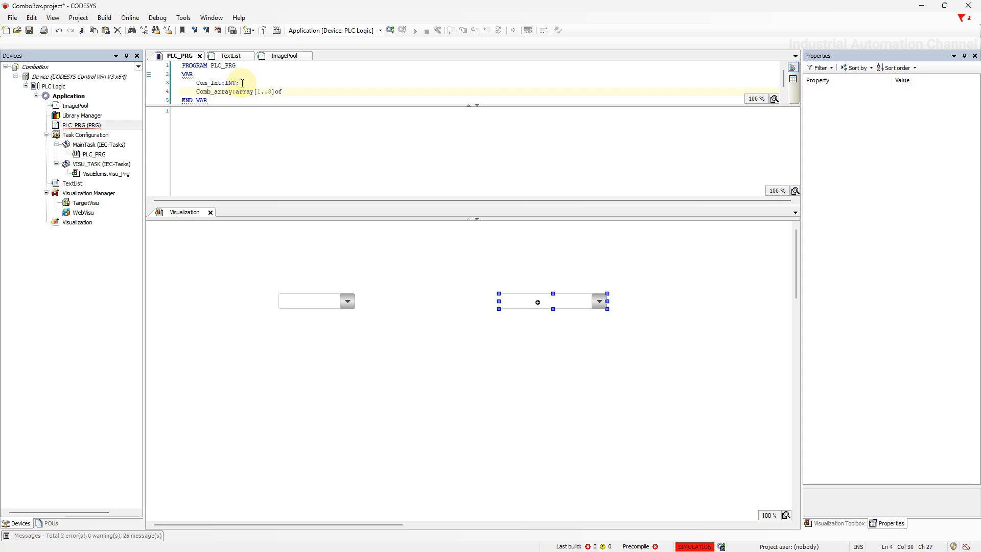
{"action": "type", "text": "string"}
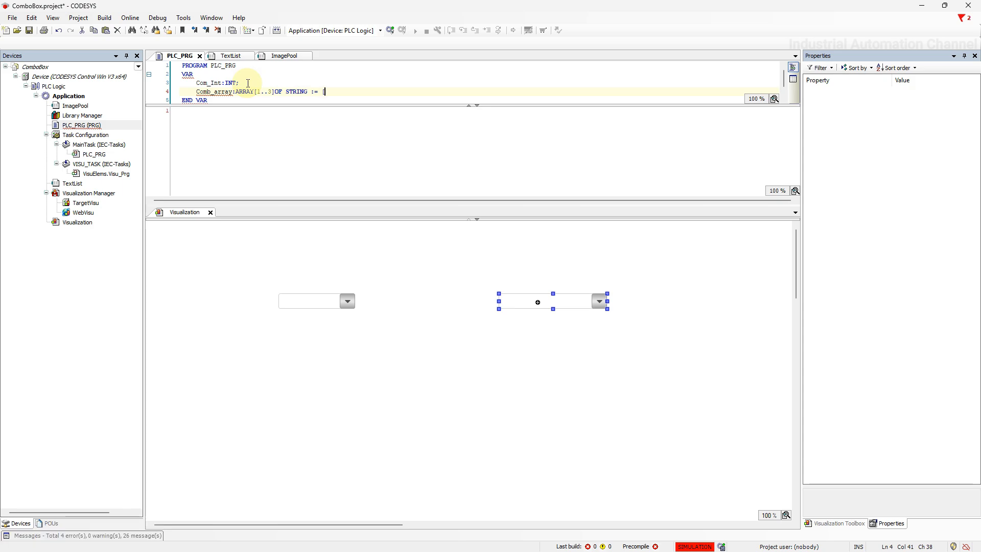
{"action": "type", "text": "['"}
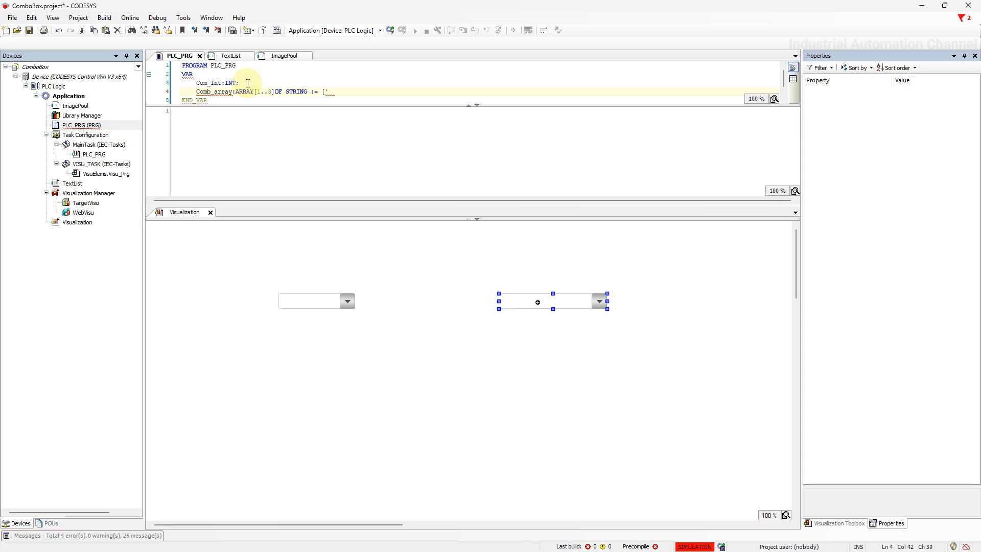
{"action": "type", "text": "Option1"}
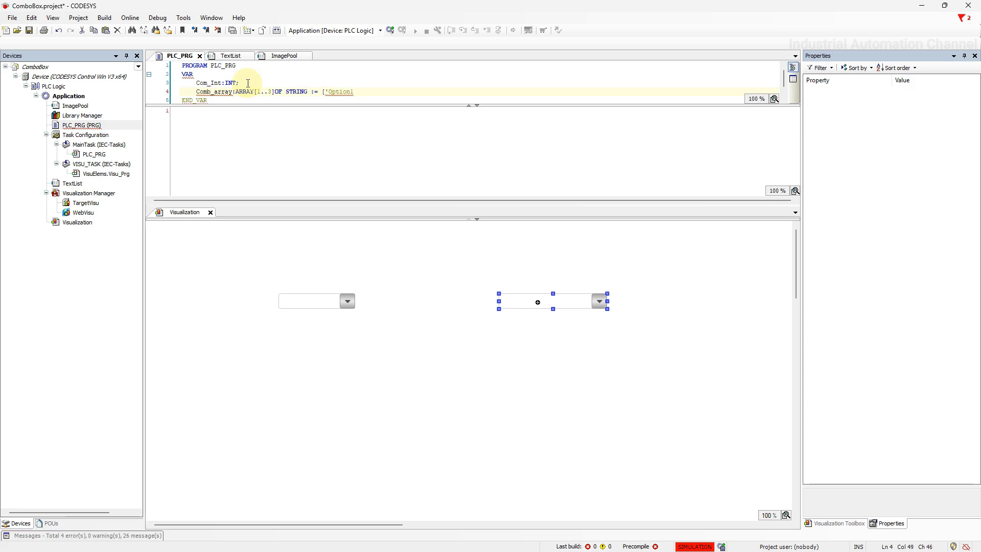
{"action": "type", "text": "1',"}
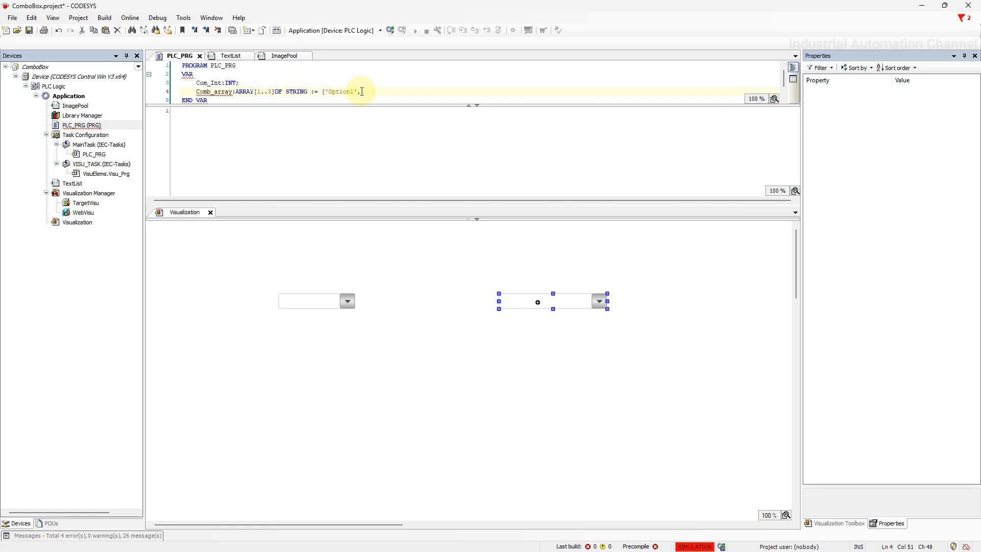
{"action": "type", "text": "'Option1',"}
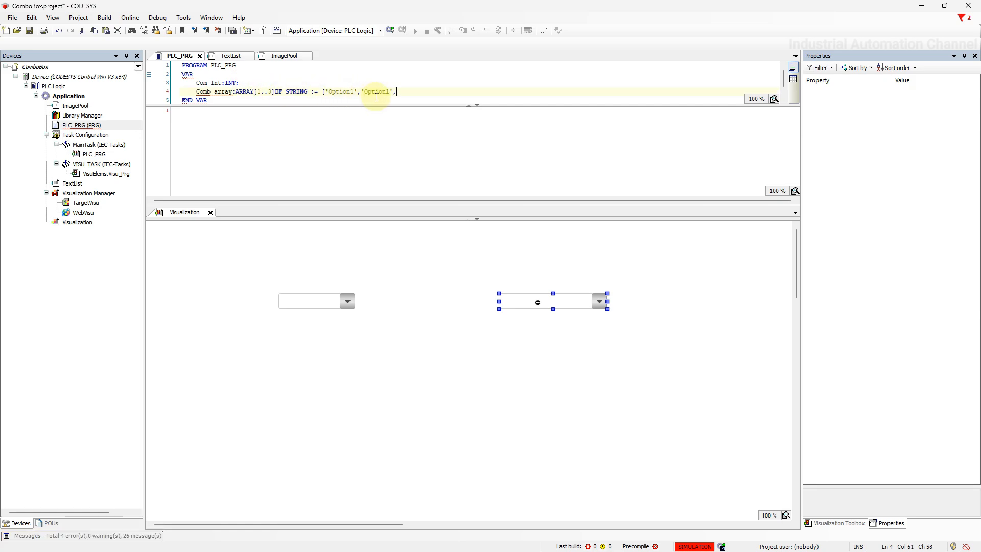
{"action": "type", "text": "'Option1'"}
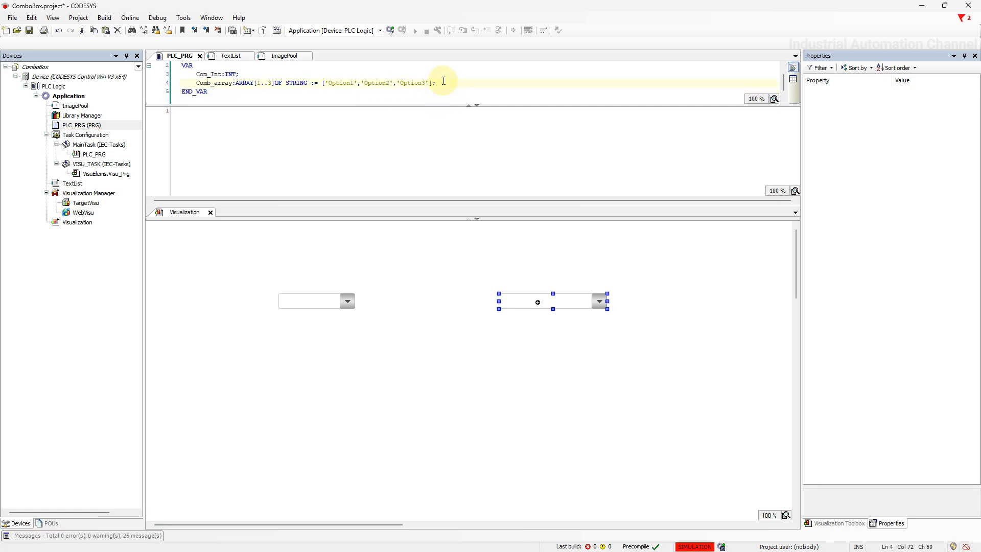
{"action": "type", "text": "Inde"}
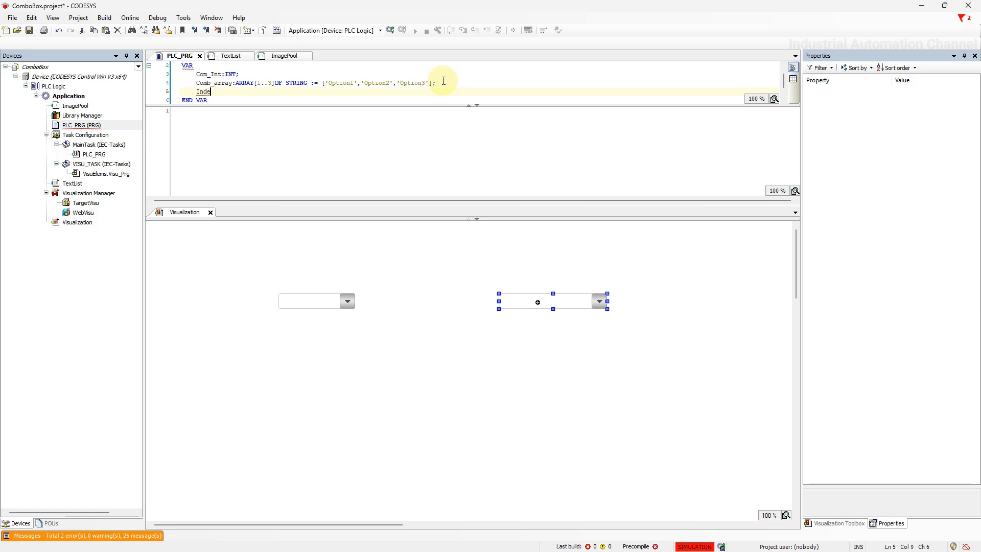
{"action": "type", "text": "x:int;"}
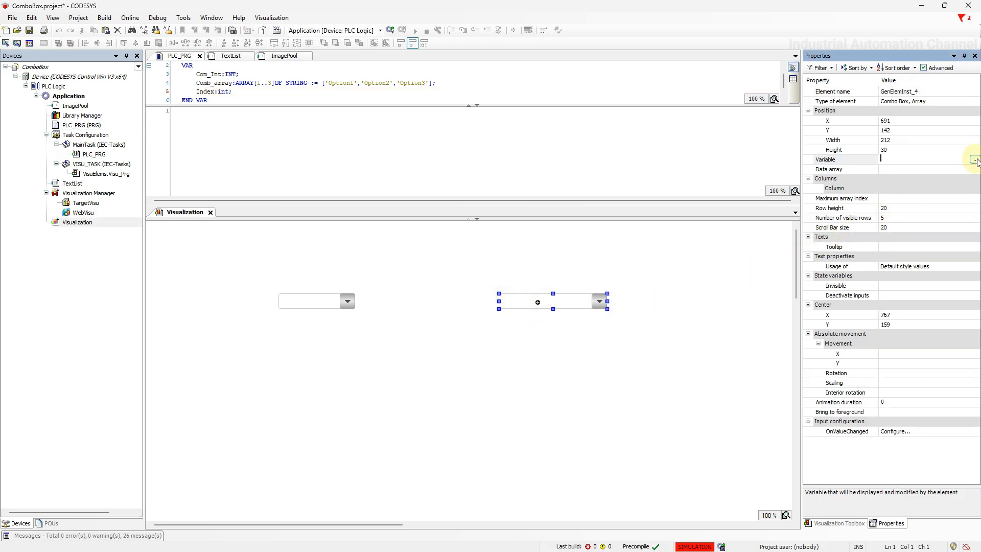
Set the array combo box's Variable to PLC_PRG.Index and Data array to PLC_PRG.Comb_array.
{"action": "left_click", "coordinate": [976, 159]}
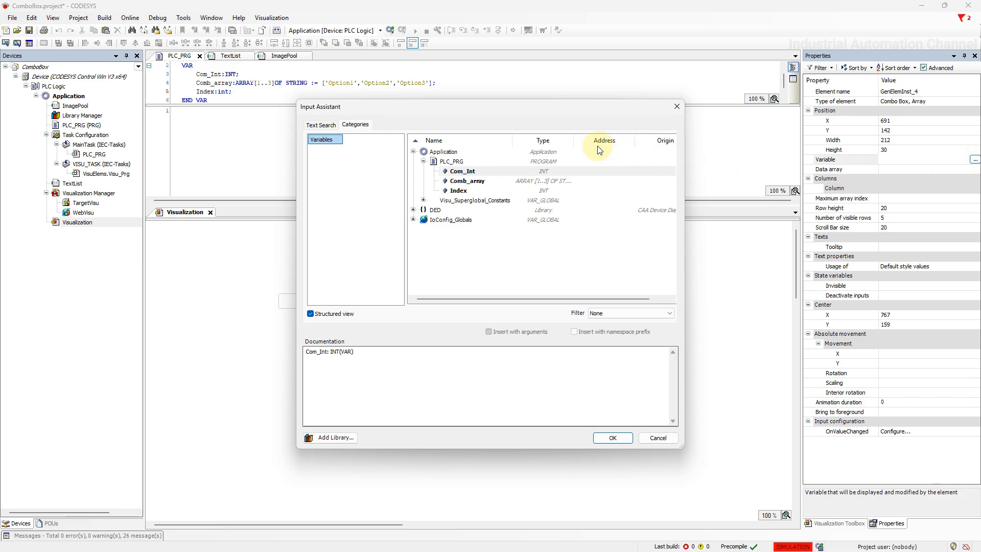
{"action": "left_click", "coordinate": [613, 438]}
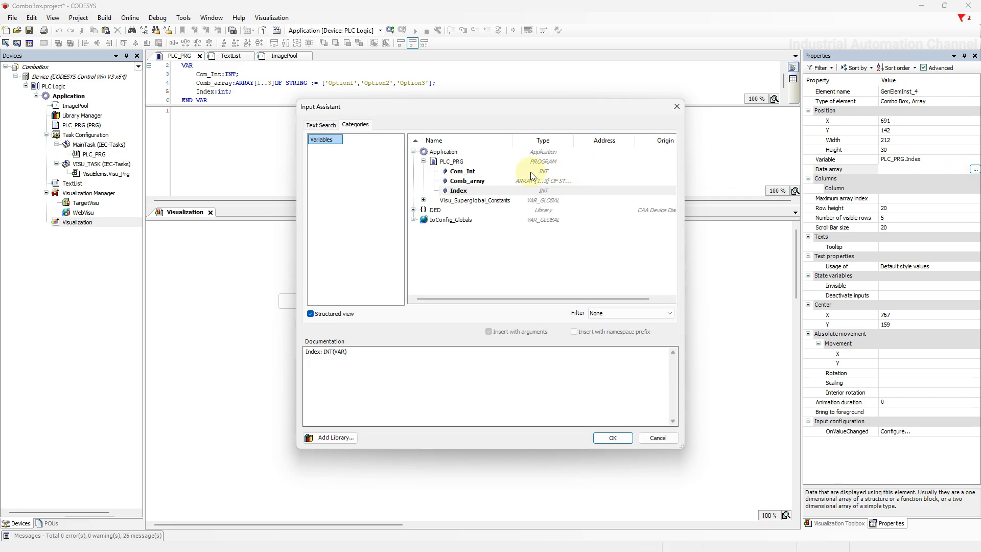
{"action": "left_click", "coordinate": [612, 437]}
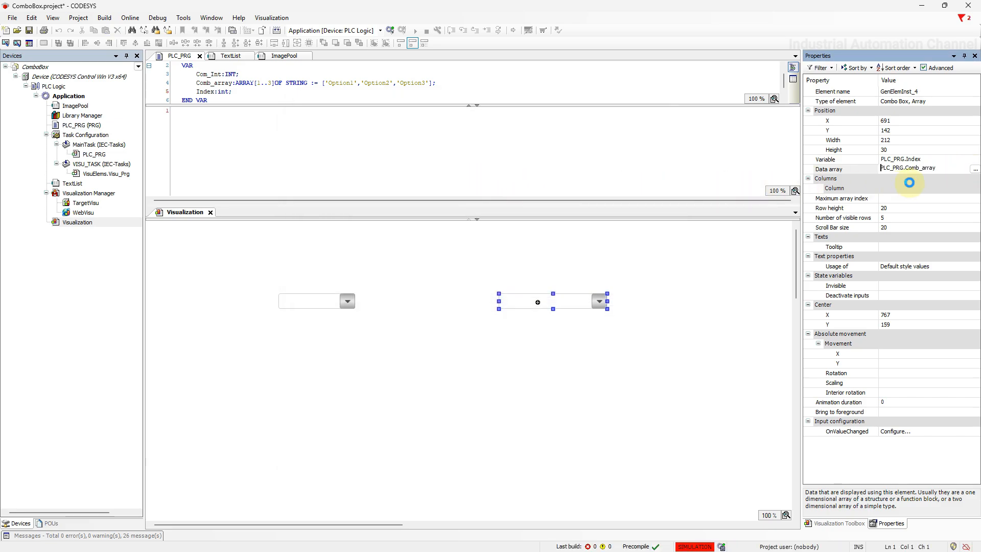
Review the Columns settings and save the project.
{"action": "left_click", "coordinate": [809, 188]}
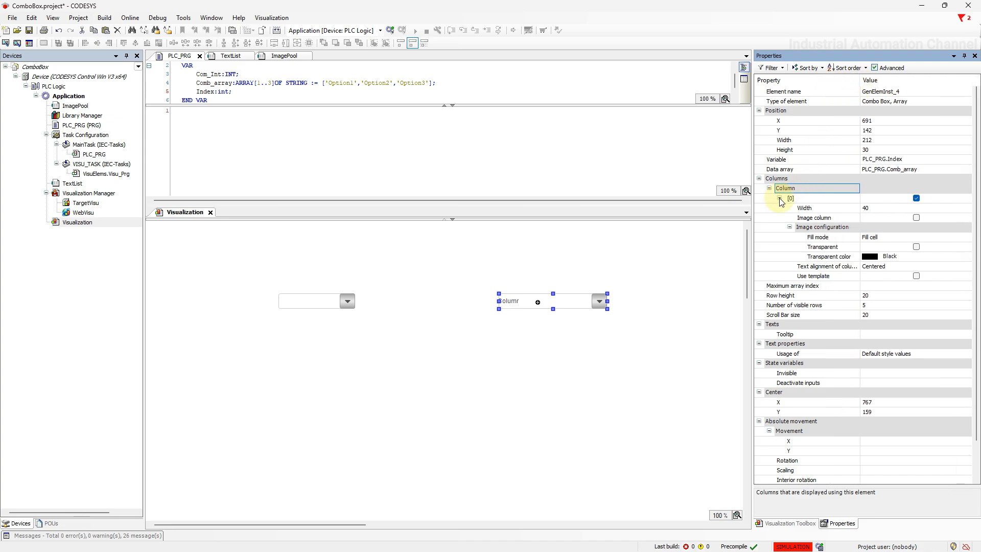
{"action": "left_click", "coordinate": [781, 198]}
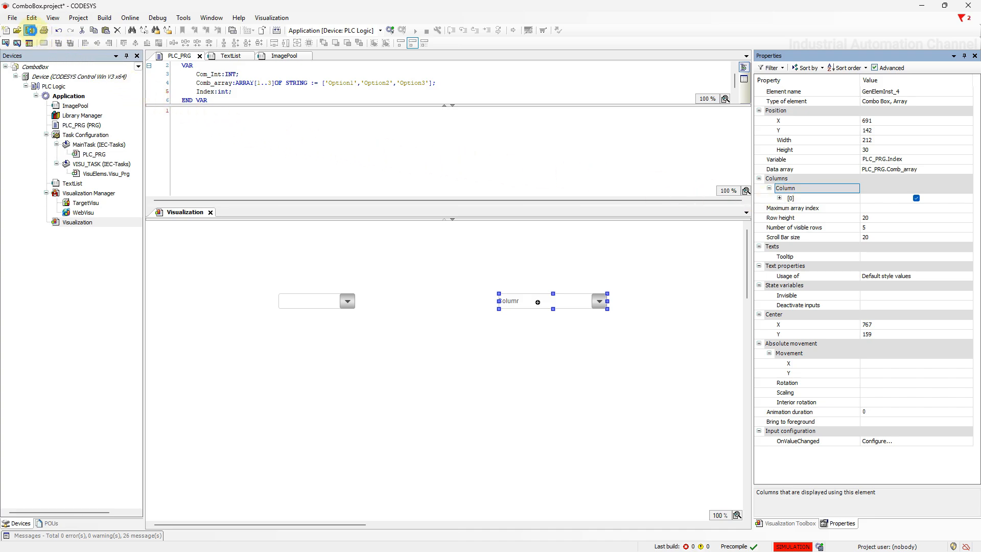
{"action": "left_click", "coordinate": [25, 32]}
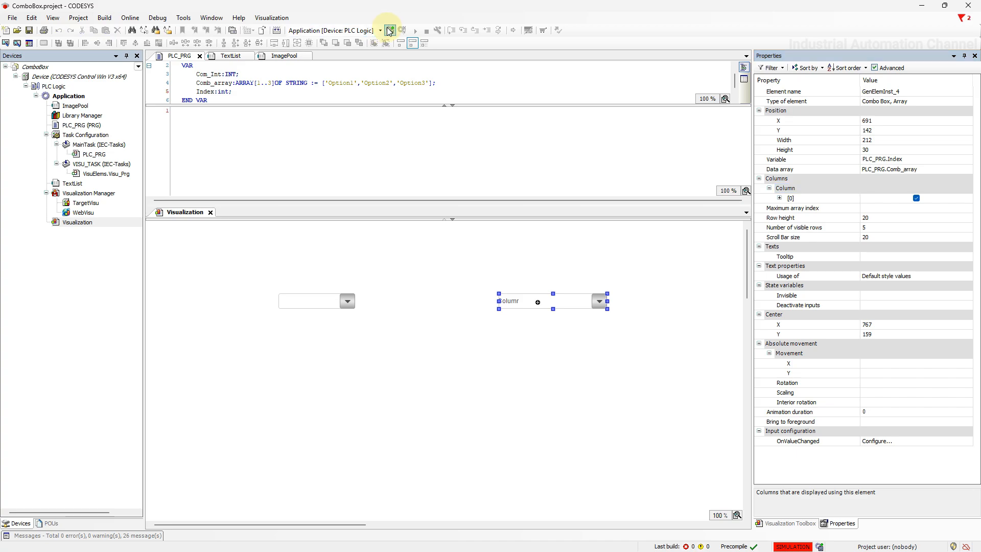
Log in with online change and select Option2 in the array combo box, making Index 2.
{"action": "left_click", "coordinate": [391, 29]}
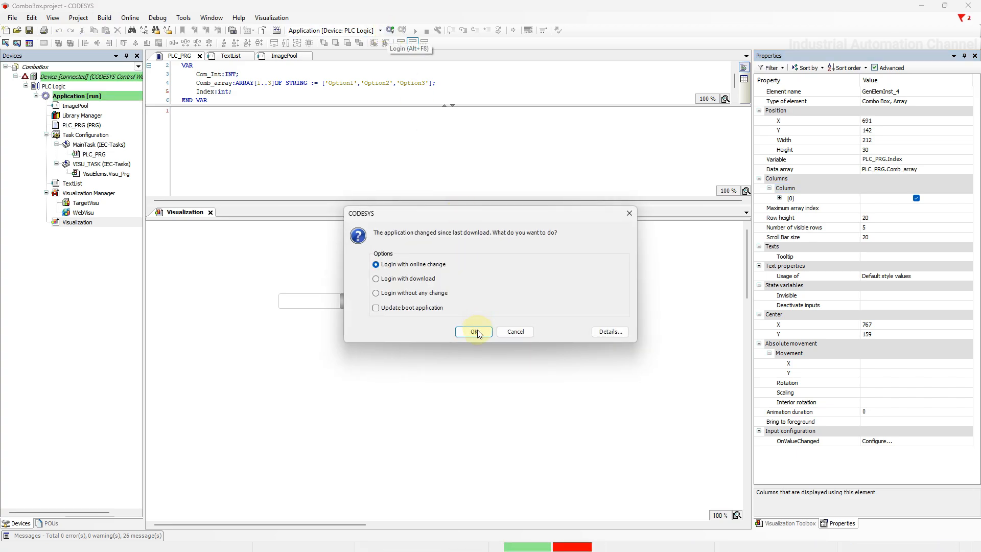
{"action": "left_click", "coordinate": [474, 332]}
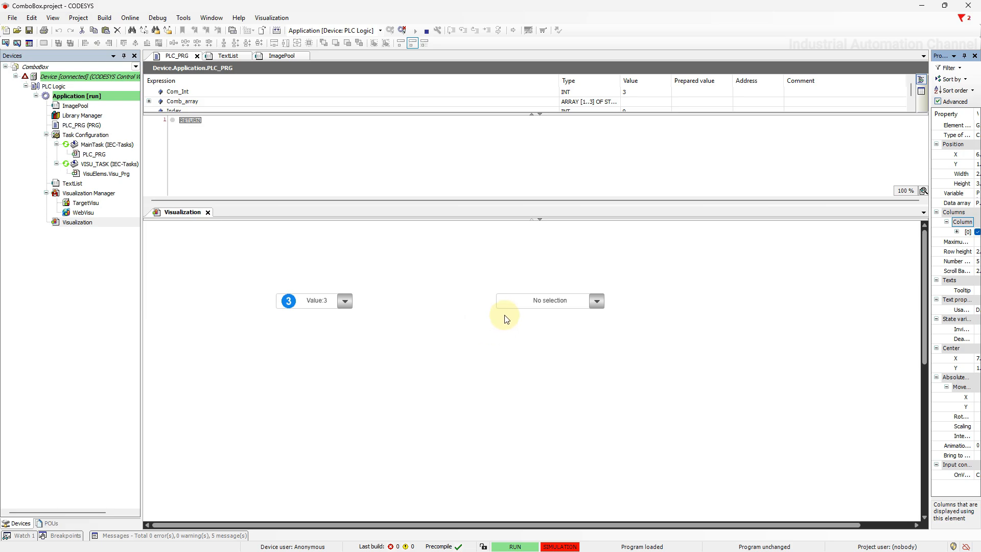
{"action": "left_click", "coordinate": [596, 300]}
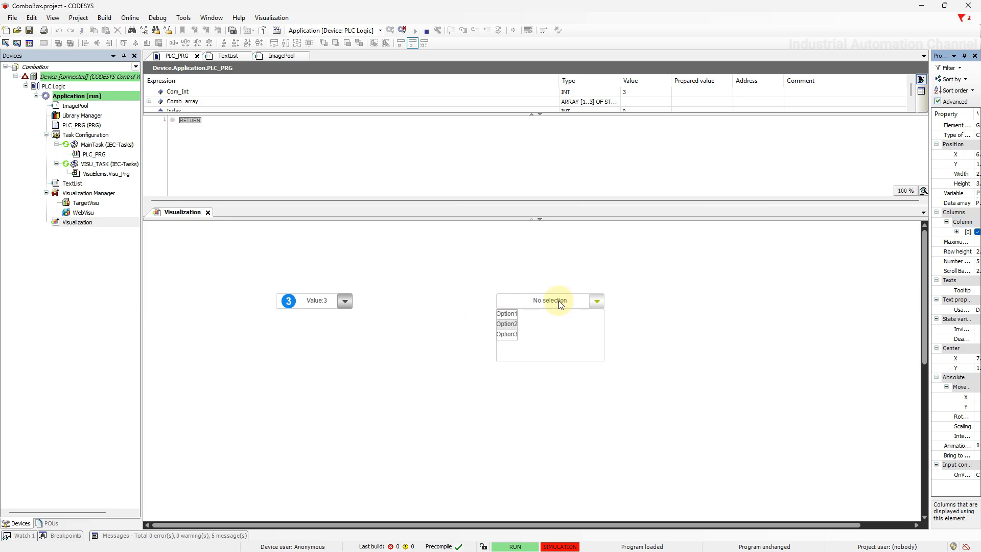
{"action": "left_click", "coordinate": [506, 313]}
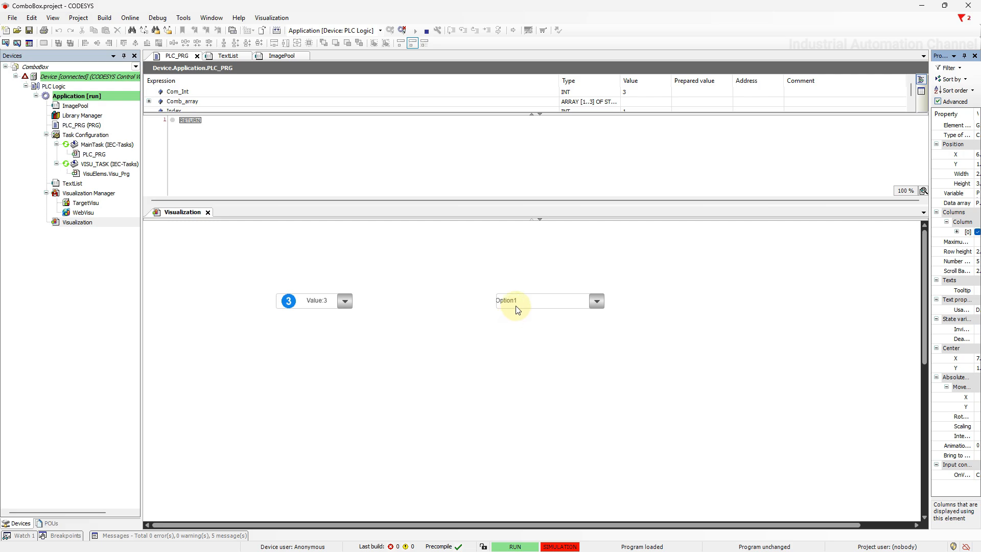
{"action": "left_click", "coordinate": [596, 300]}
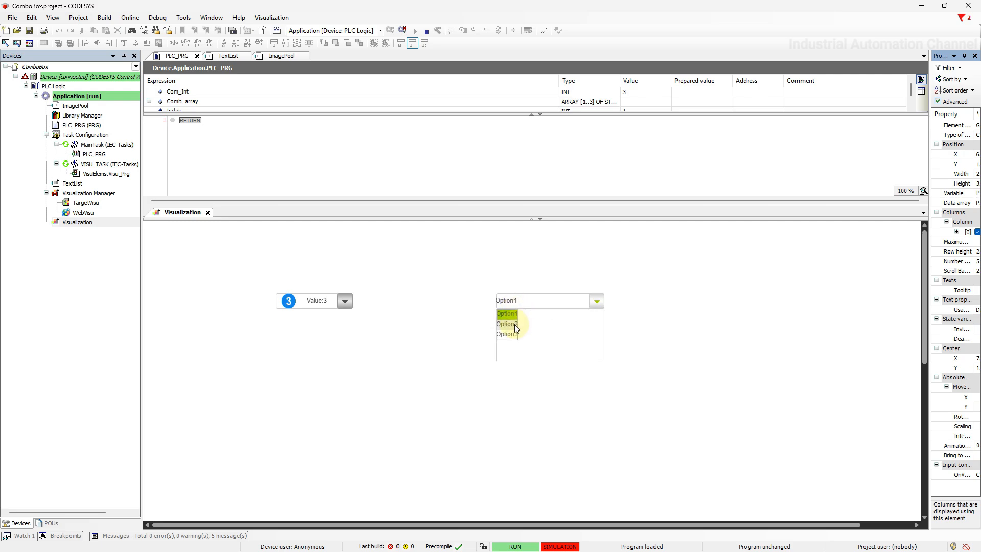
{"action": "left_click", "coordinate": [505, 324]}
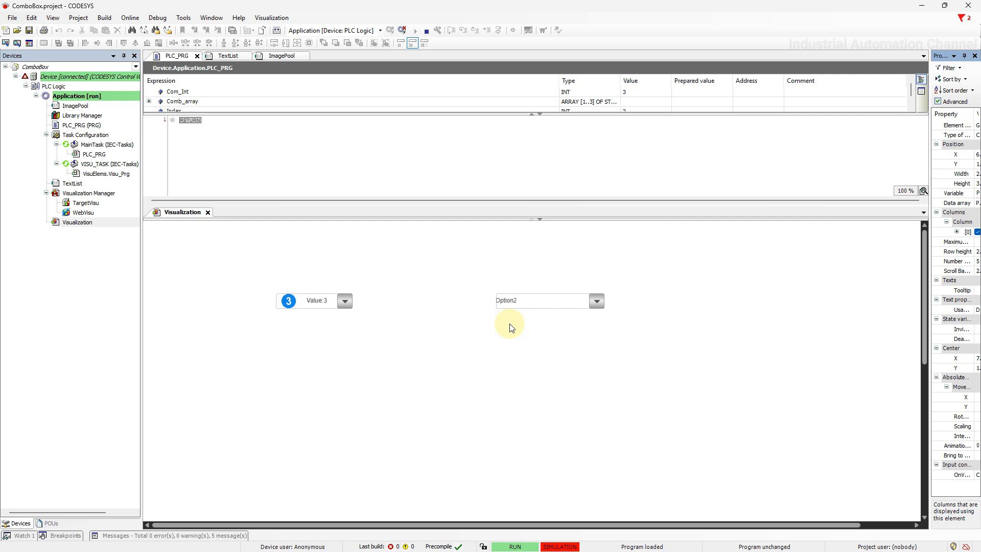
{"action": "mouse_move", "coordinate": [493, 130]}
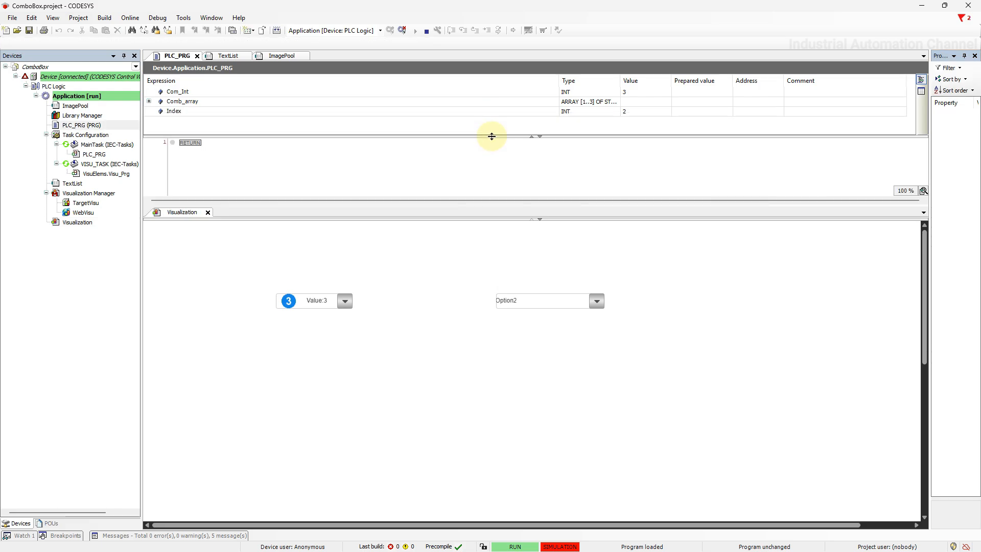
Select Value:2 in the running integer combo box so Com_Int reads 2.
{"action": "left_click", "coordinate": [345, 300]}
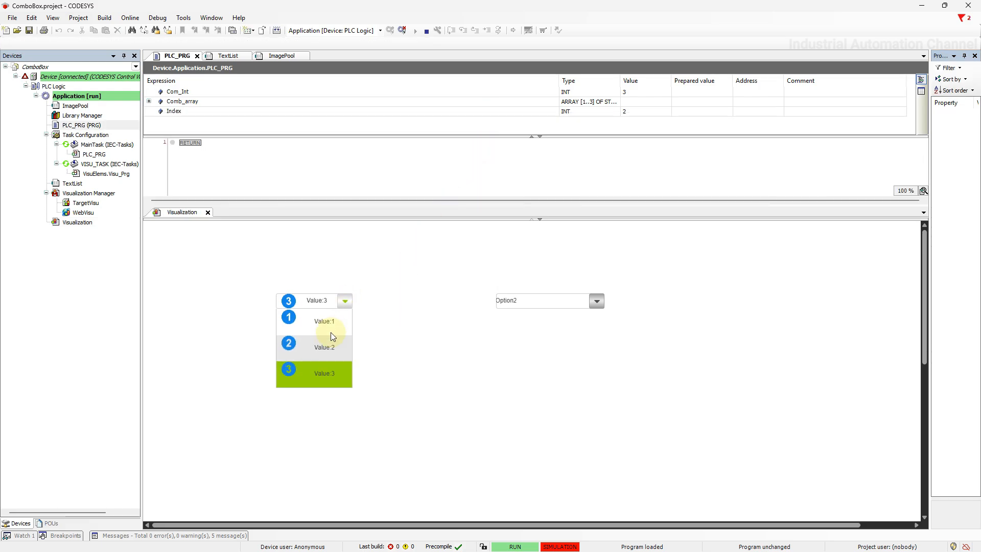
{"action": "left_click", "coordinate": [324, 347]}
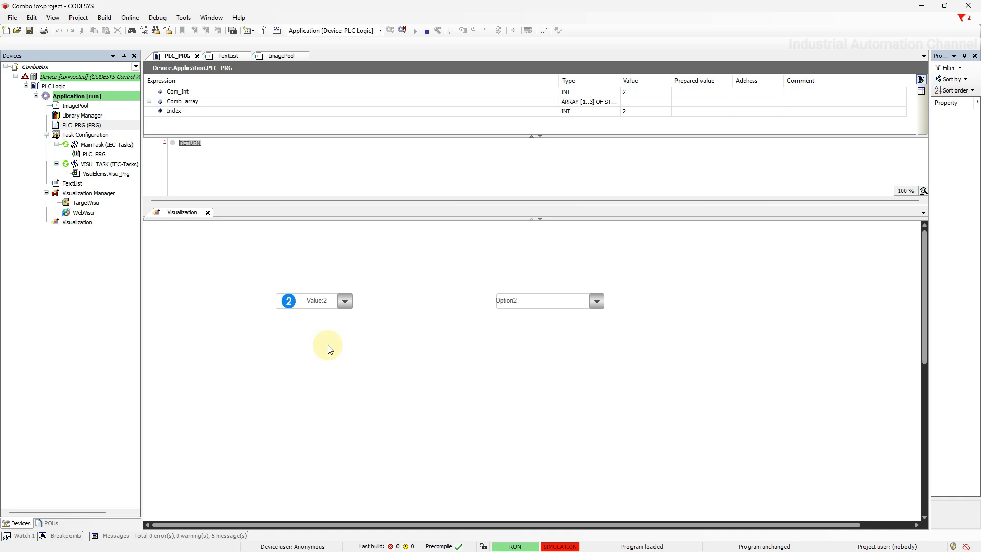
{"action": "mouse_move", "coordinate": [354, 253]}
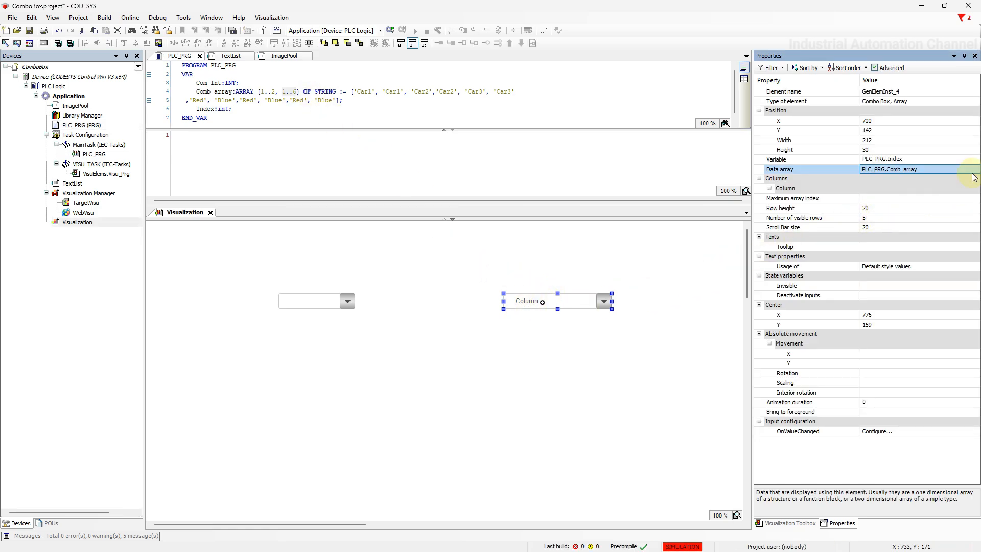
Reassign Data array to PLC_PRG.Comb_array and expand Columns to show [0] and [1].
{"action": "left_click", "coordinate": [975, 169]}
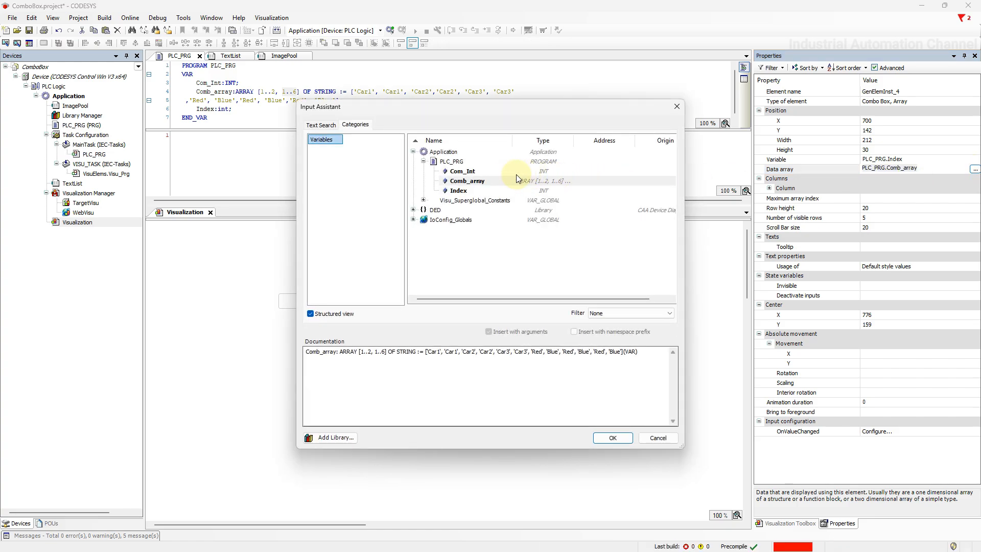
{"action": "left_click", "coordinate": [613, 437]}
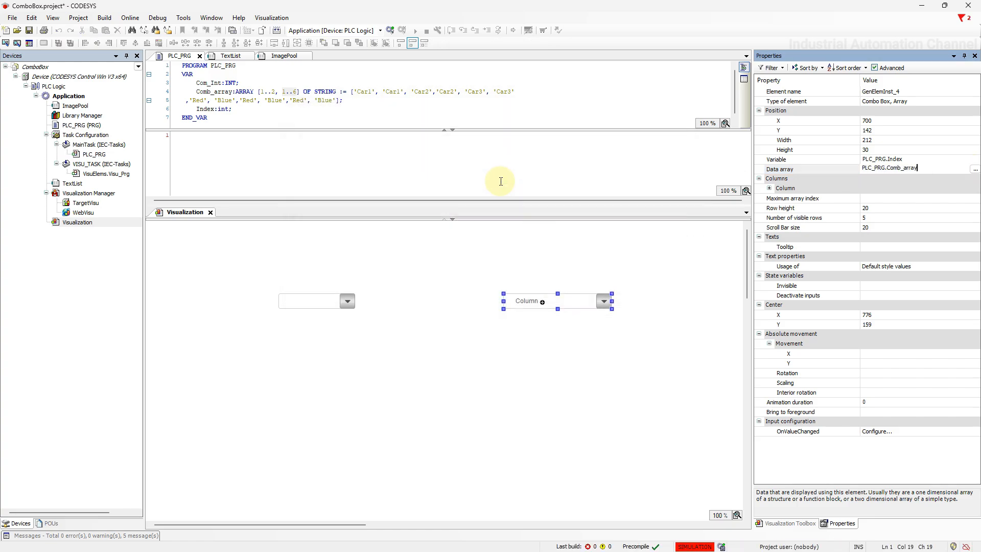
{"action": "left_click", "coordinate": [768, 187]}
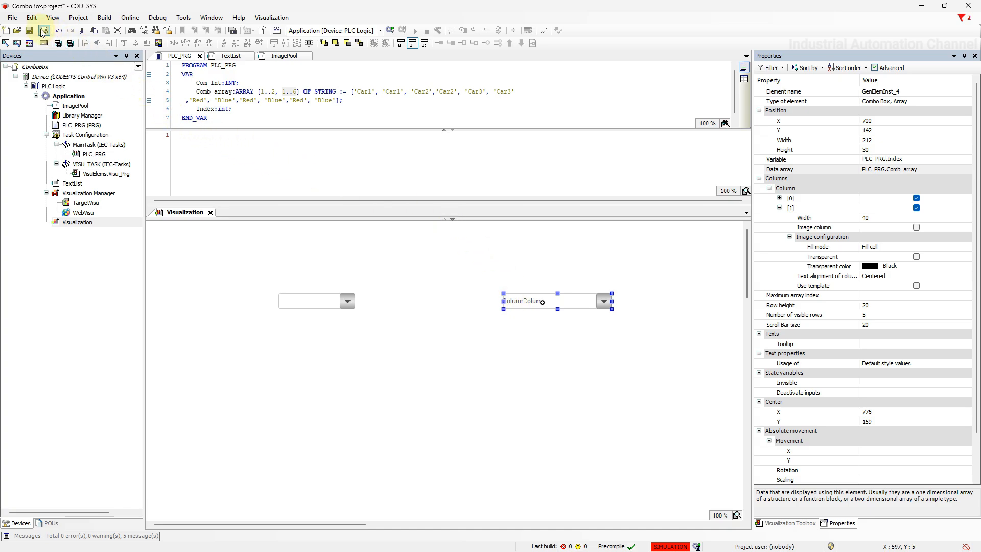
{"action": "left_click", "coordinate": [42, 34]}
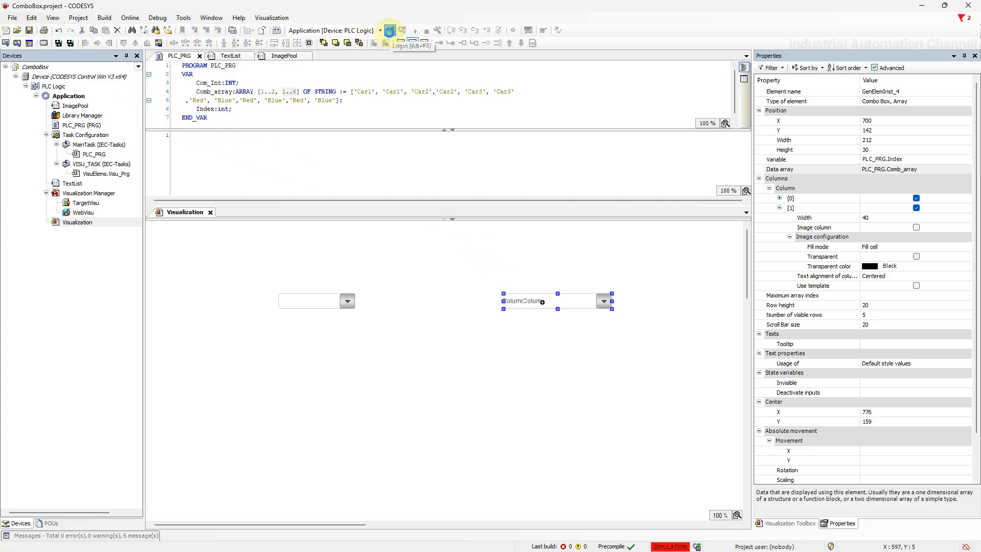
Log in with online change and start the application.
{"action": "left_click", "coordinate": [388, 30]}
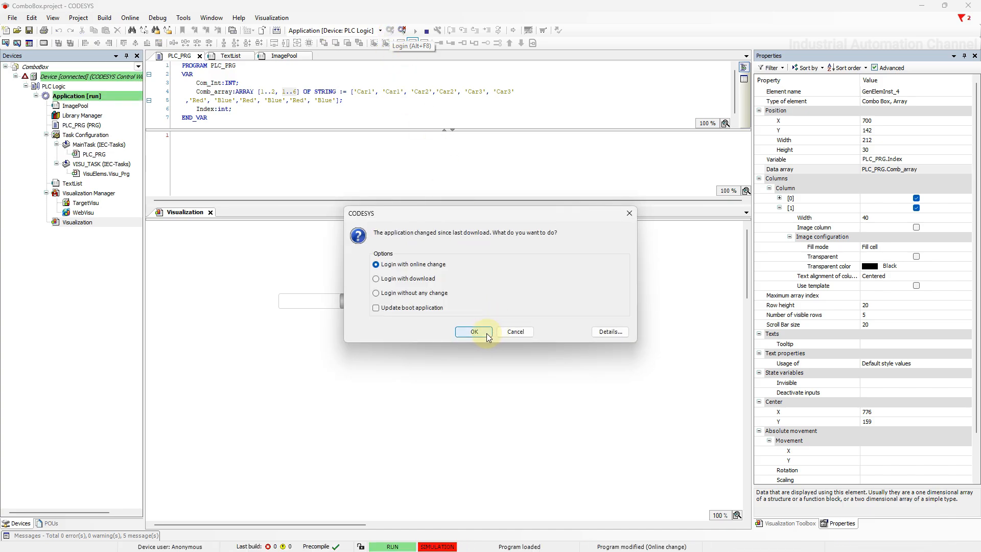
{"action": "left_click", "coordinate": [474, 331]}
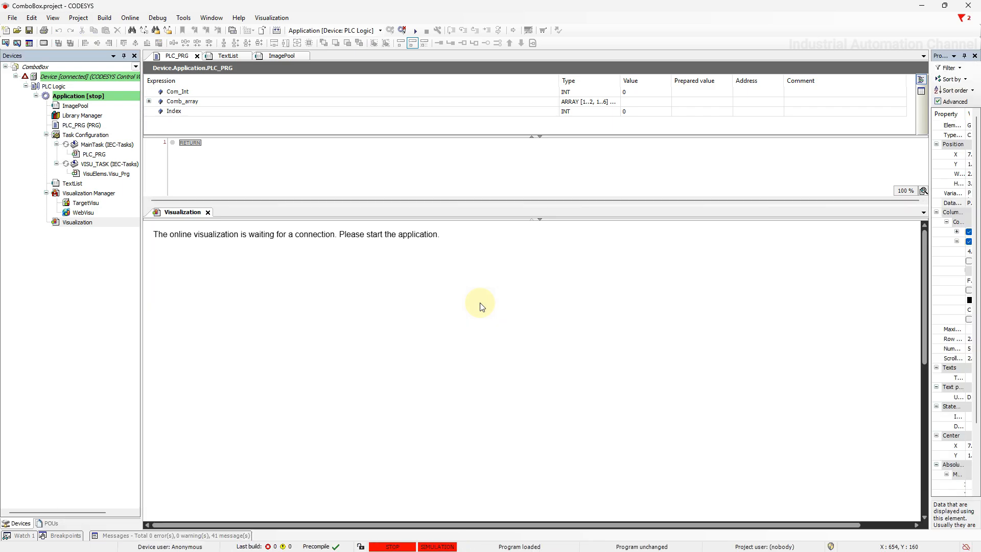
{"action": "left_click", "coordinate": [411, 30]}
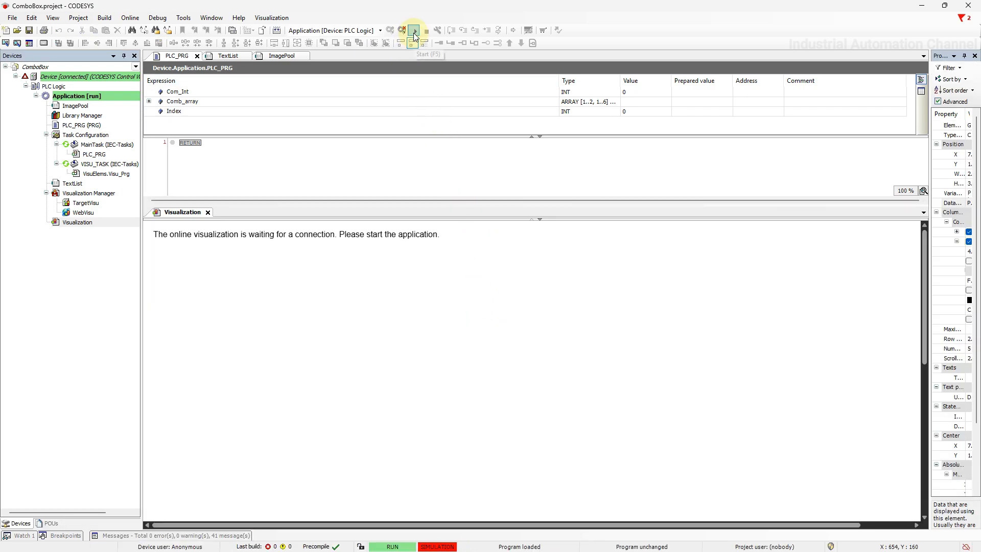
Step through Car1 Red, Car1 Blue, Car2 Red, Car2 Blue to Car3 Red, moving Index to 5.
{"action": "left_click", "coordinate": [410, 30]}
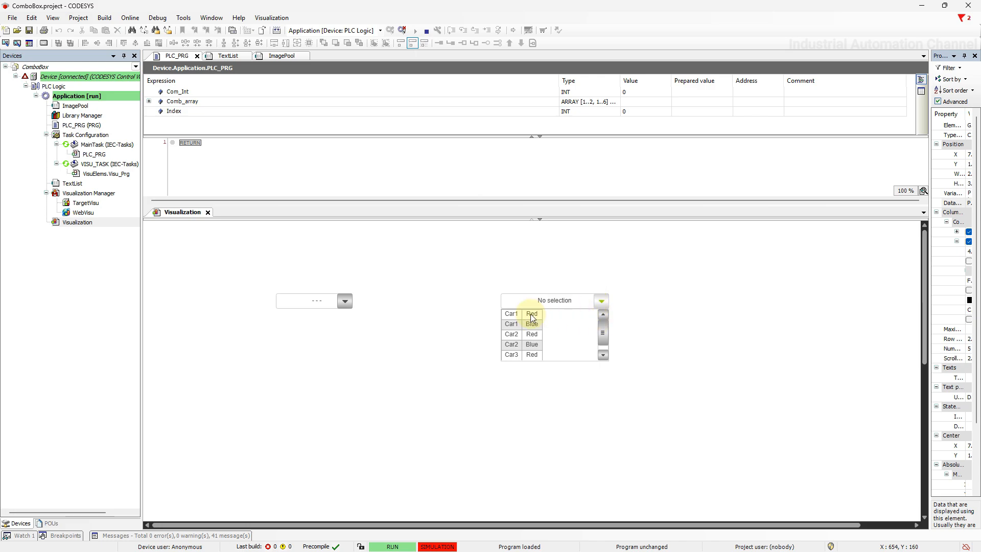
{"action": "left_click", "coordinate": [531, 314]}
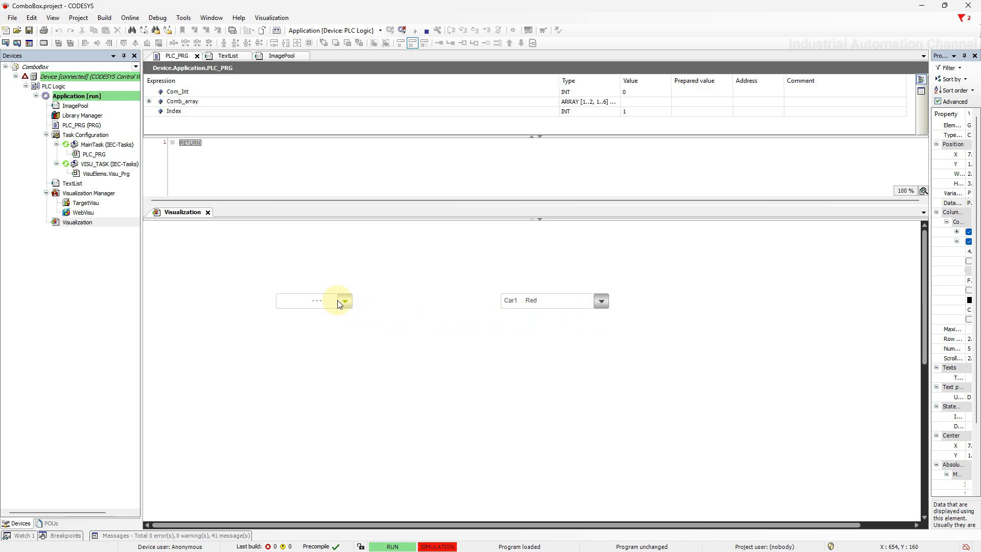
{"action": "left_click", "coordinate": [344, 301]}
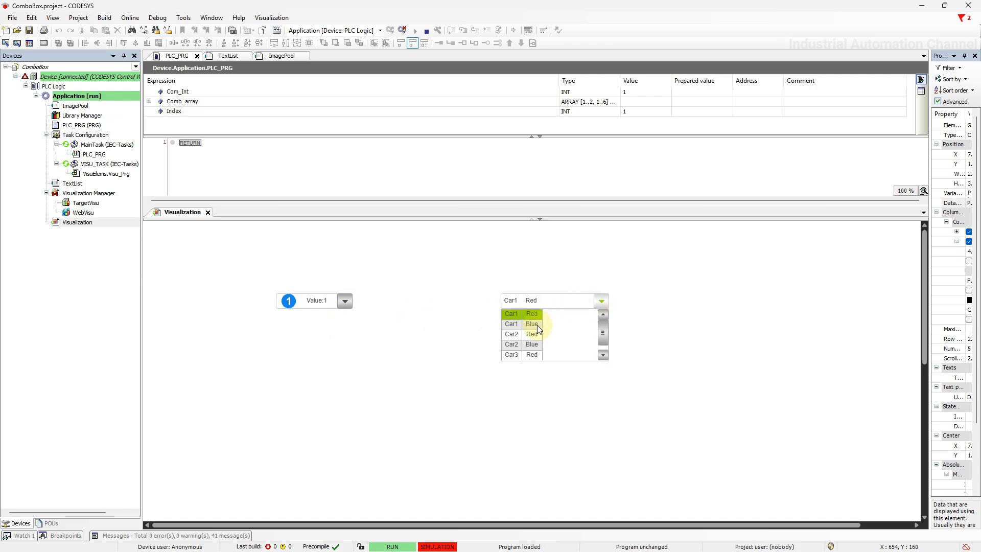
{"action": "left_click", "coordinate": [531, 324]}
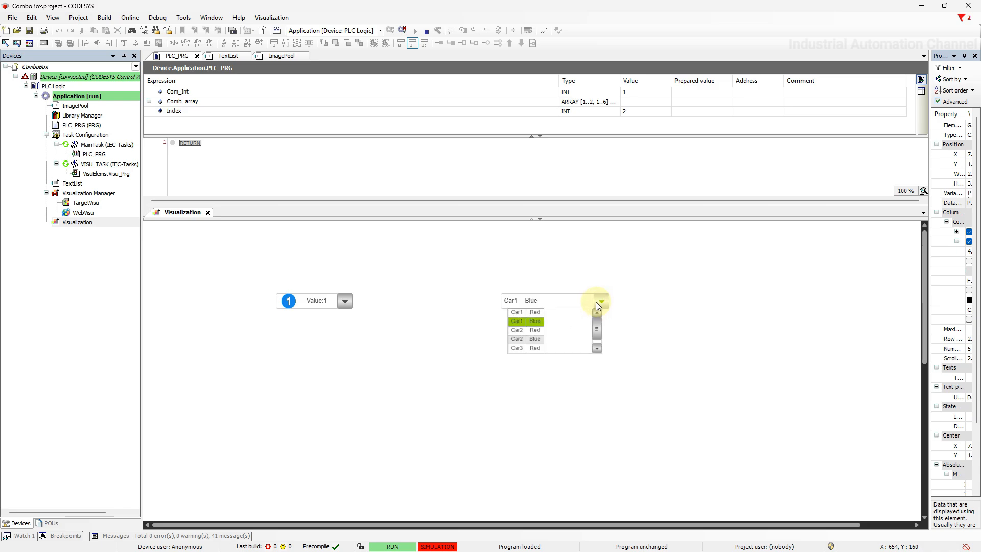
{"action": "left_click", "coordinate": [525, 329]}
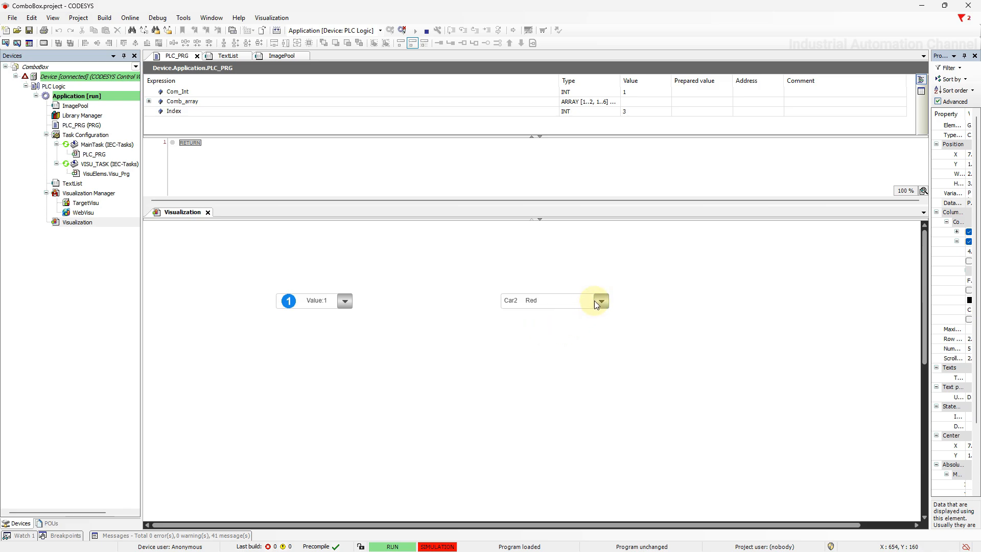
{"action": "left_click", "coordinate": [601, 301]}
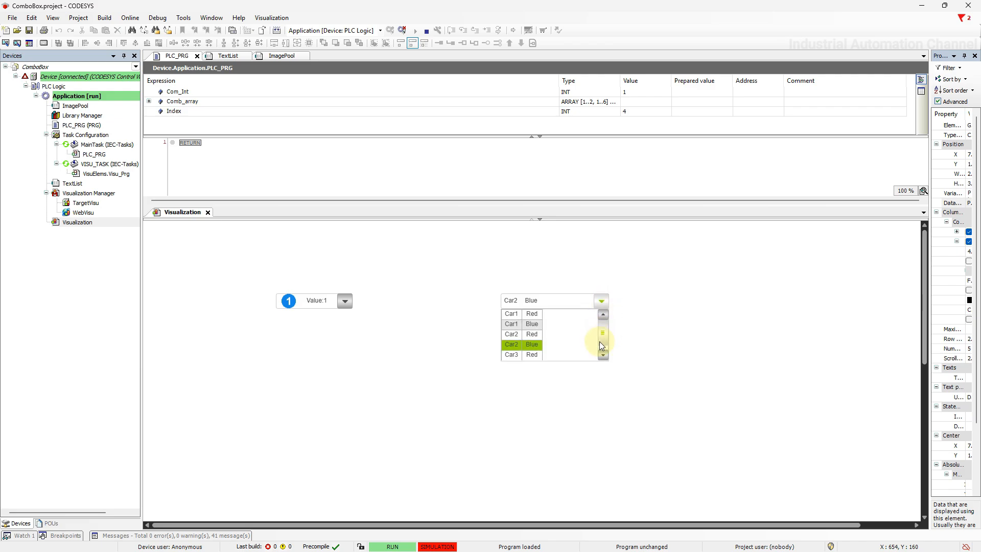
{"action": "left_click", "coordinate": [521, 354]}
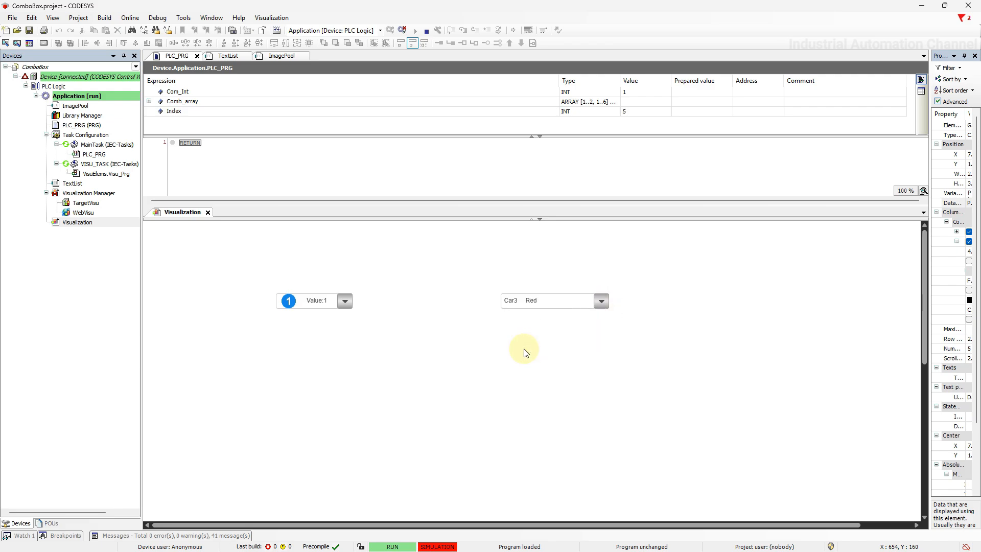
{"action": "mouse_move", "coordinate": [400, 40]}
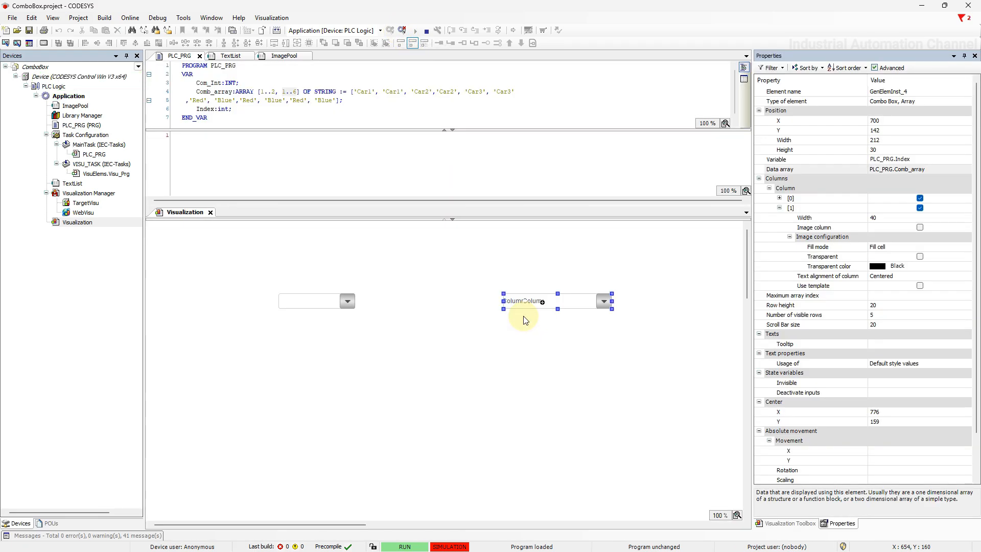
{"action": "mouse_move", "coordinate": [570, 308]}
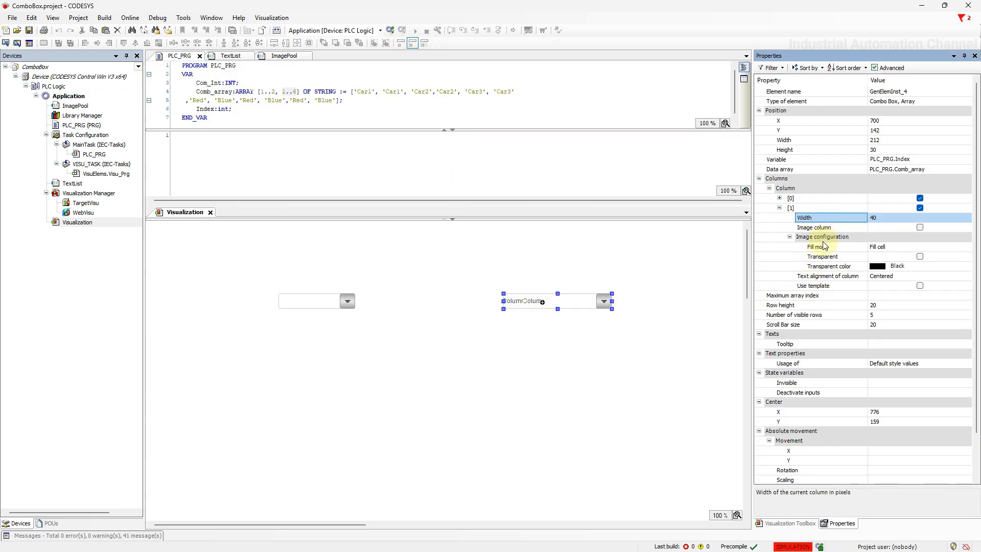
Inspect column [1]'s transparent colour and the scroll bar size setting.
{"action": "left_click", "coordinate": [835, 265]}
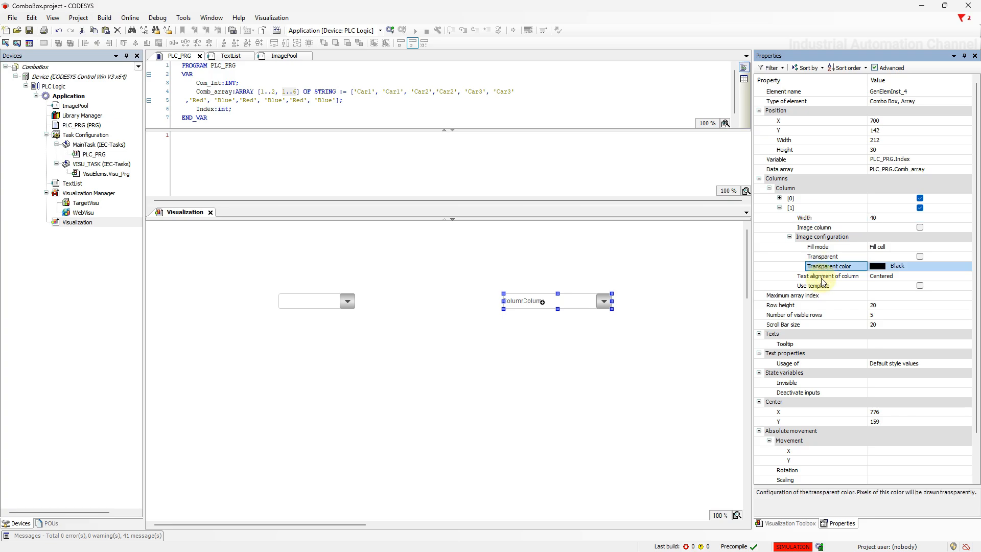
{"action": "left_click", "coordinate": [812, 324]}
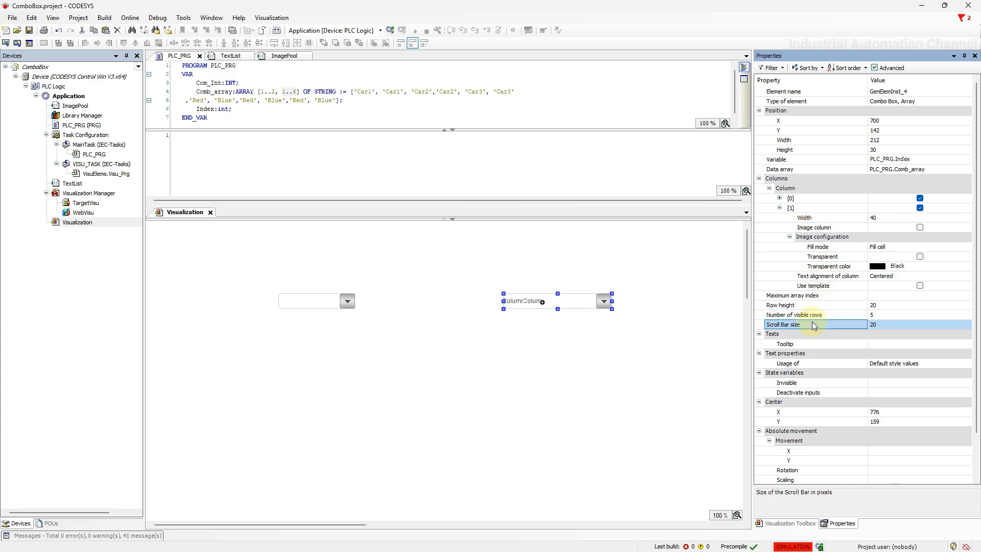